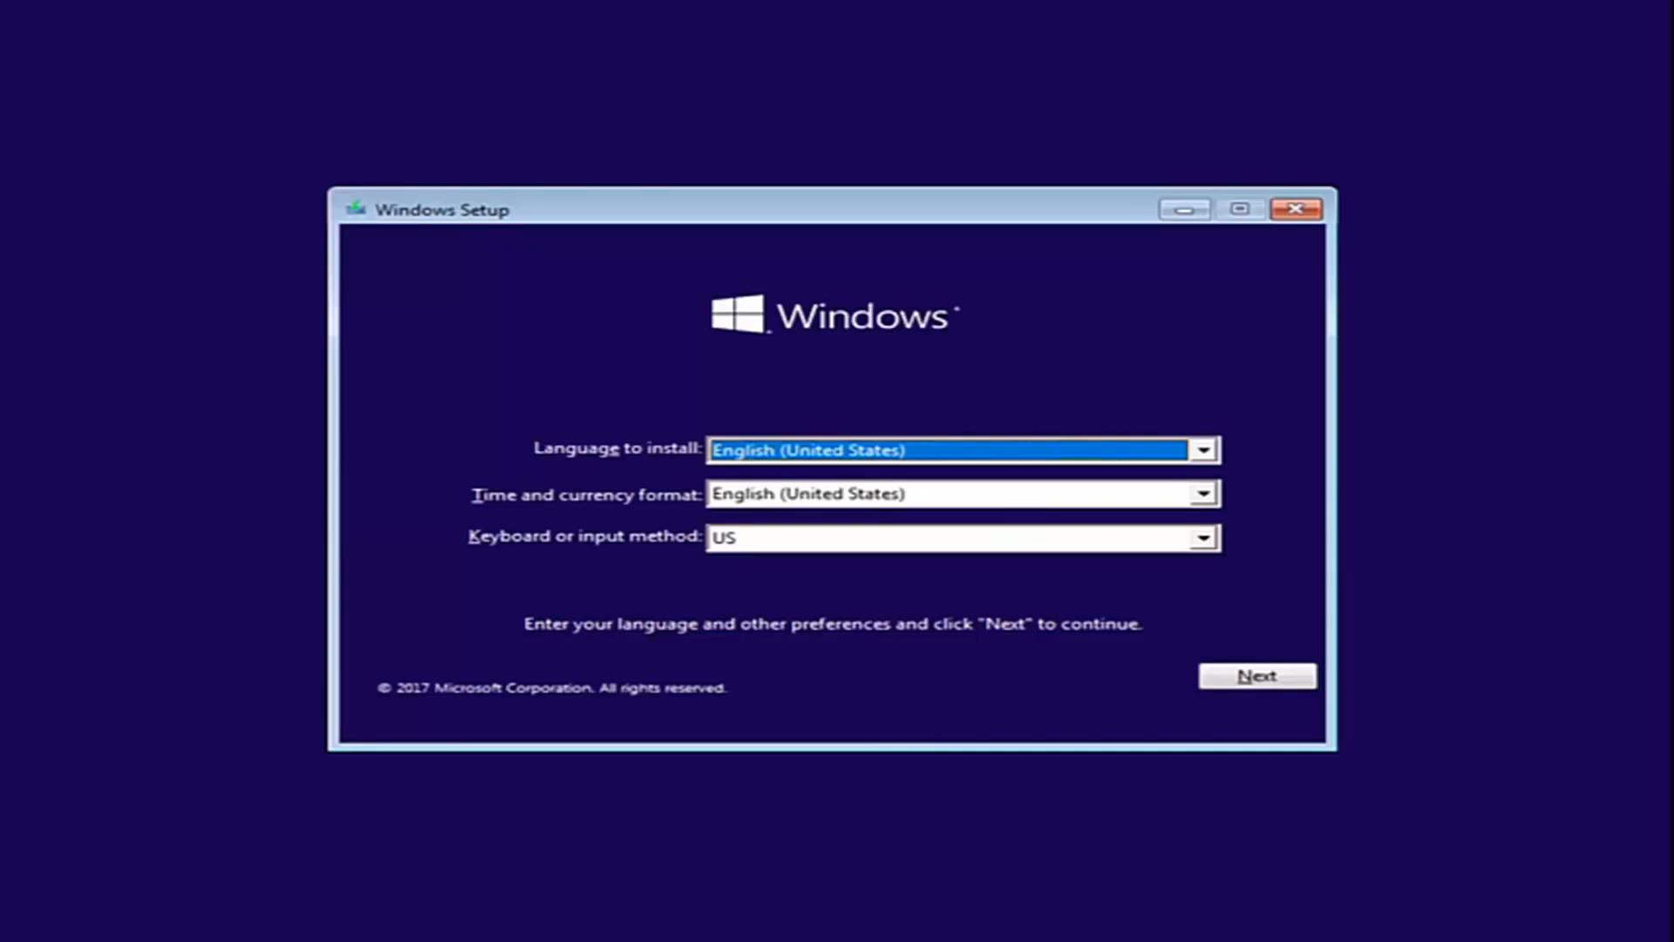
mouse_move(498, 626)
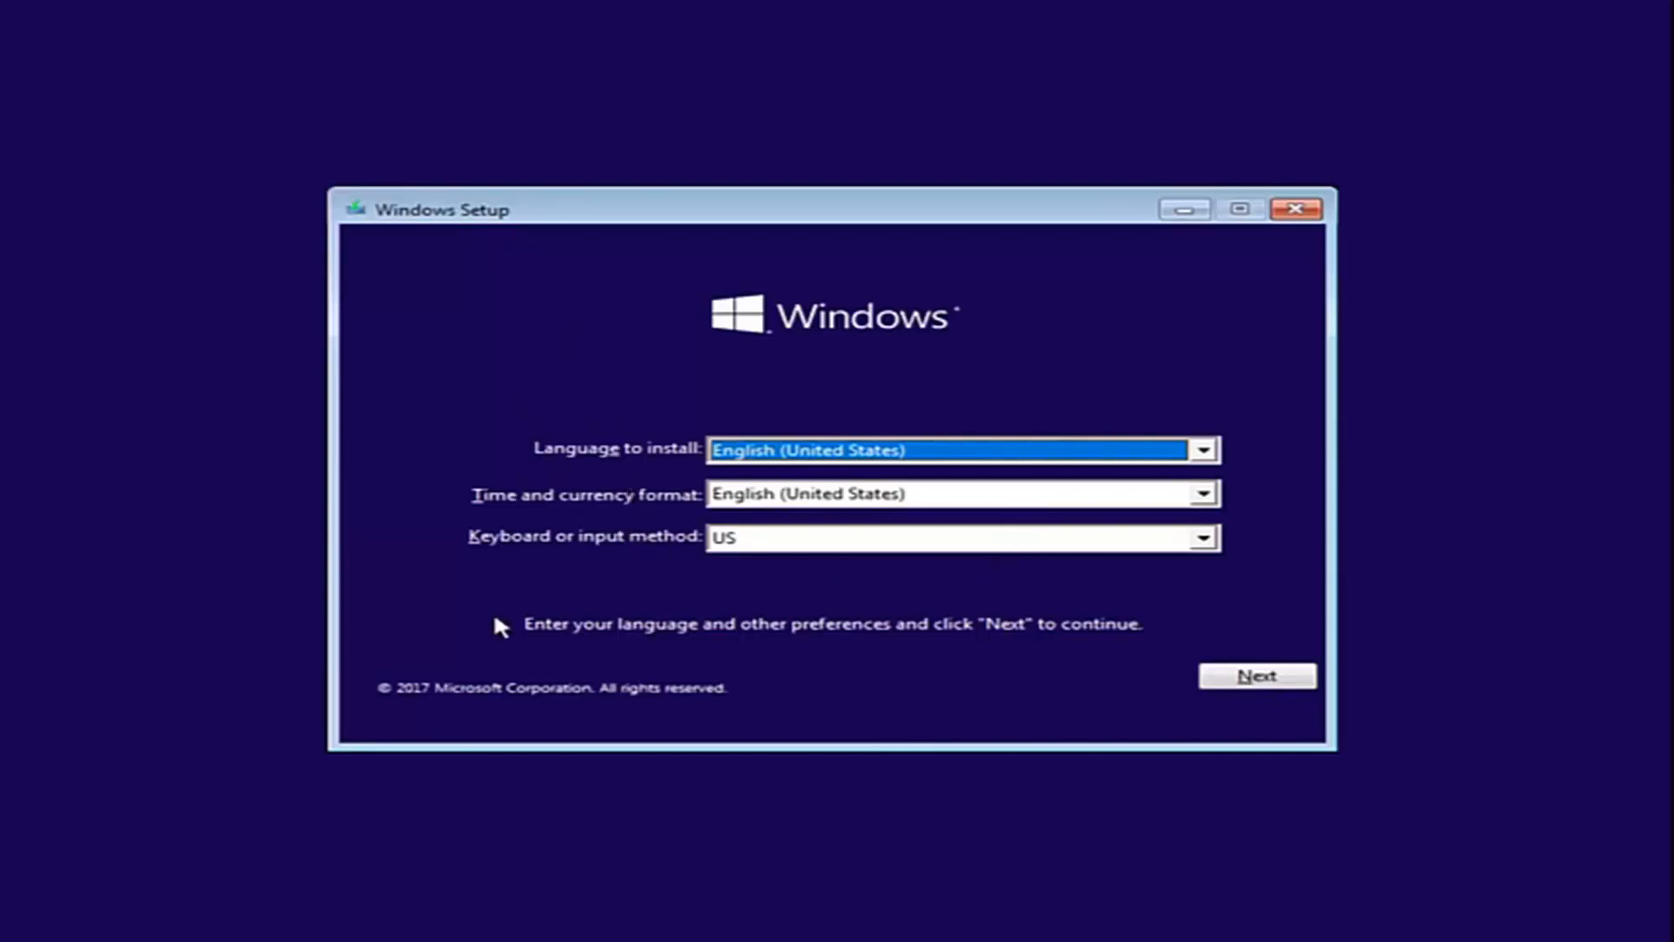
mouse_move(1239, 701)
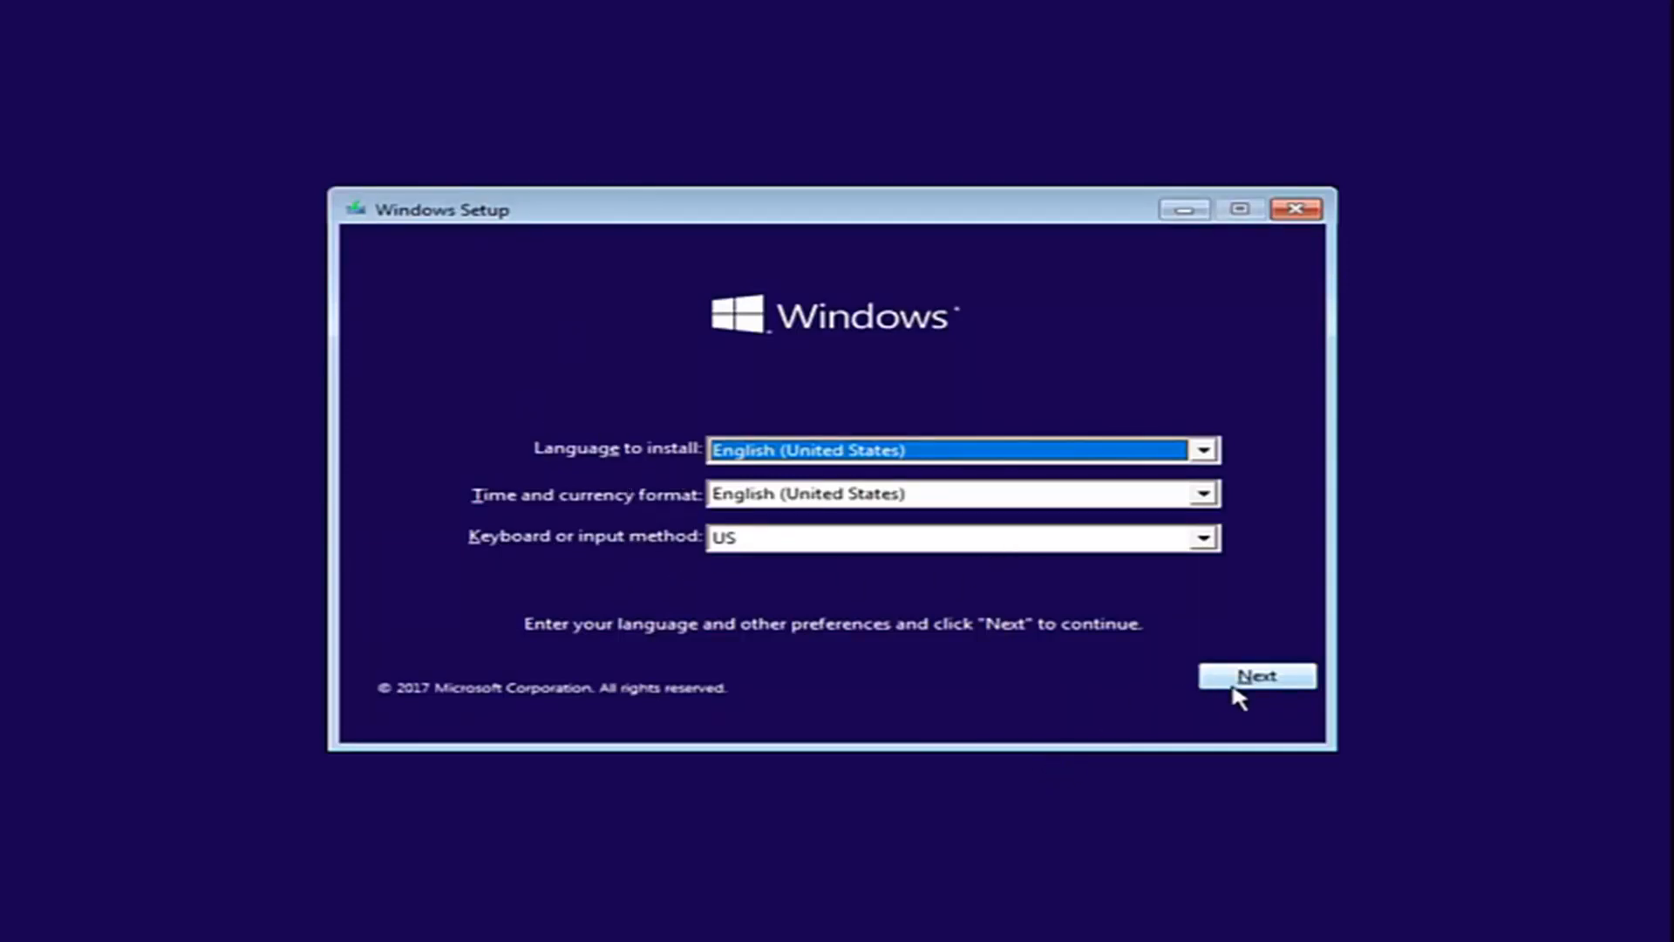
- Accept the English (United States) language and US keyboard defaults, then start installation
left_click(1258, 676)
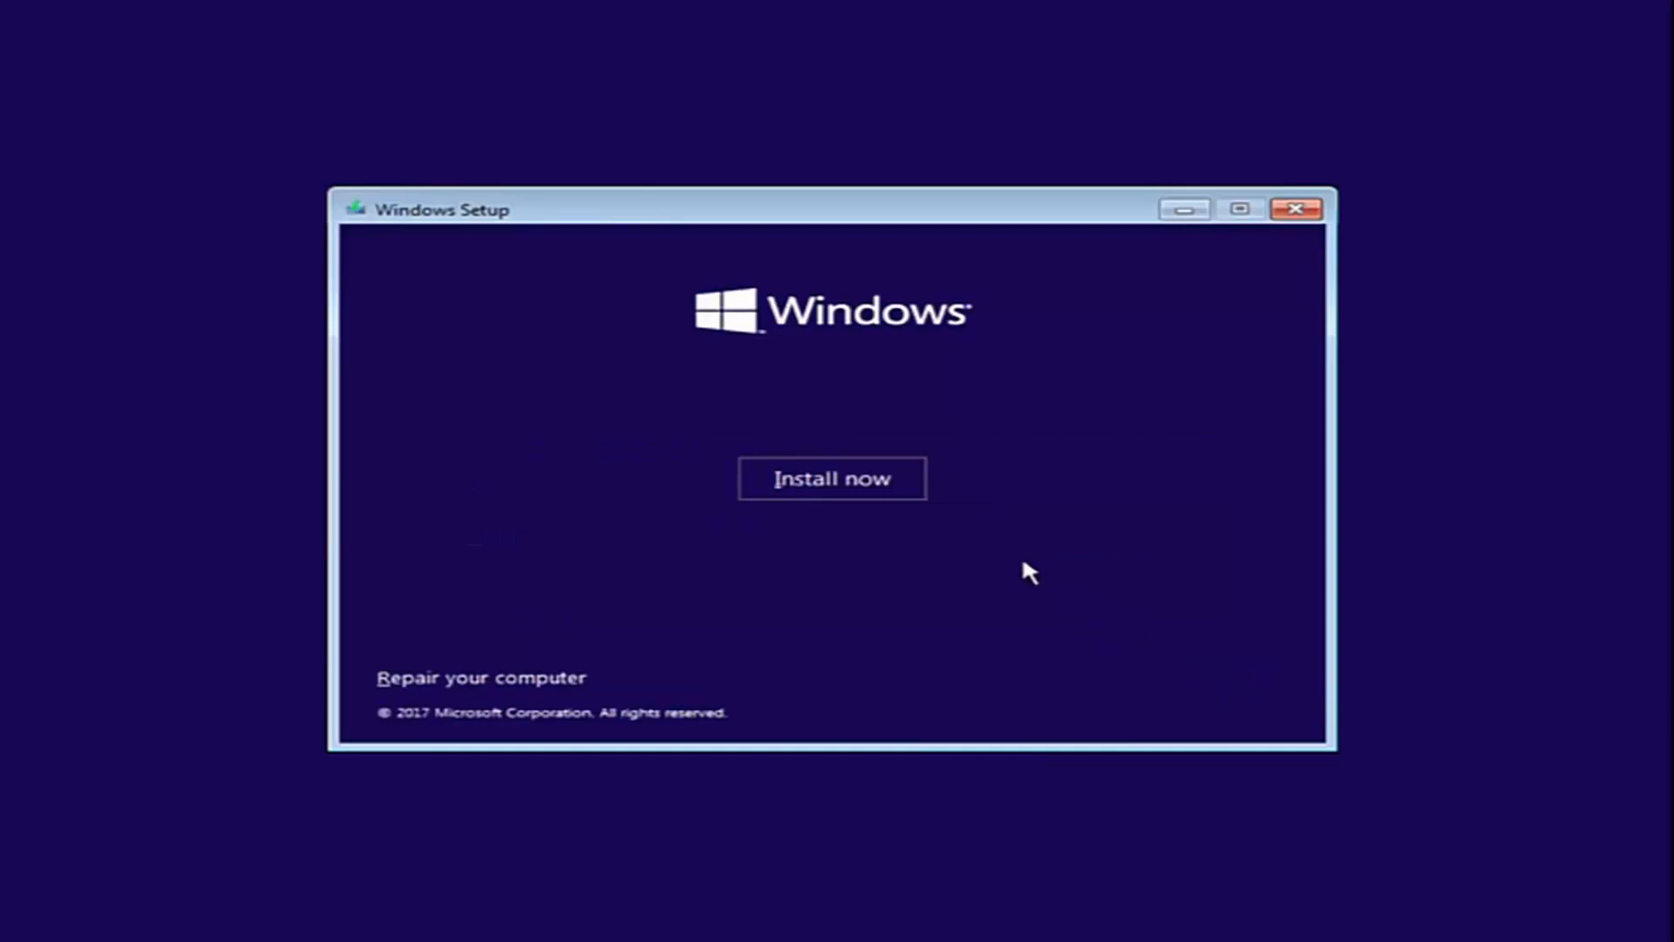
left_click(833, 478)
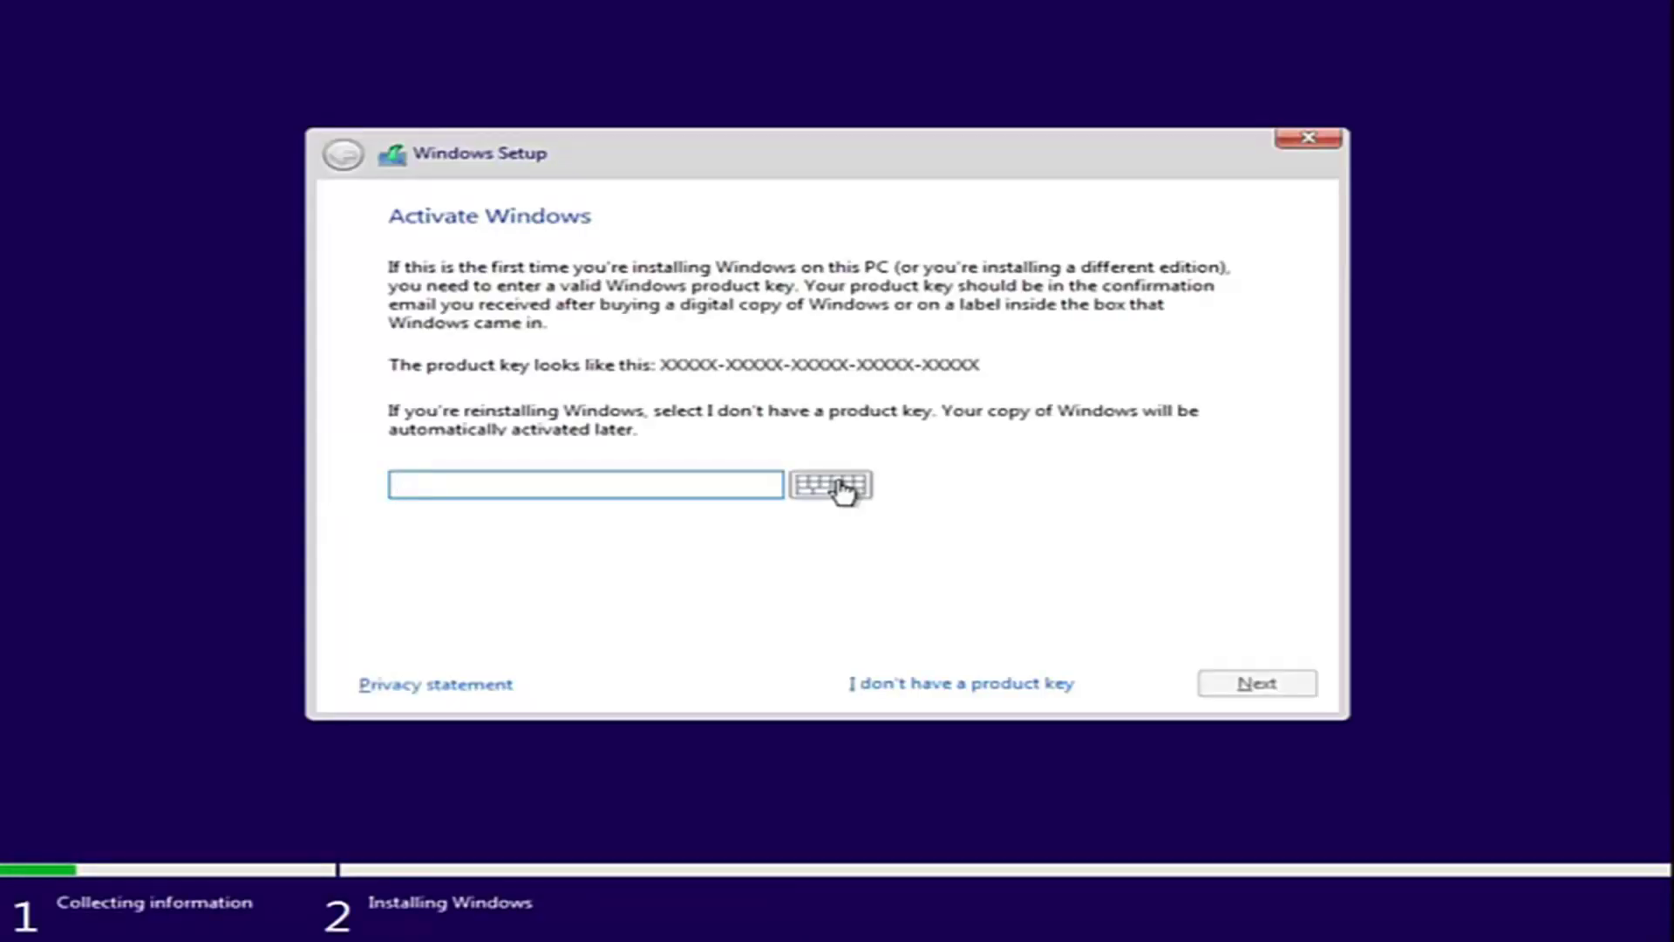
- Bring up an administrator Command Prompt with Shift+F10 over the product key page
left_click(577, 484)
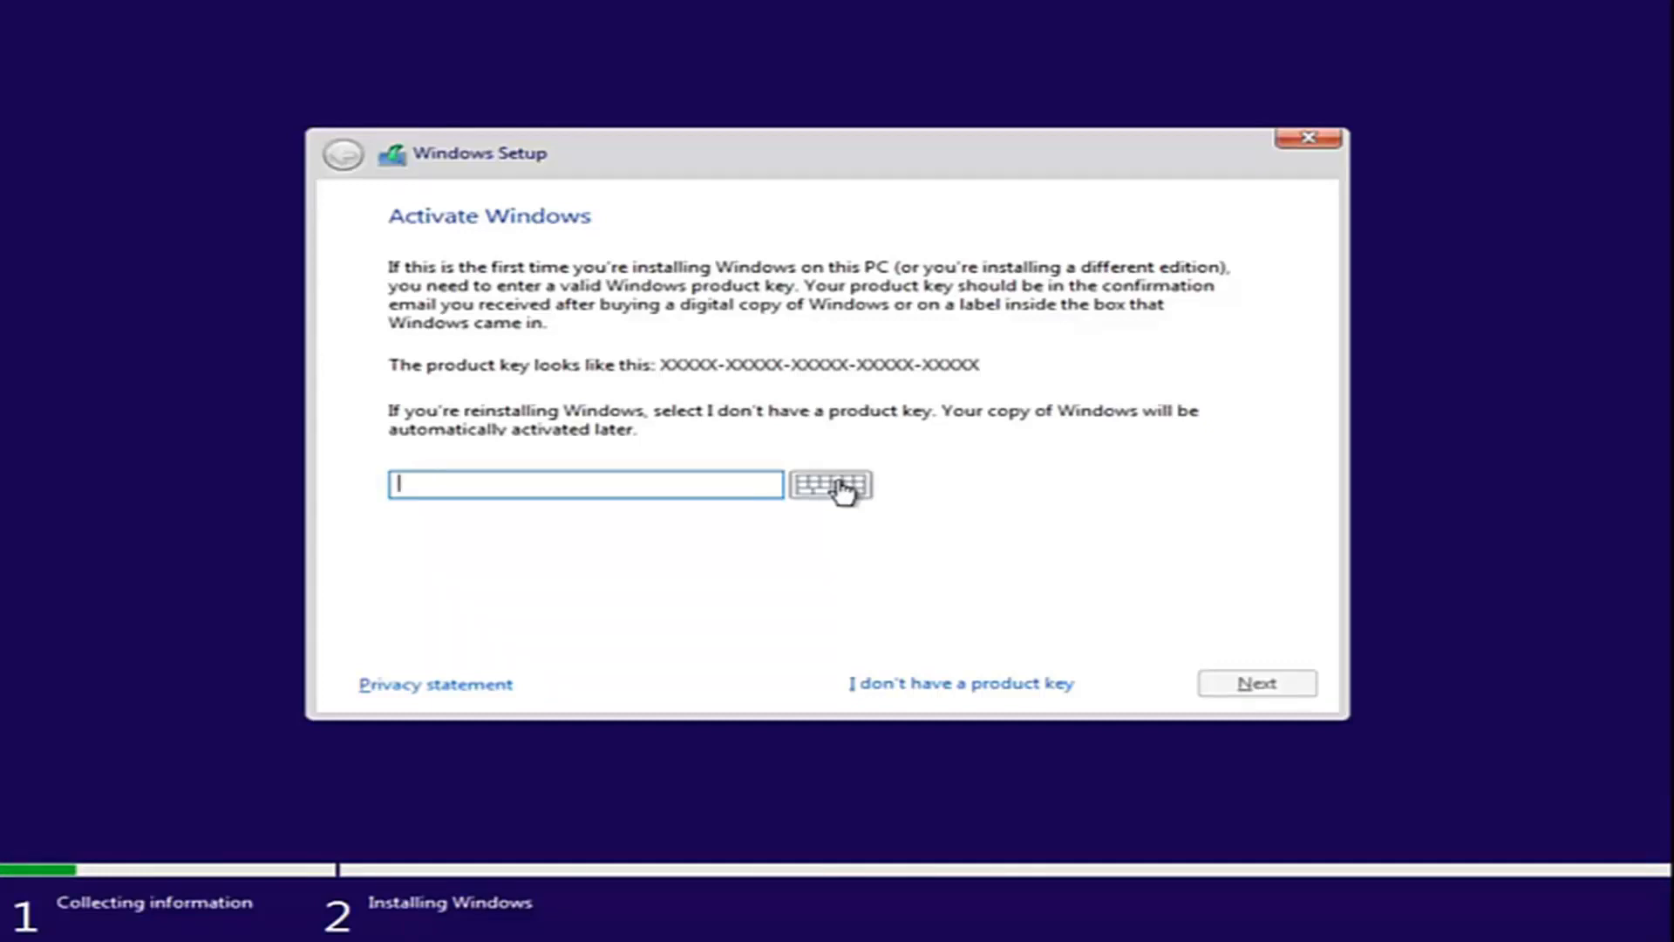
mouse_move(806, 566)
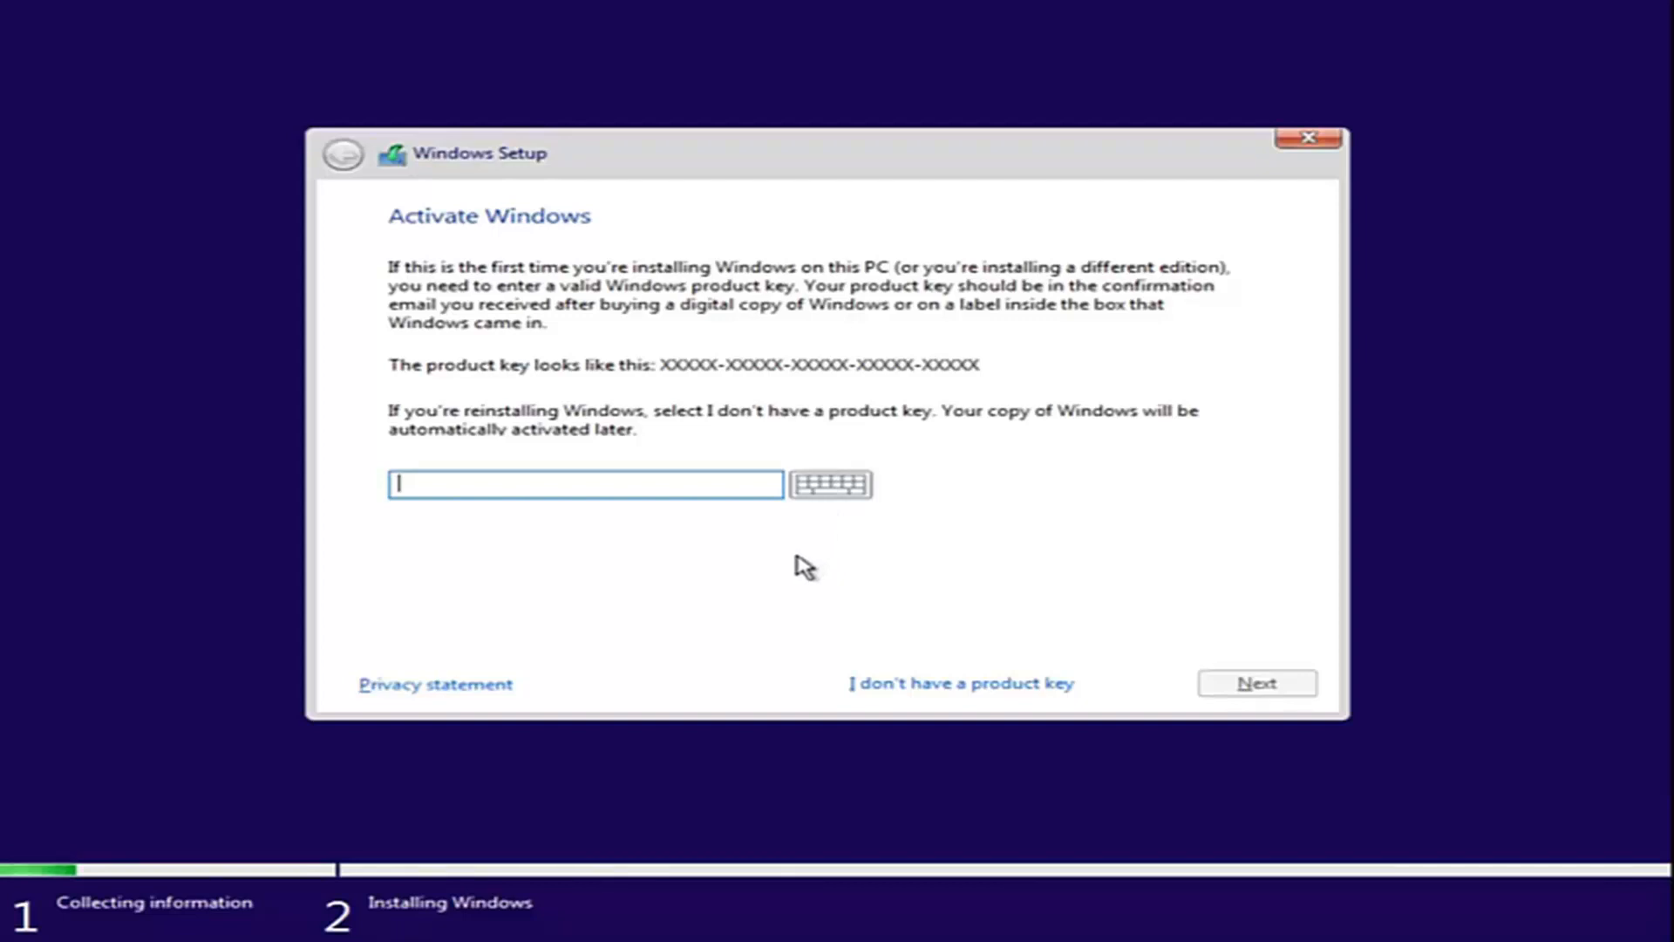
key("Shift+F10")
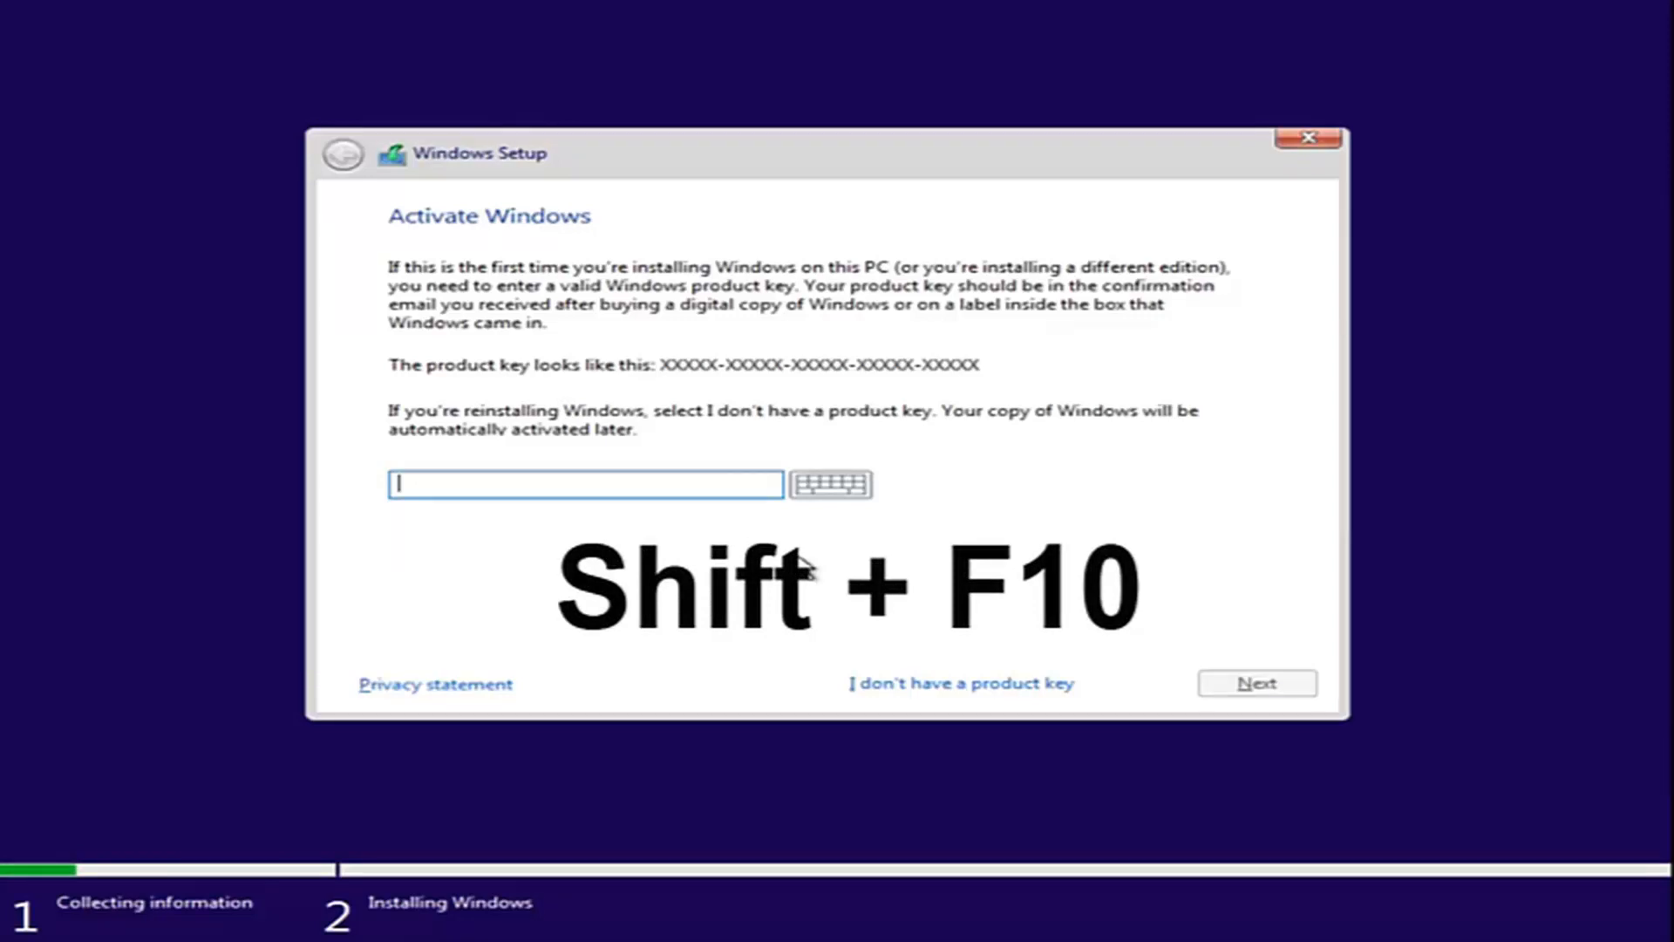
key("Shift+F10")
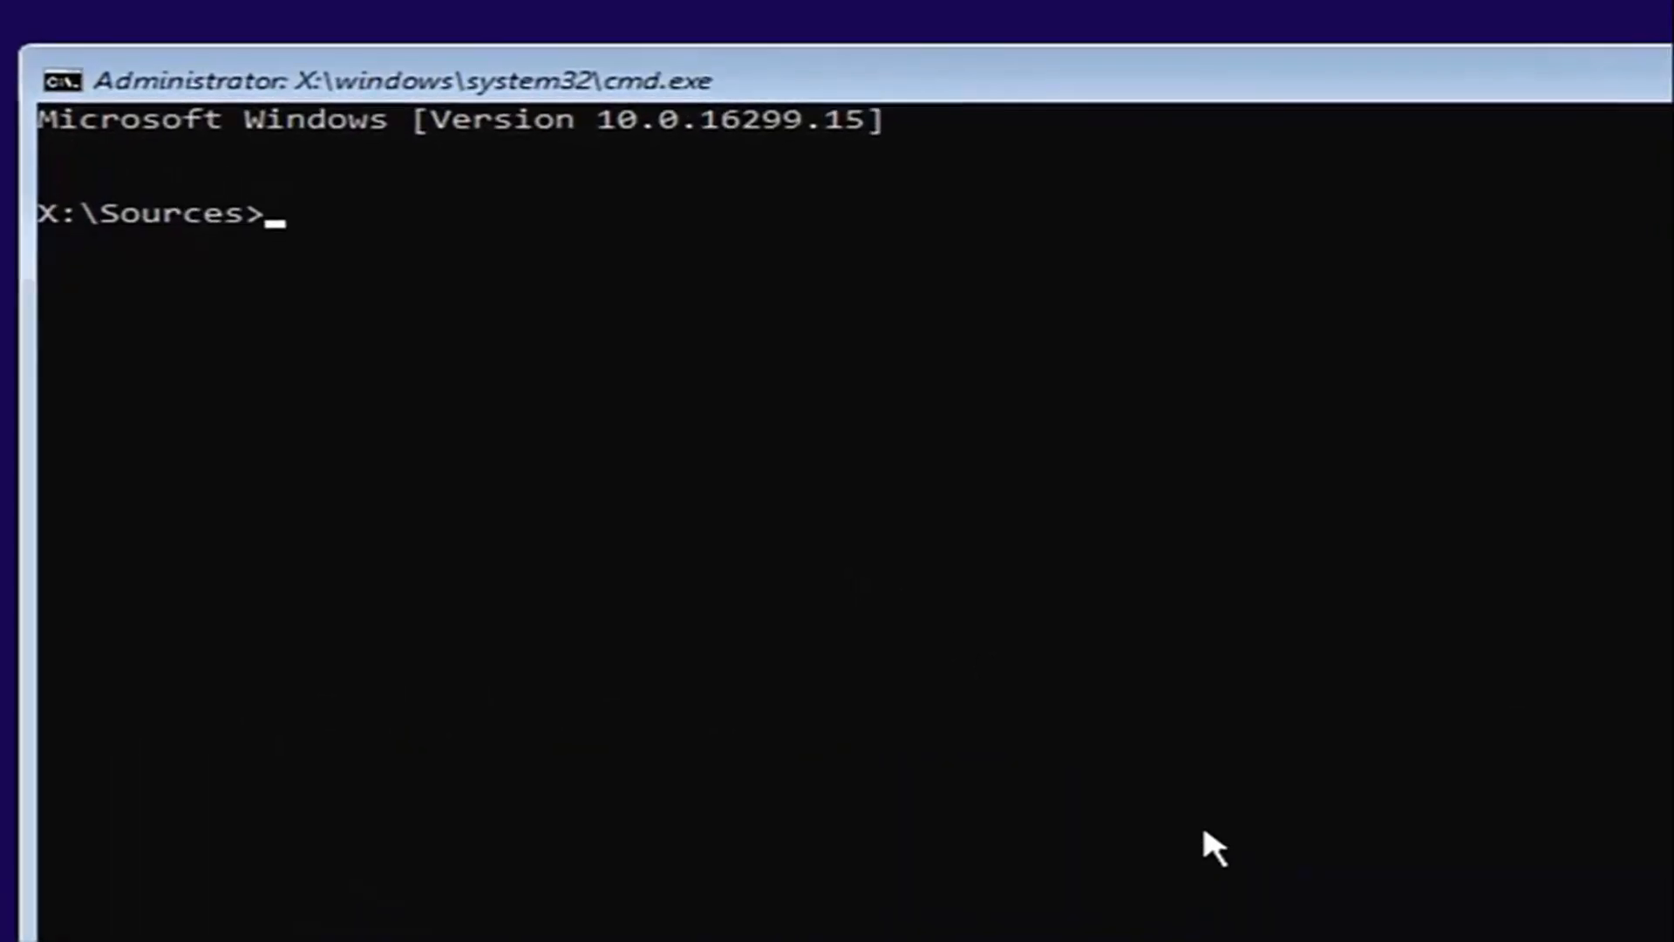
- Launch diskpart and list disks, showing Disk 0 online at 25 GB
type("disk")
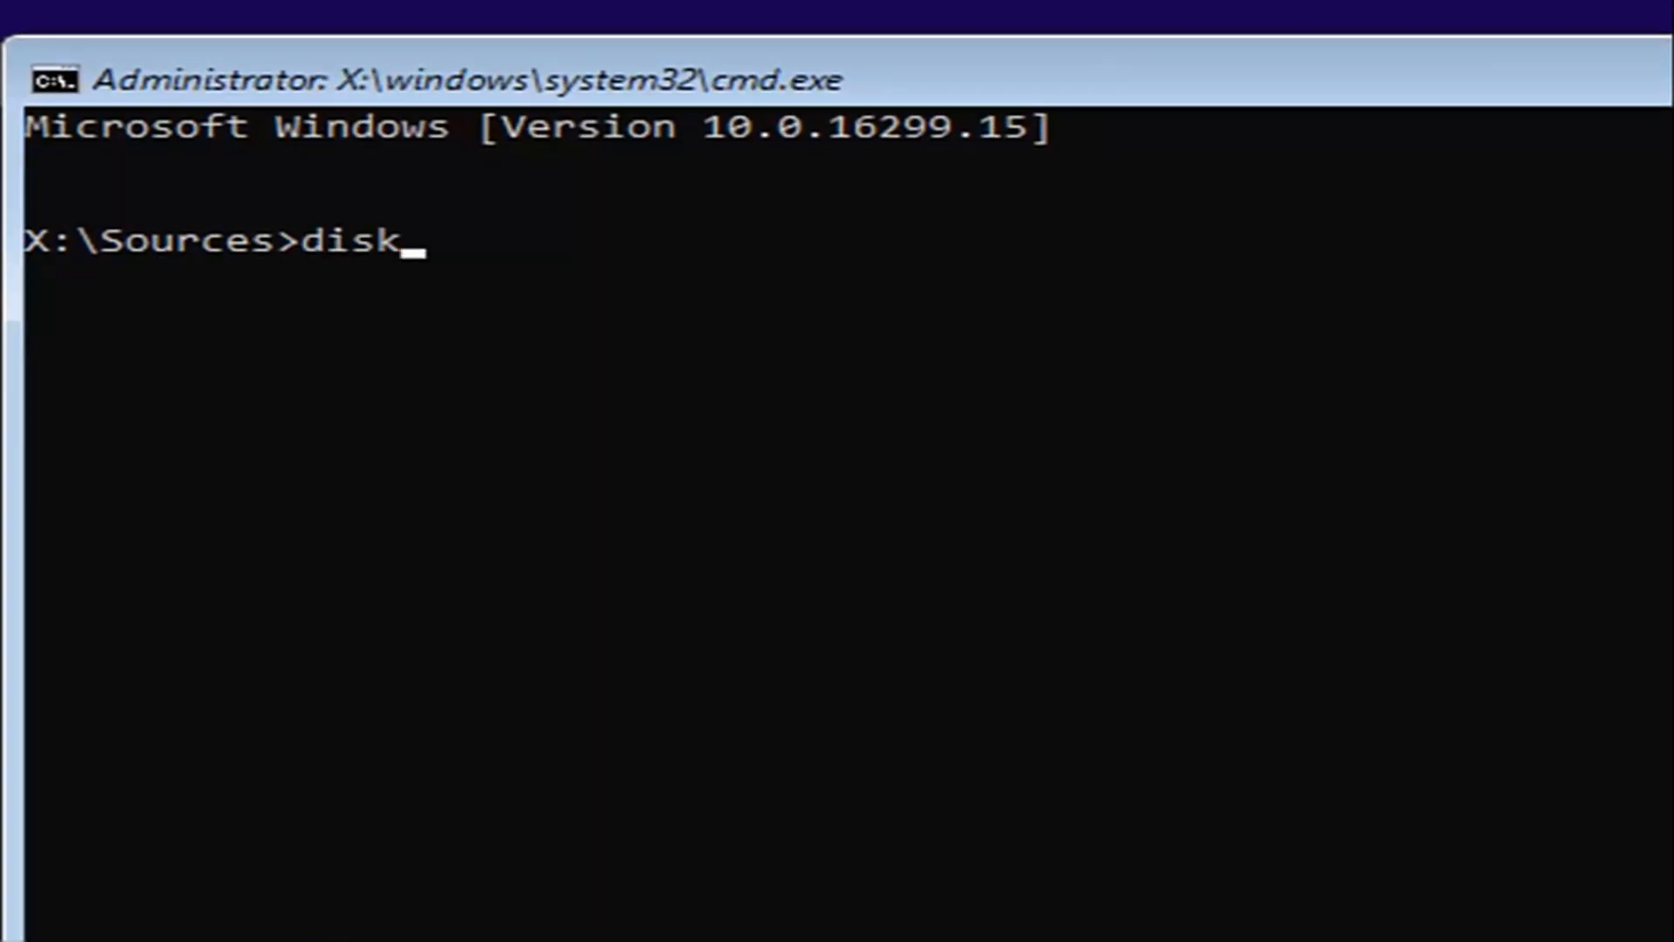
type("part")
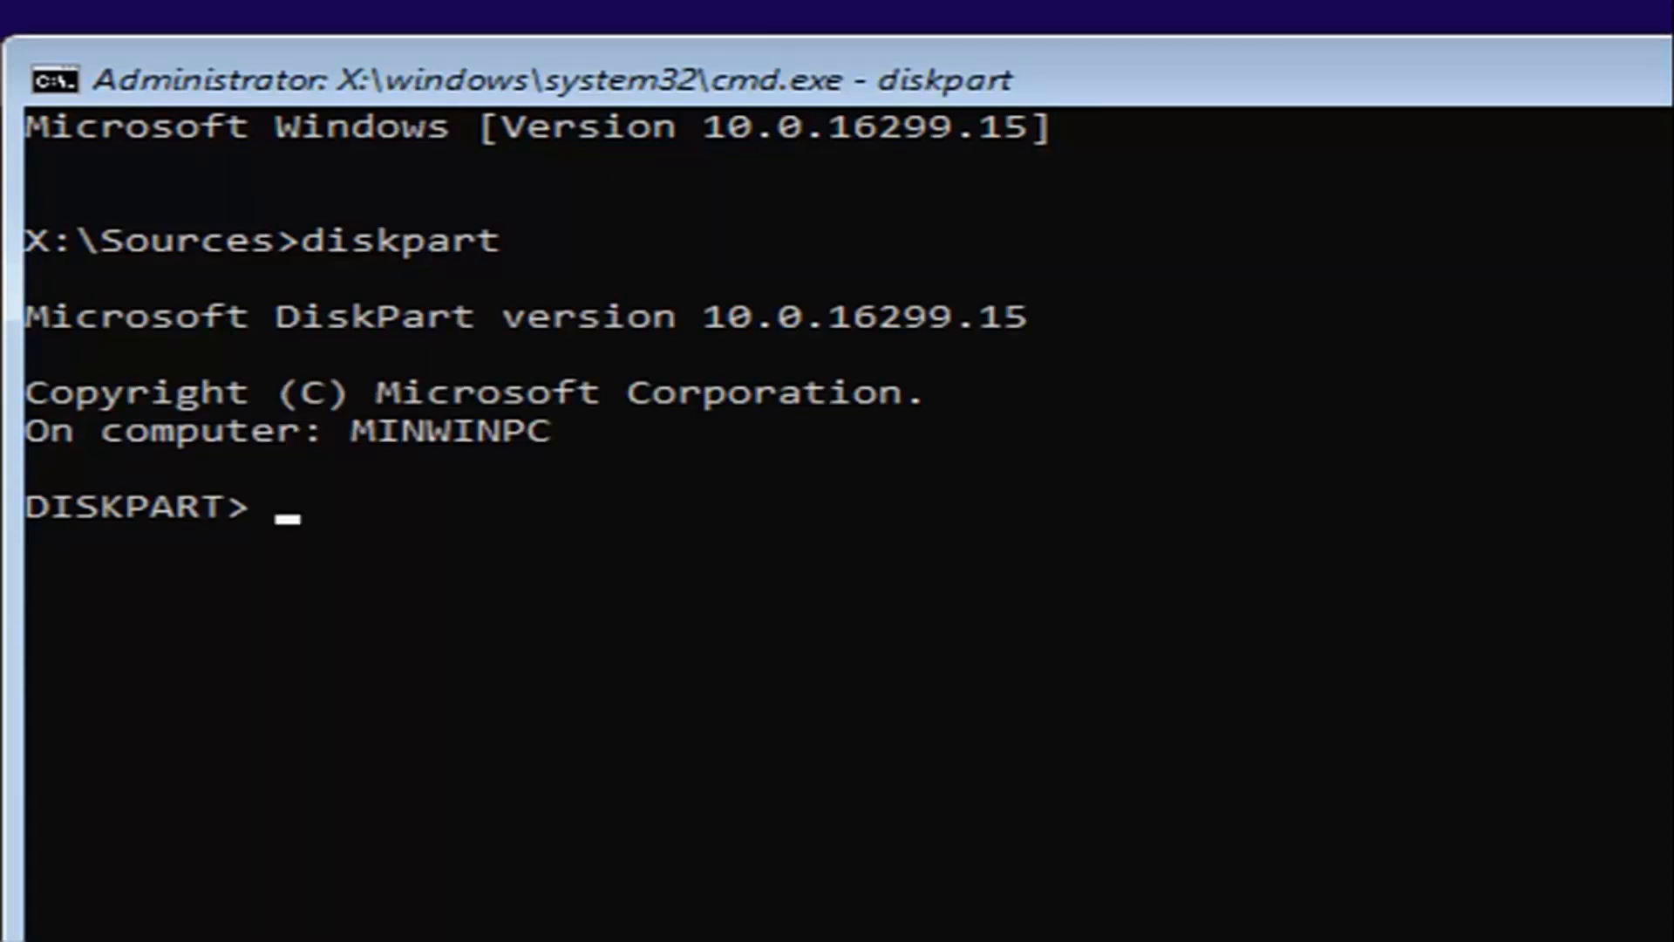
type("list")
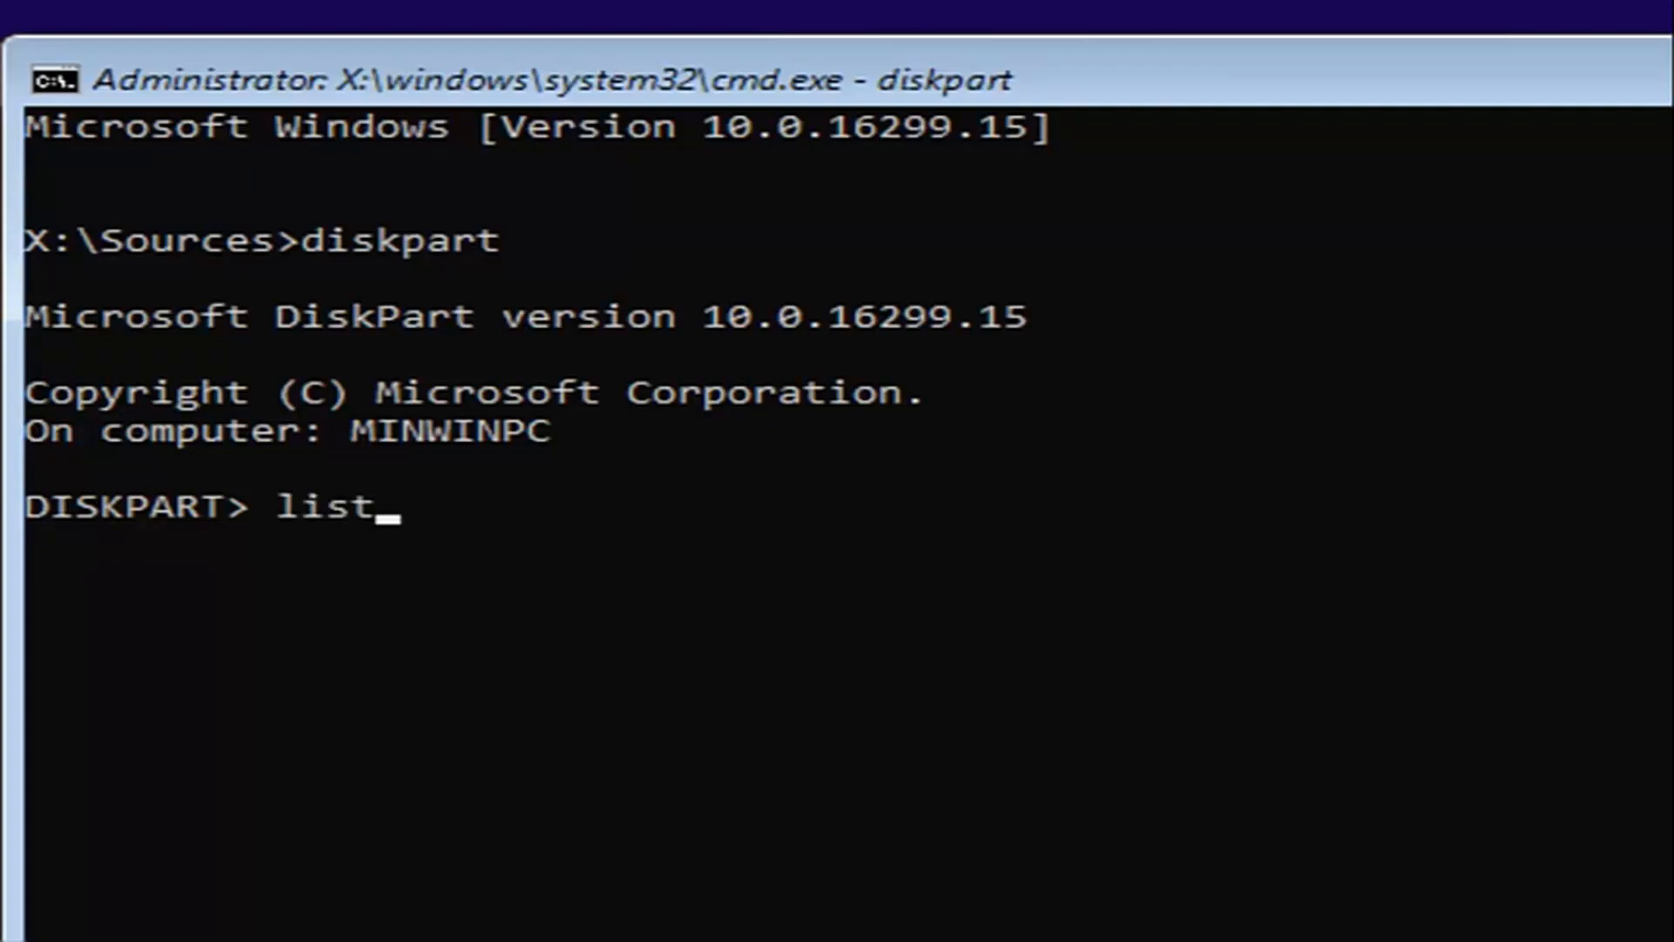
type("disk")
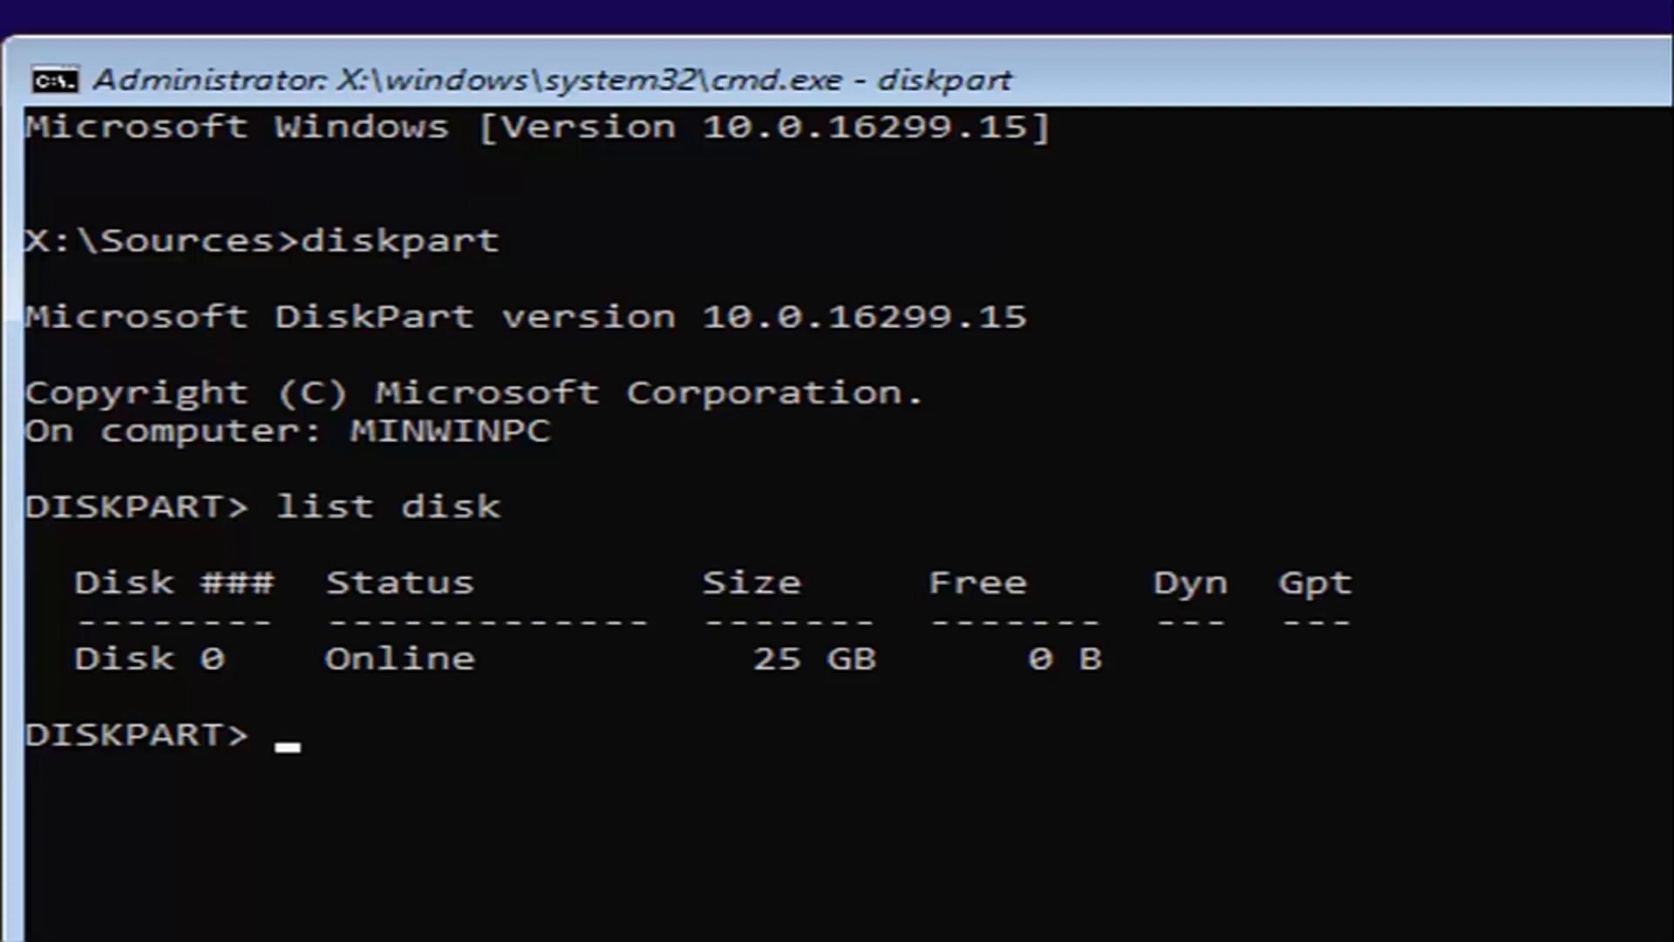
mouse_move(892, 711)
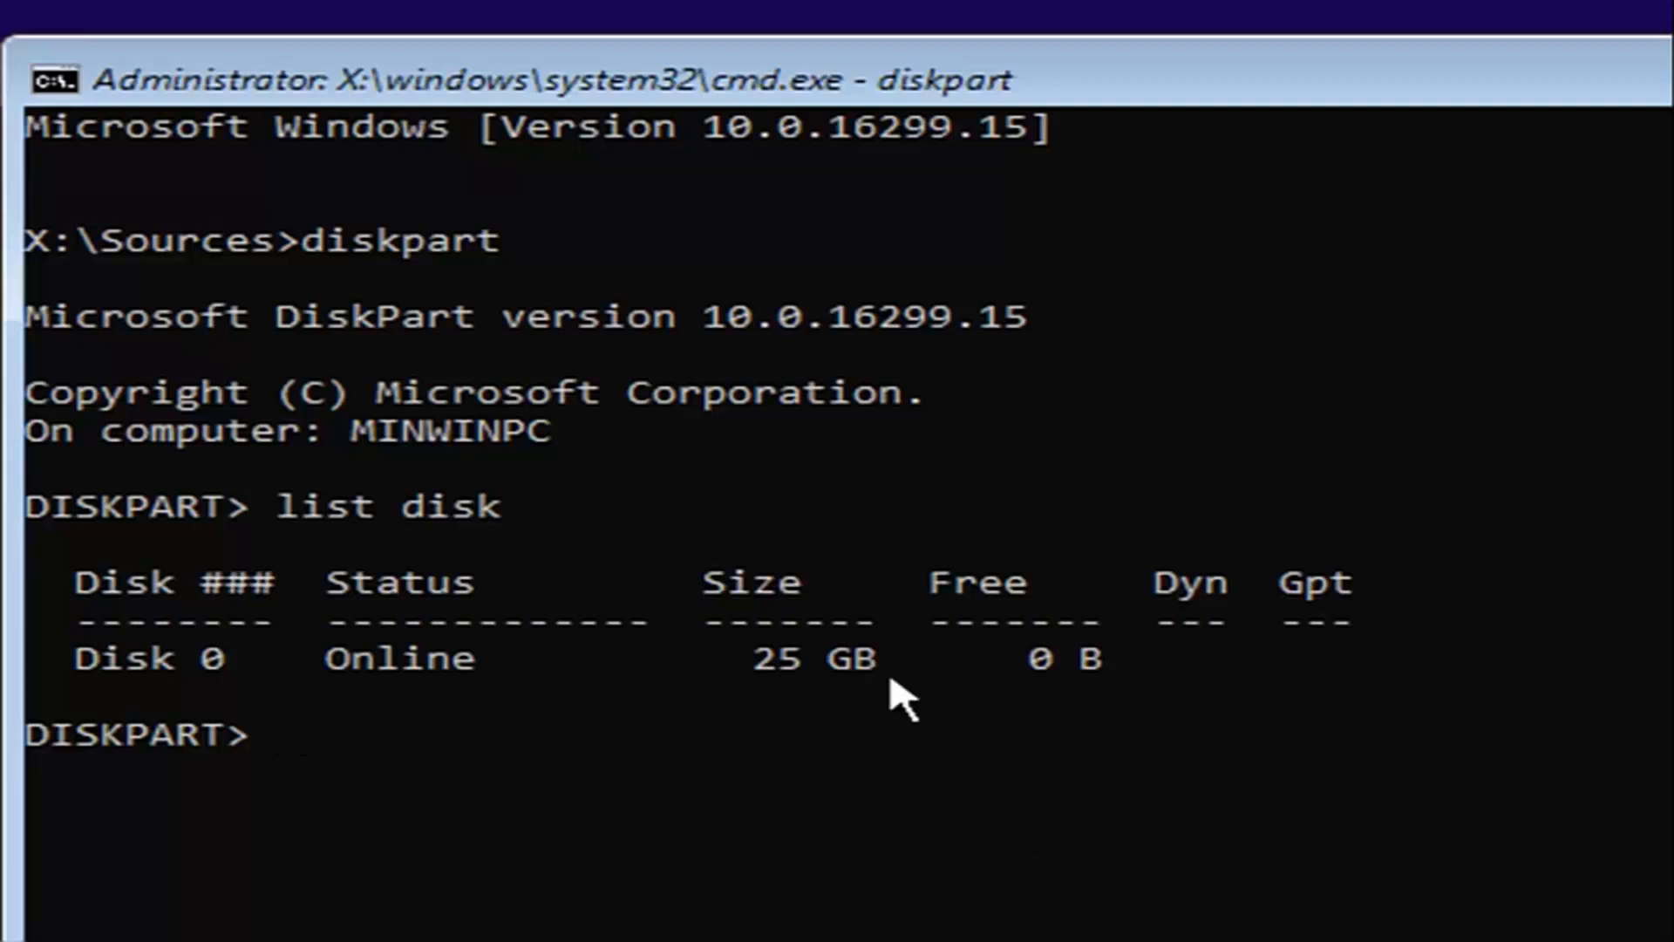
mouse_move(694, 665)
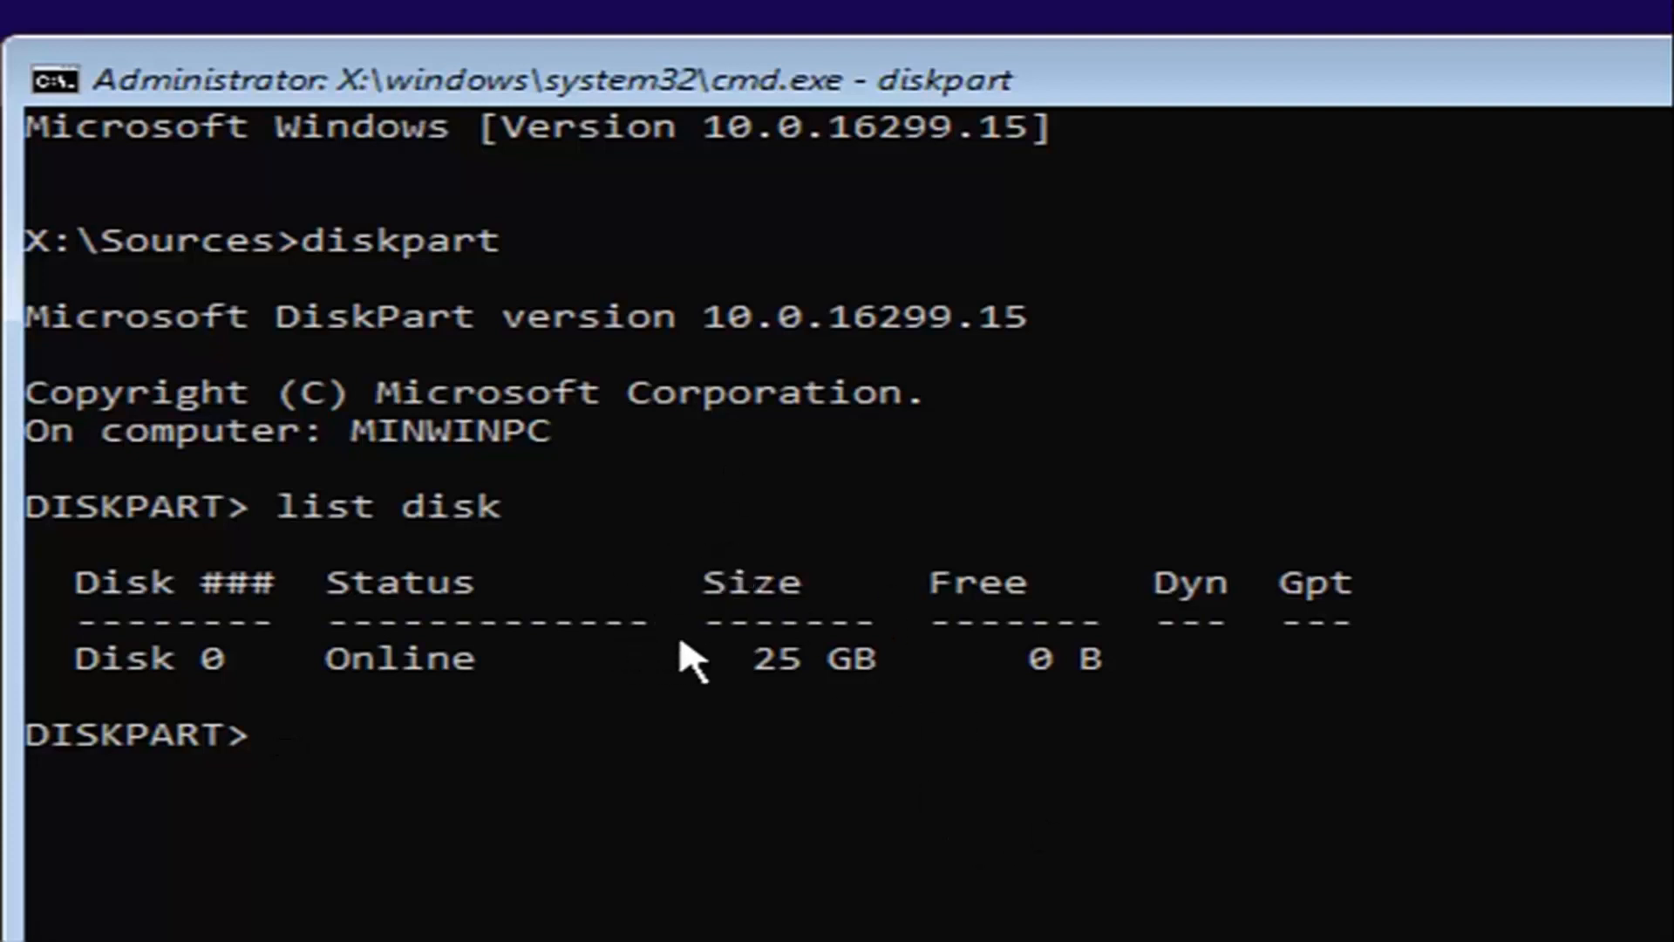
mouse_move(385, 717)
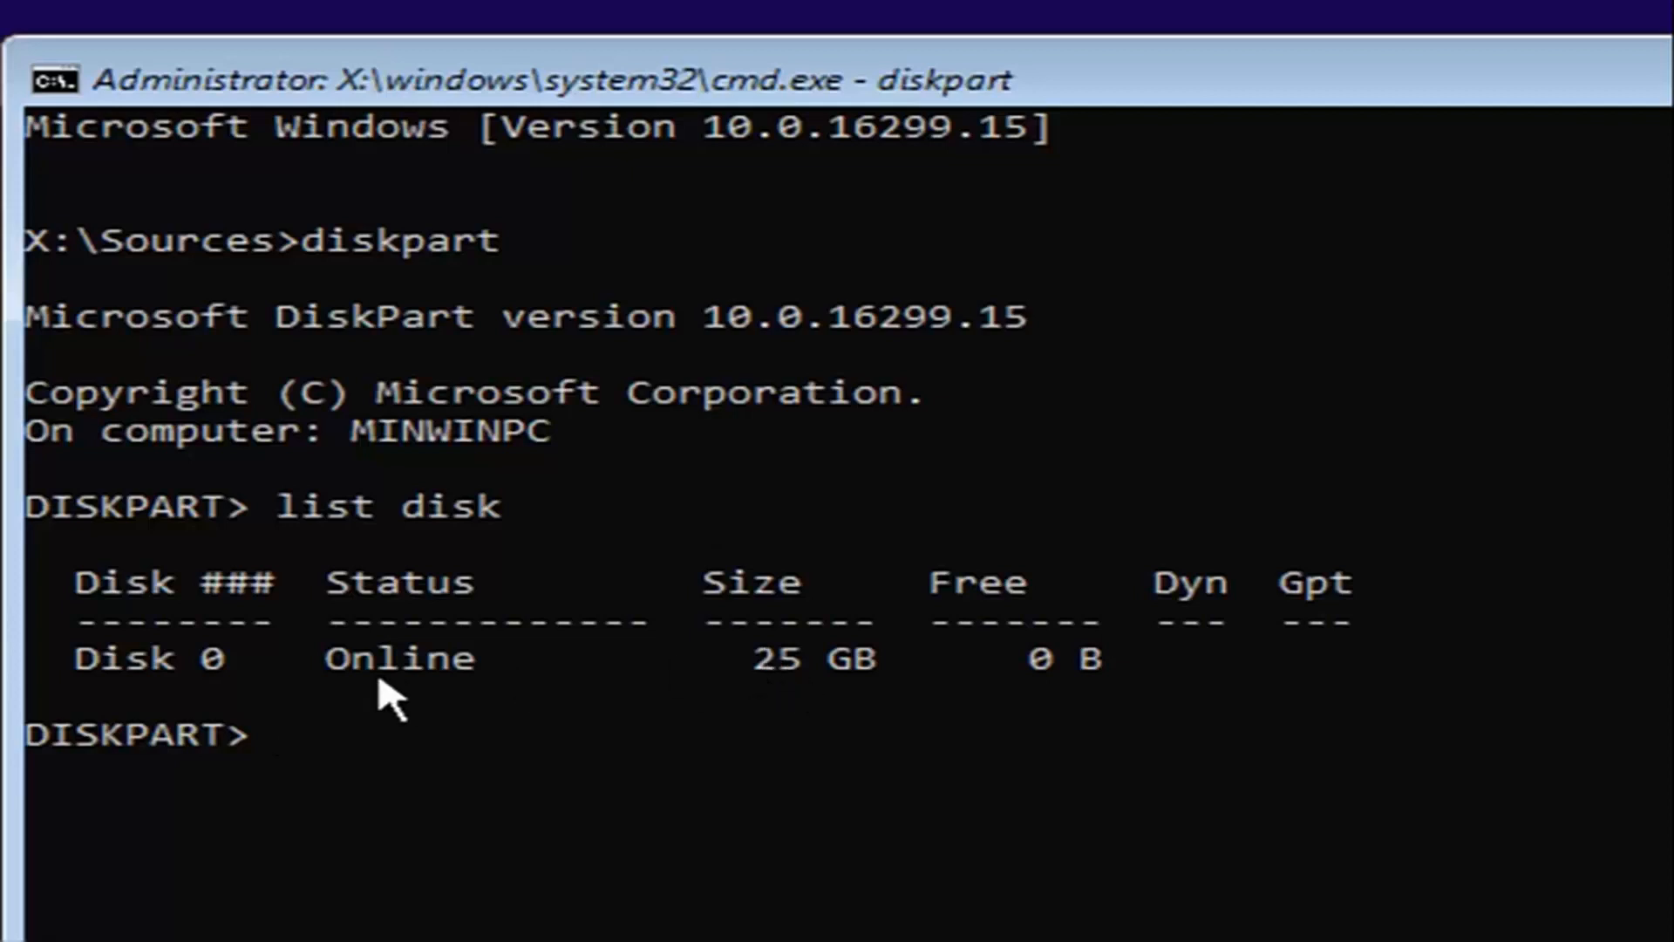
mouse_move(914, 702)
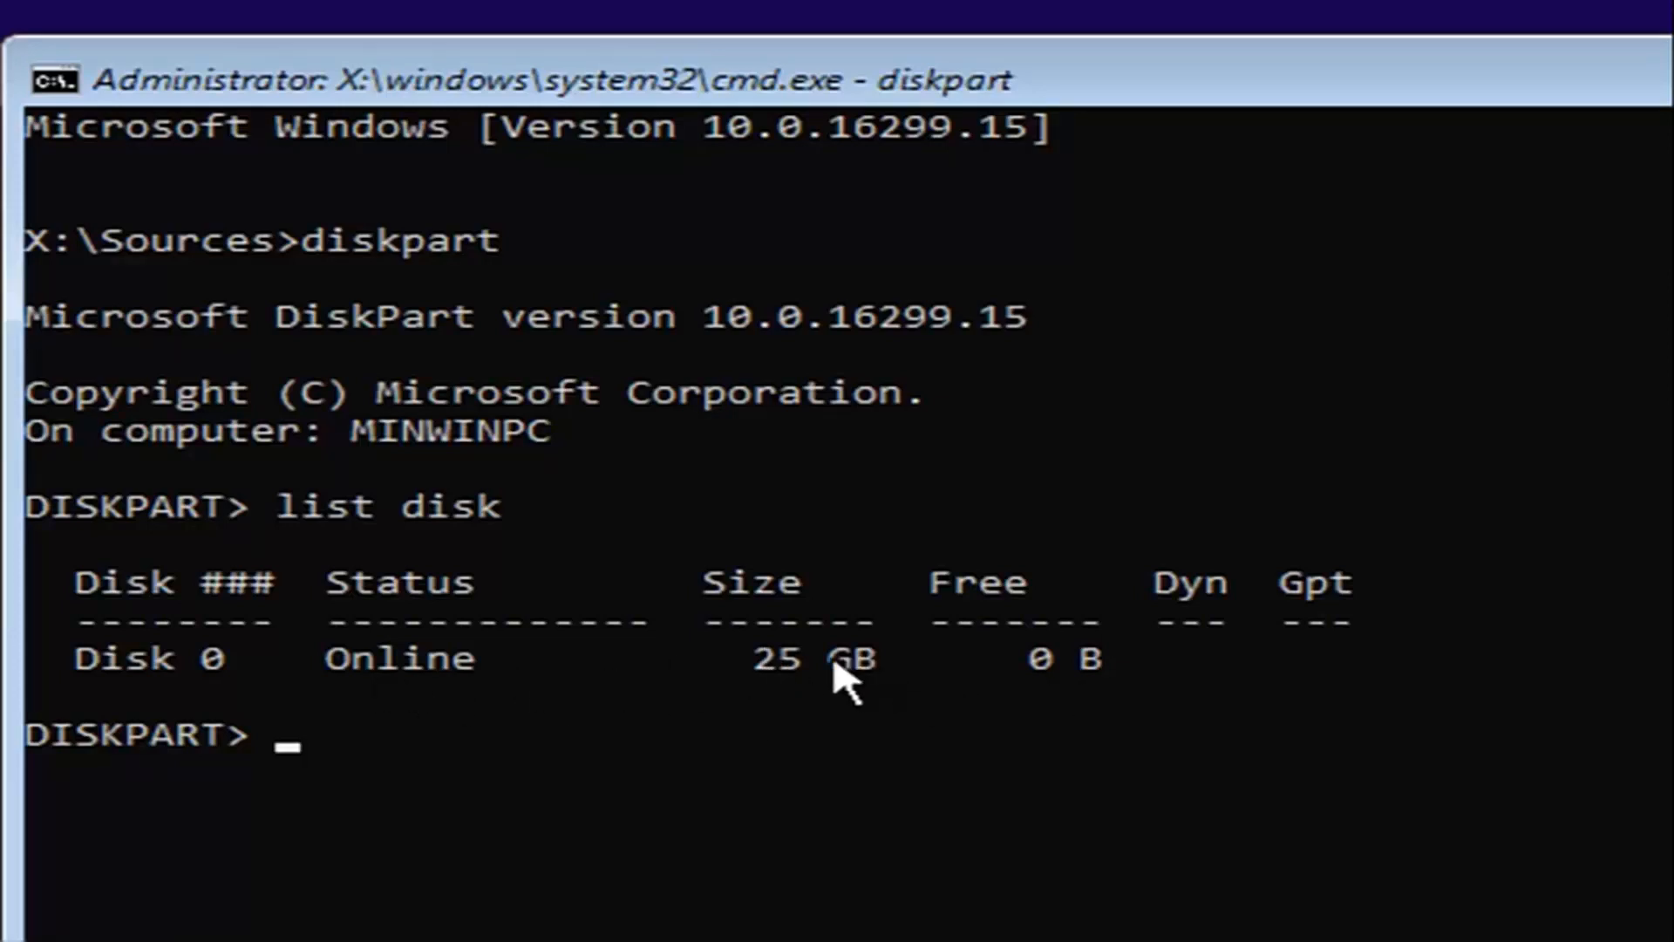
mouse_move(493, 709)
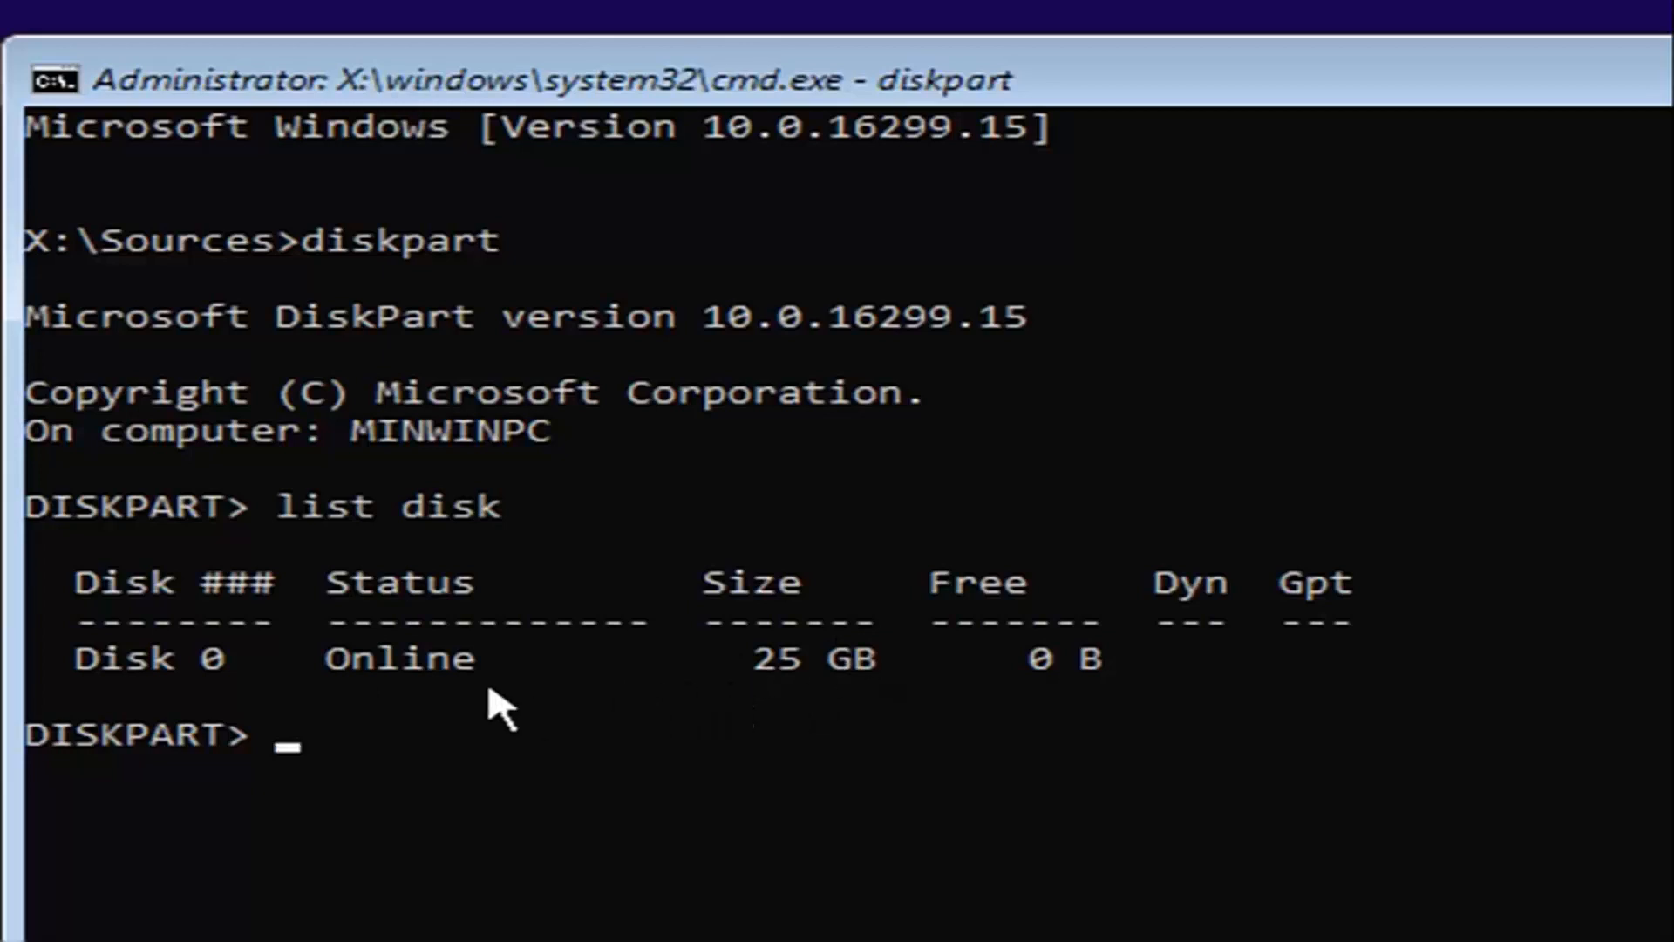
mouse_move(1435, 684)
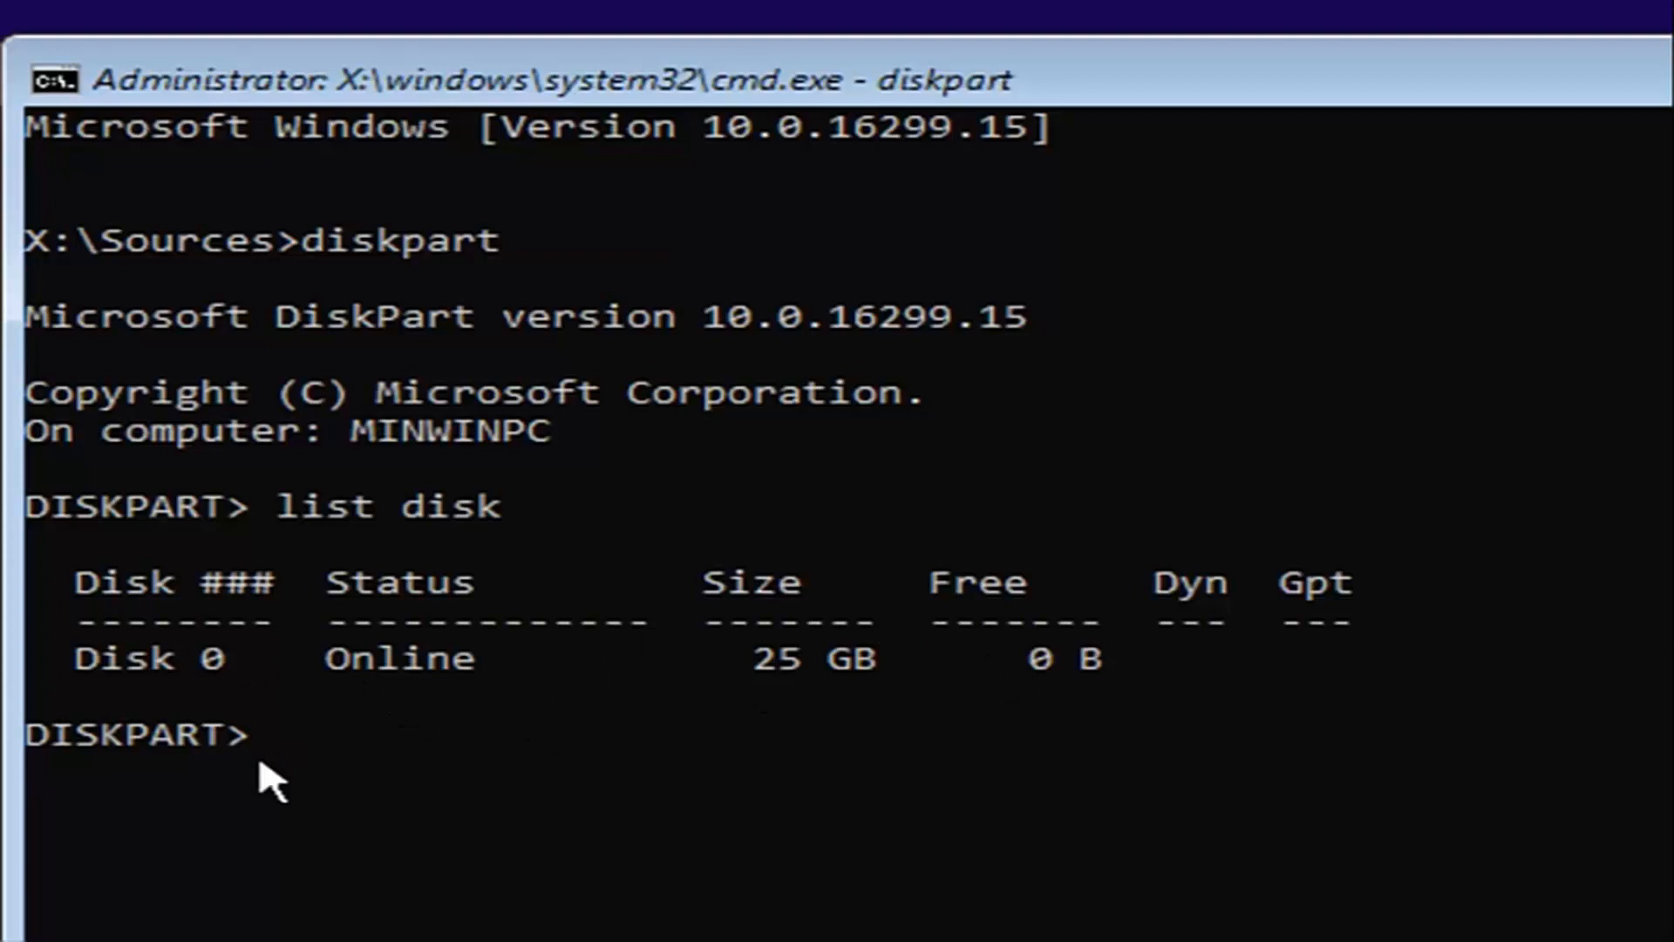
mouse_move(765, 652)
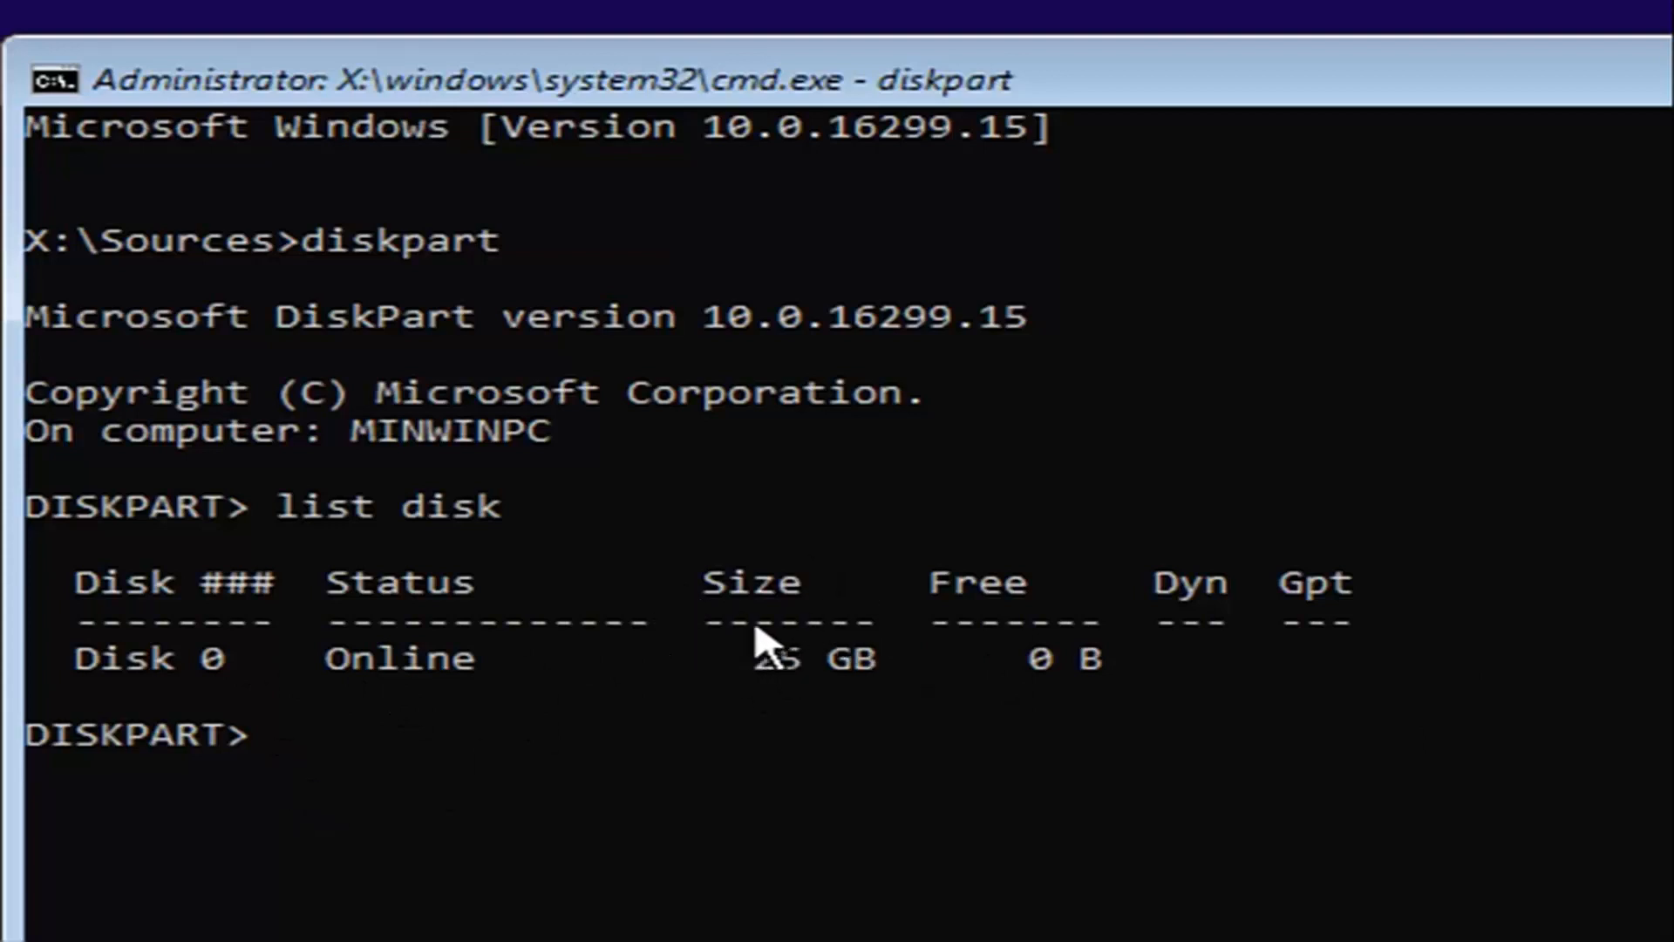
mouse_move(781, 775)
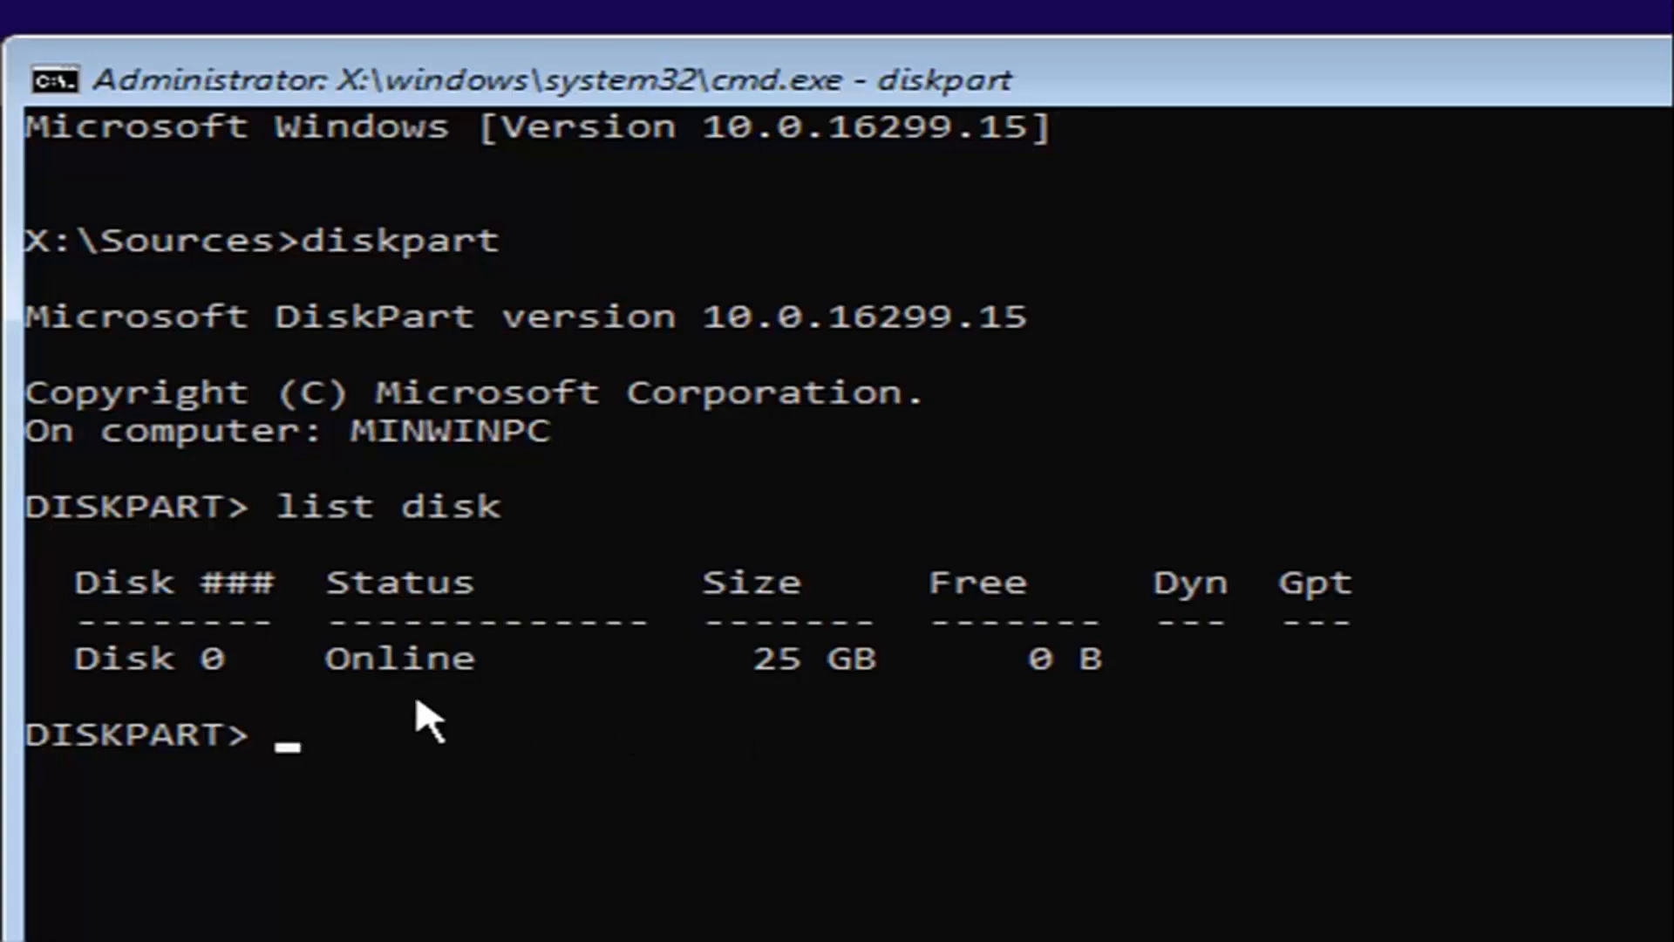
mouse_move(328, 704)
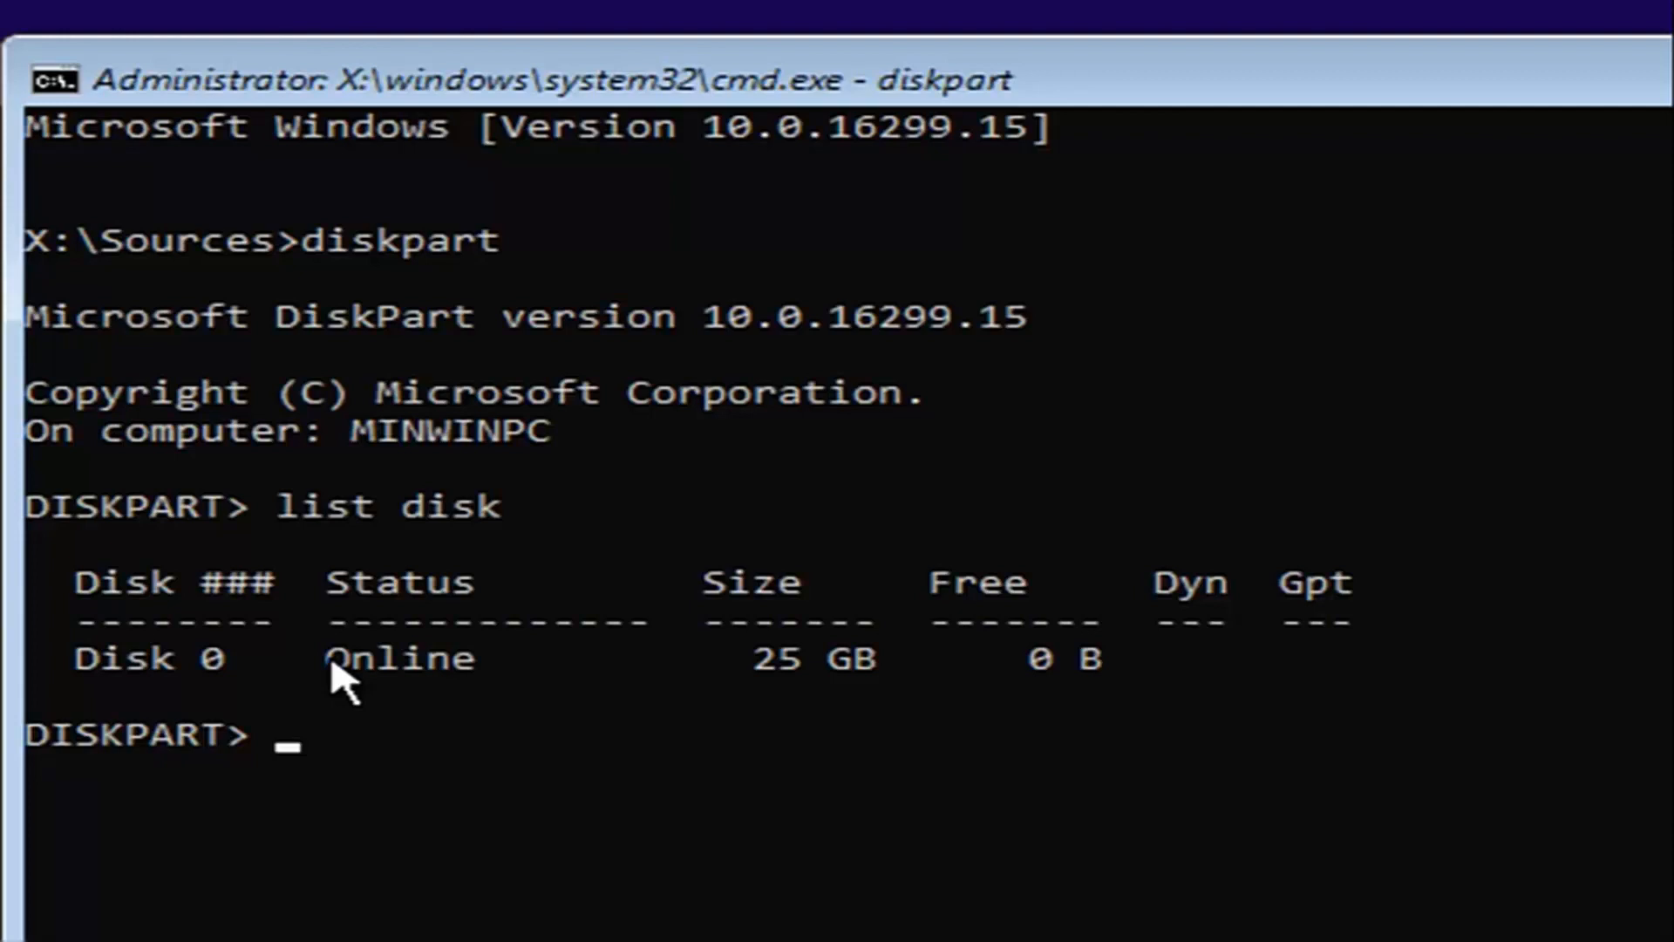
mouse_move(689, 570)
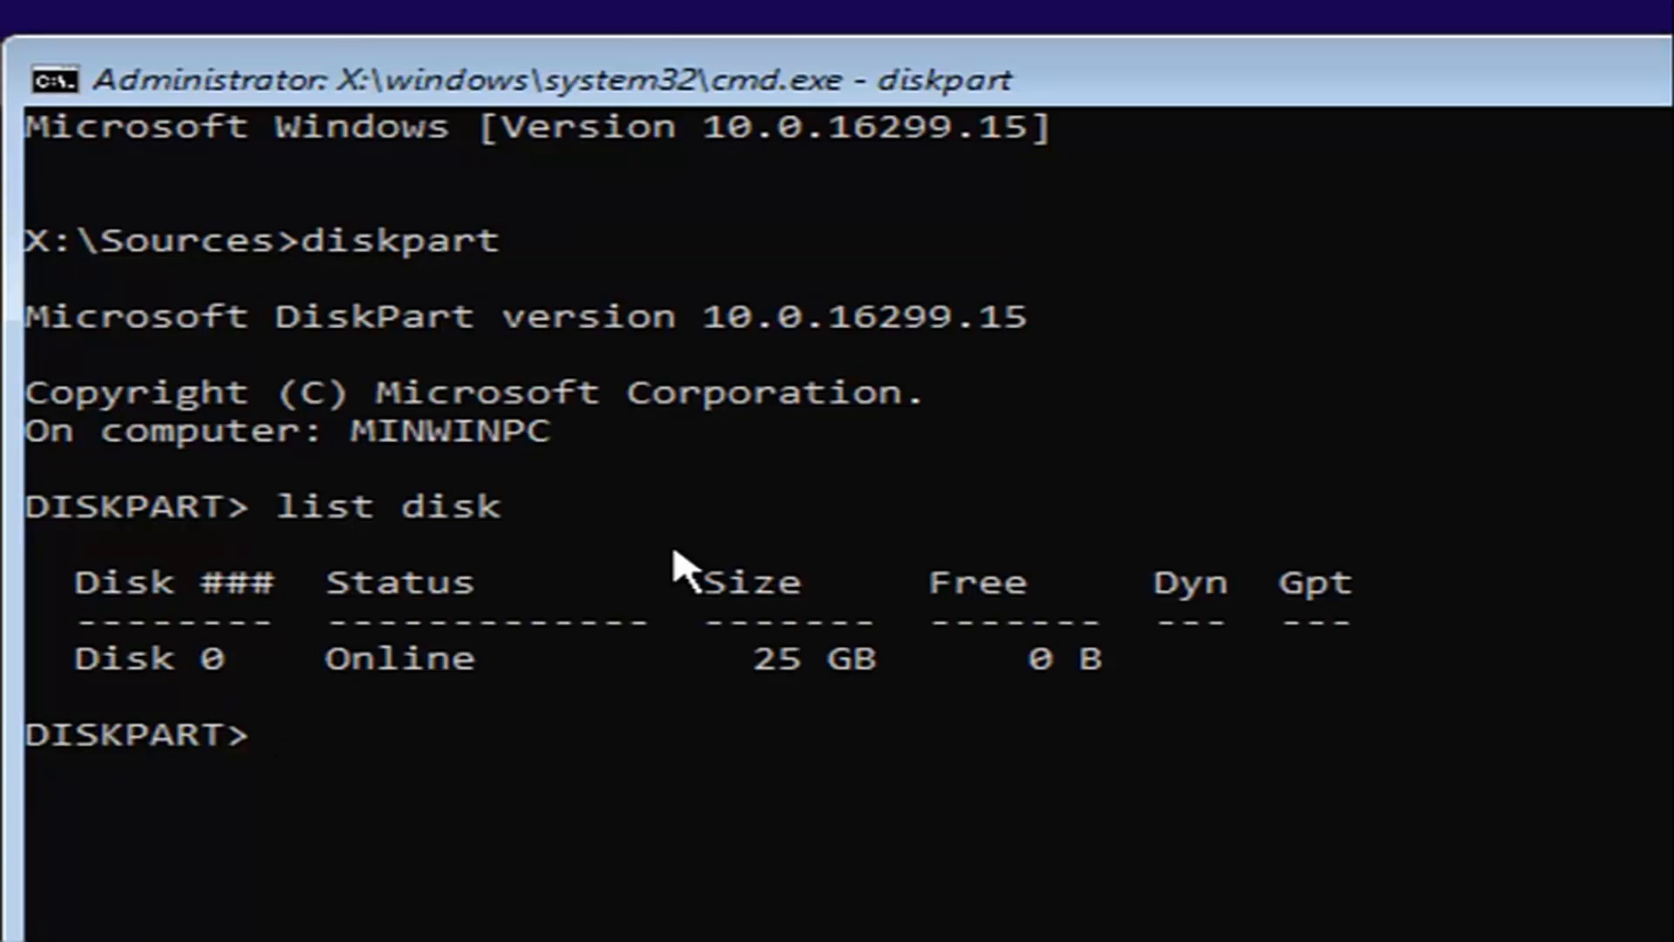
- Run 'select disk 0' and 'clean' in DiskPart to wipe Disk 0
type("sel")
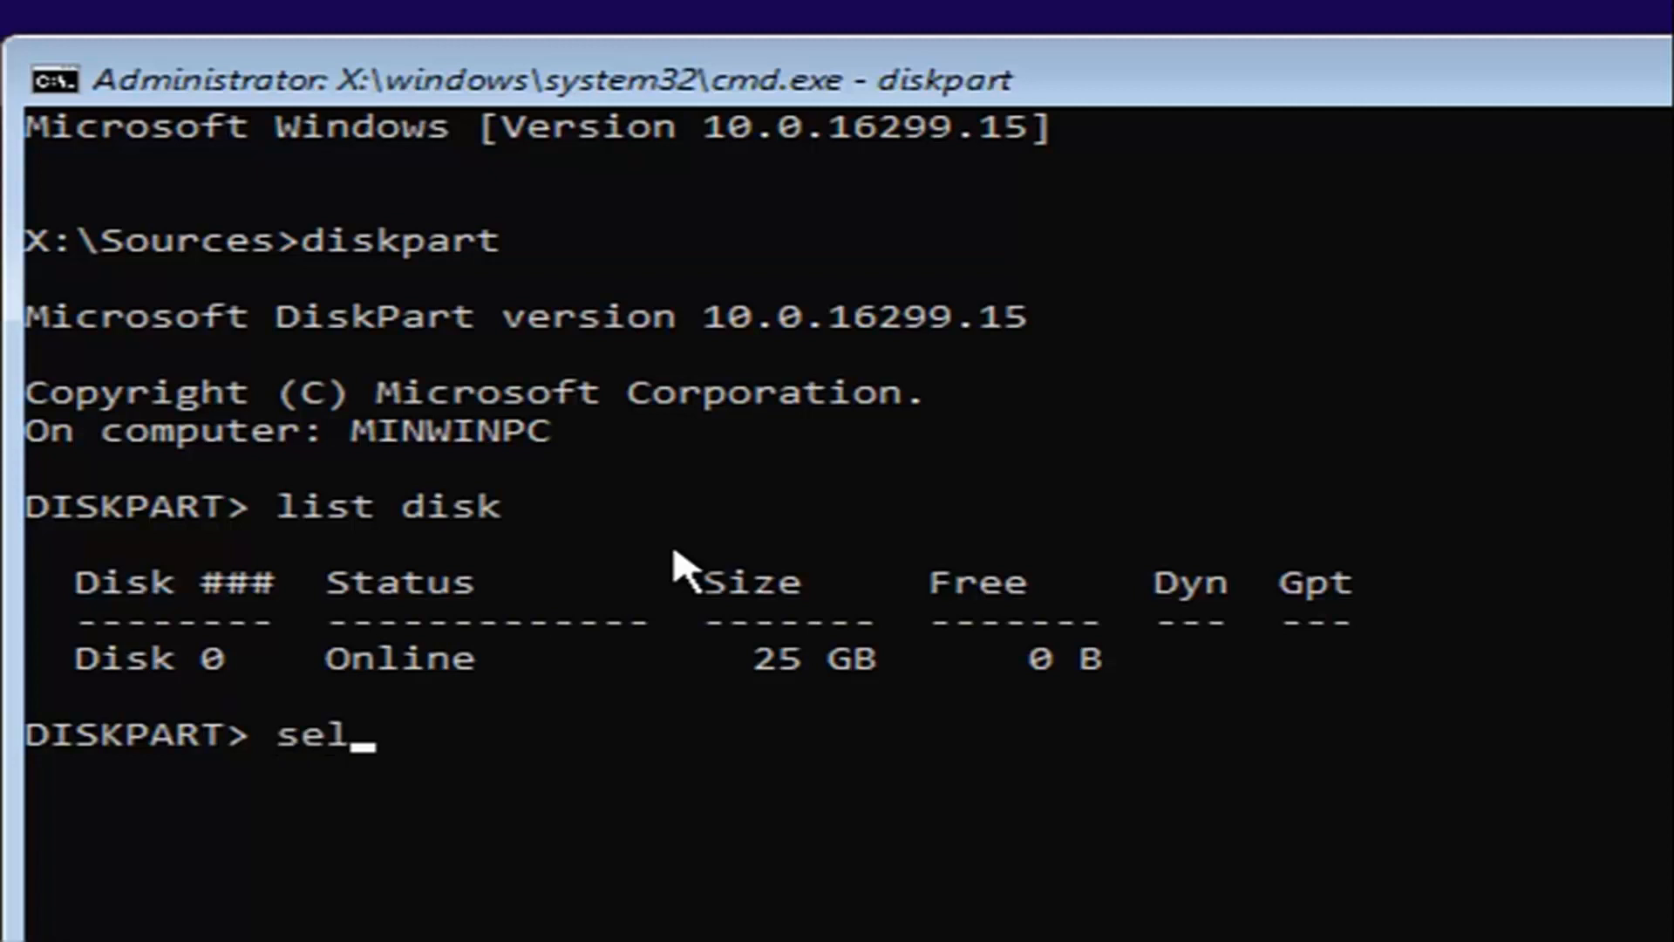
type("ect")
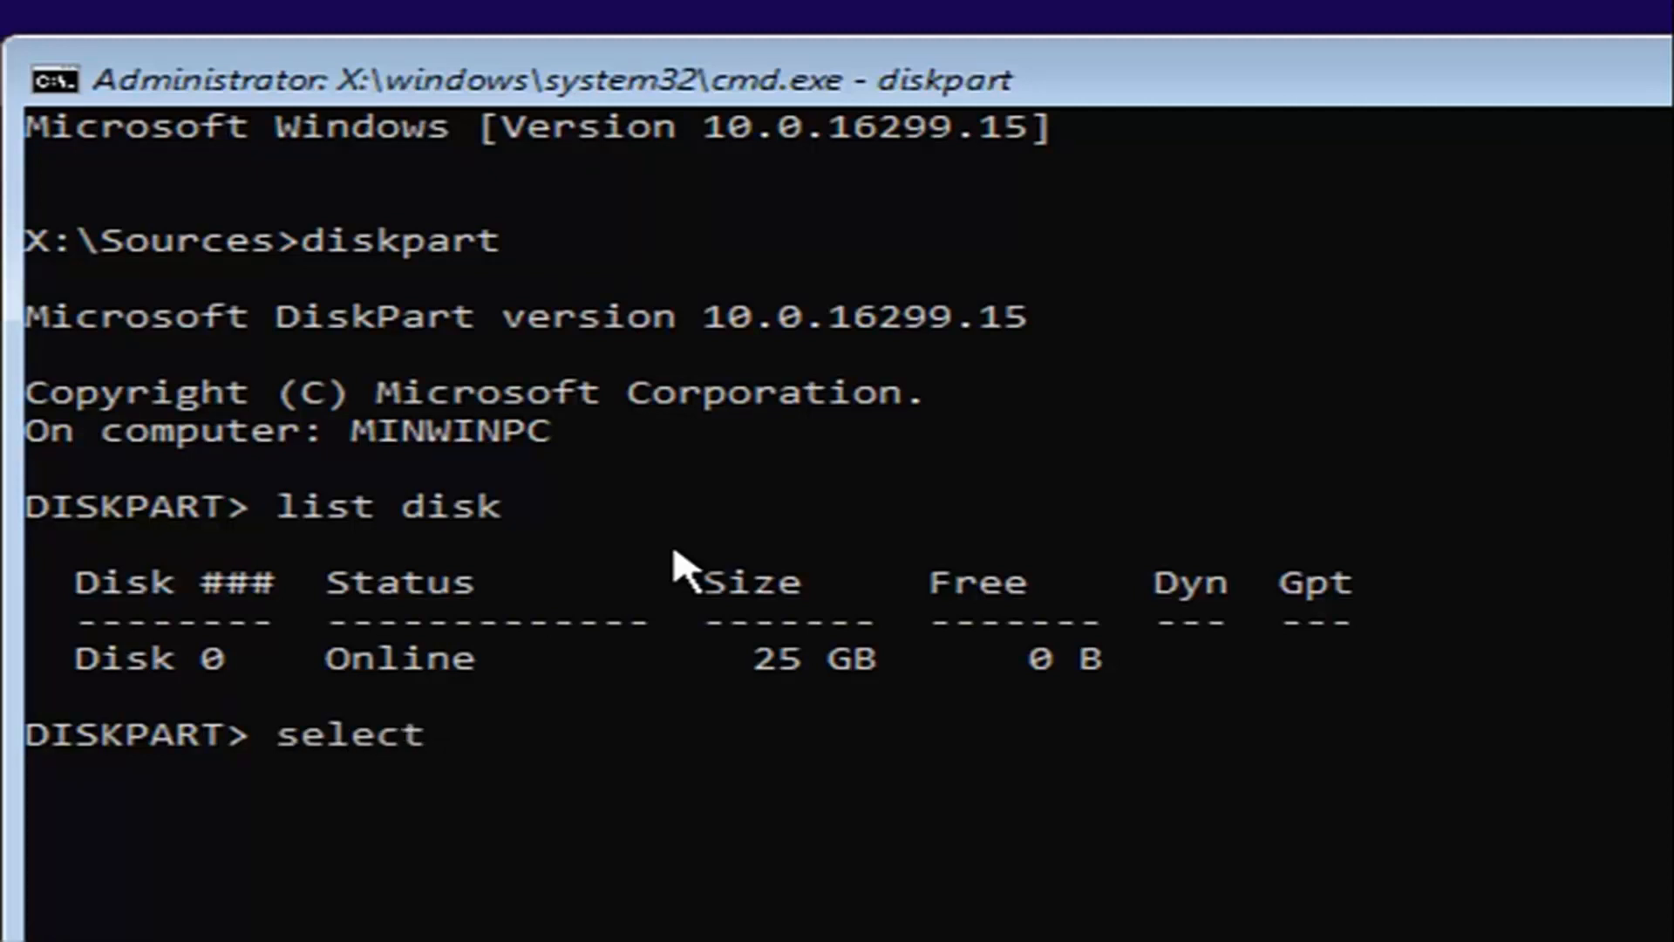
type("di")
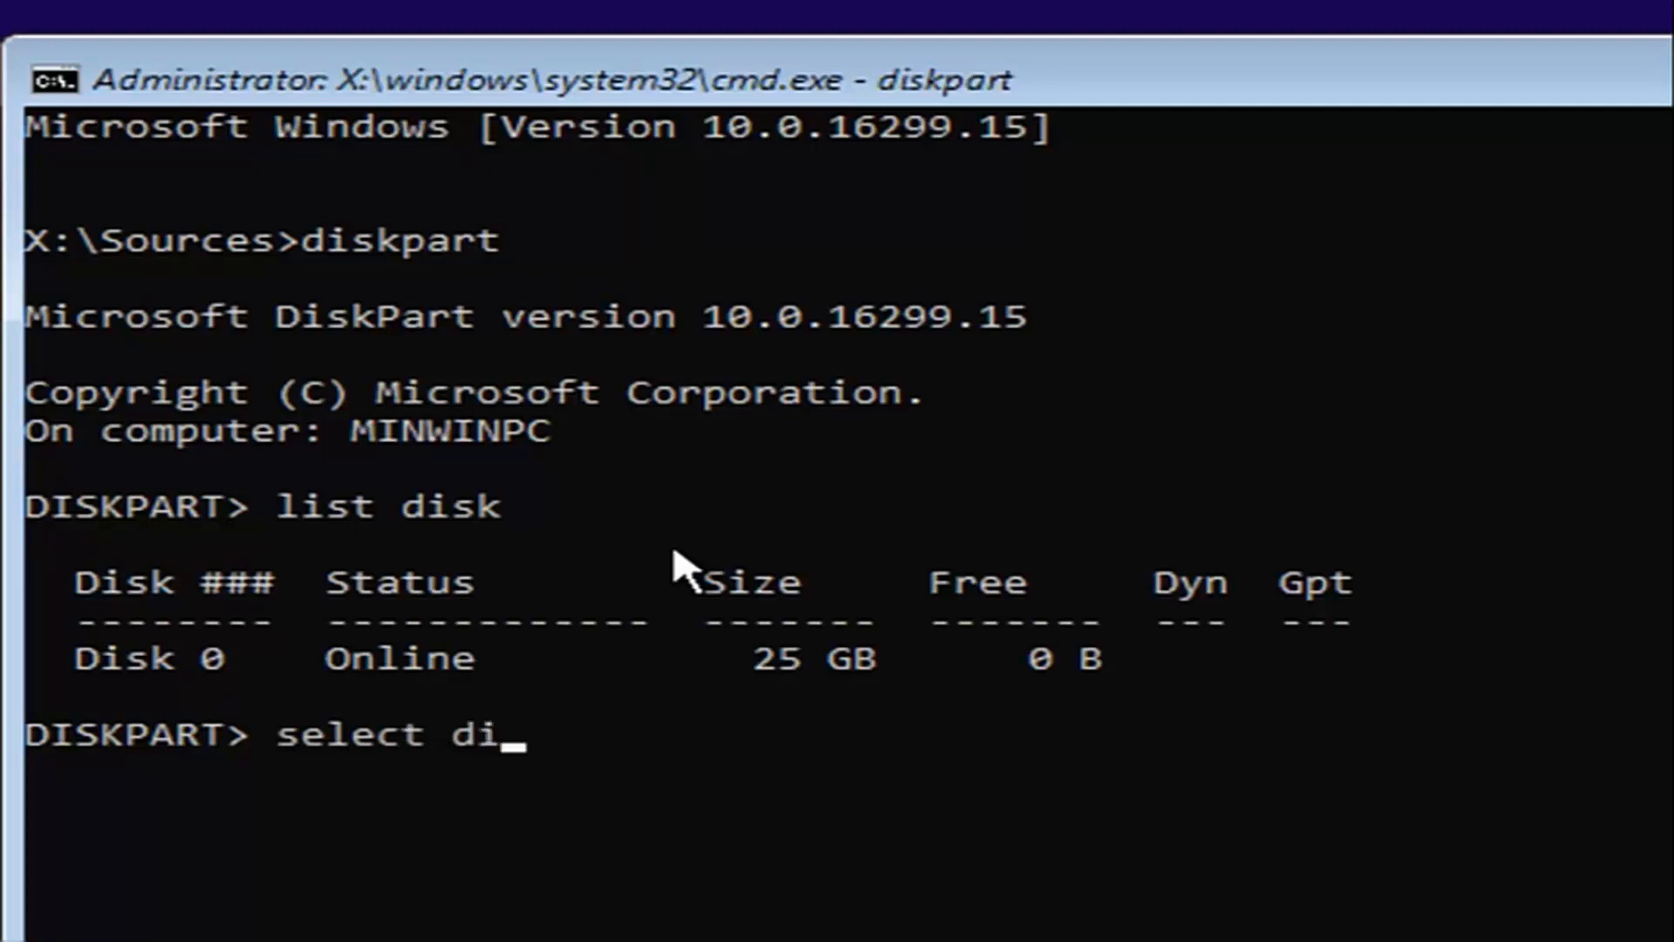
type("sk 0")
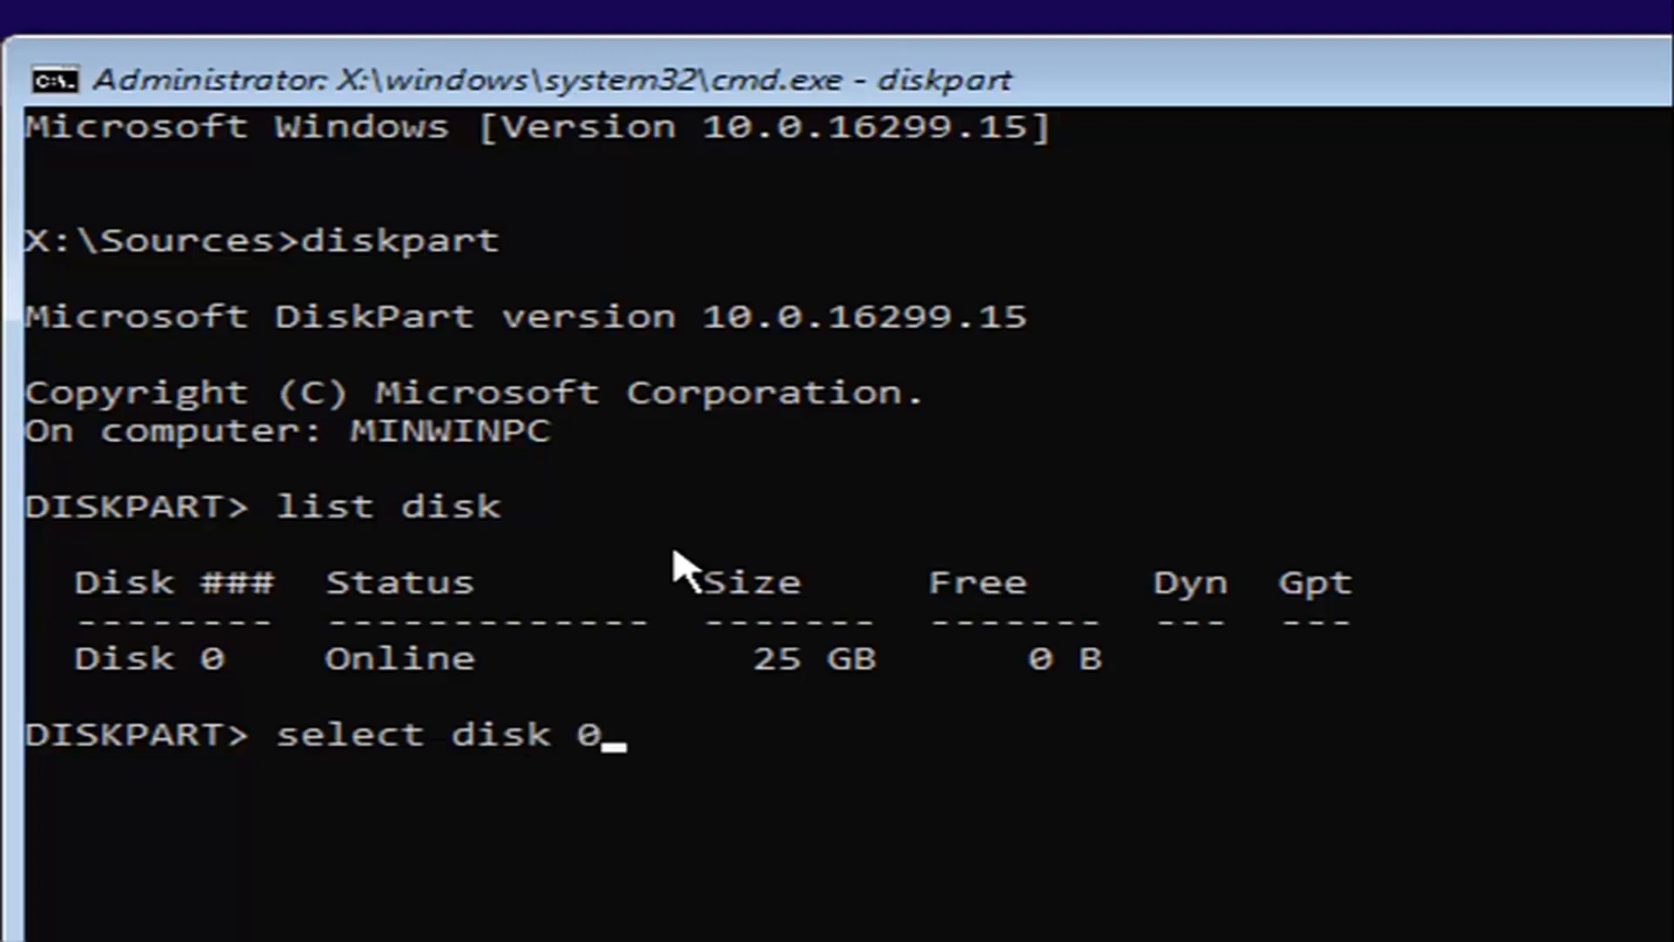
mouse_move(488, 800)
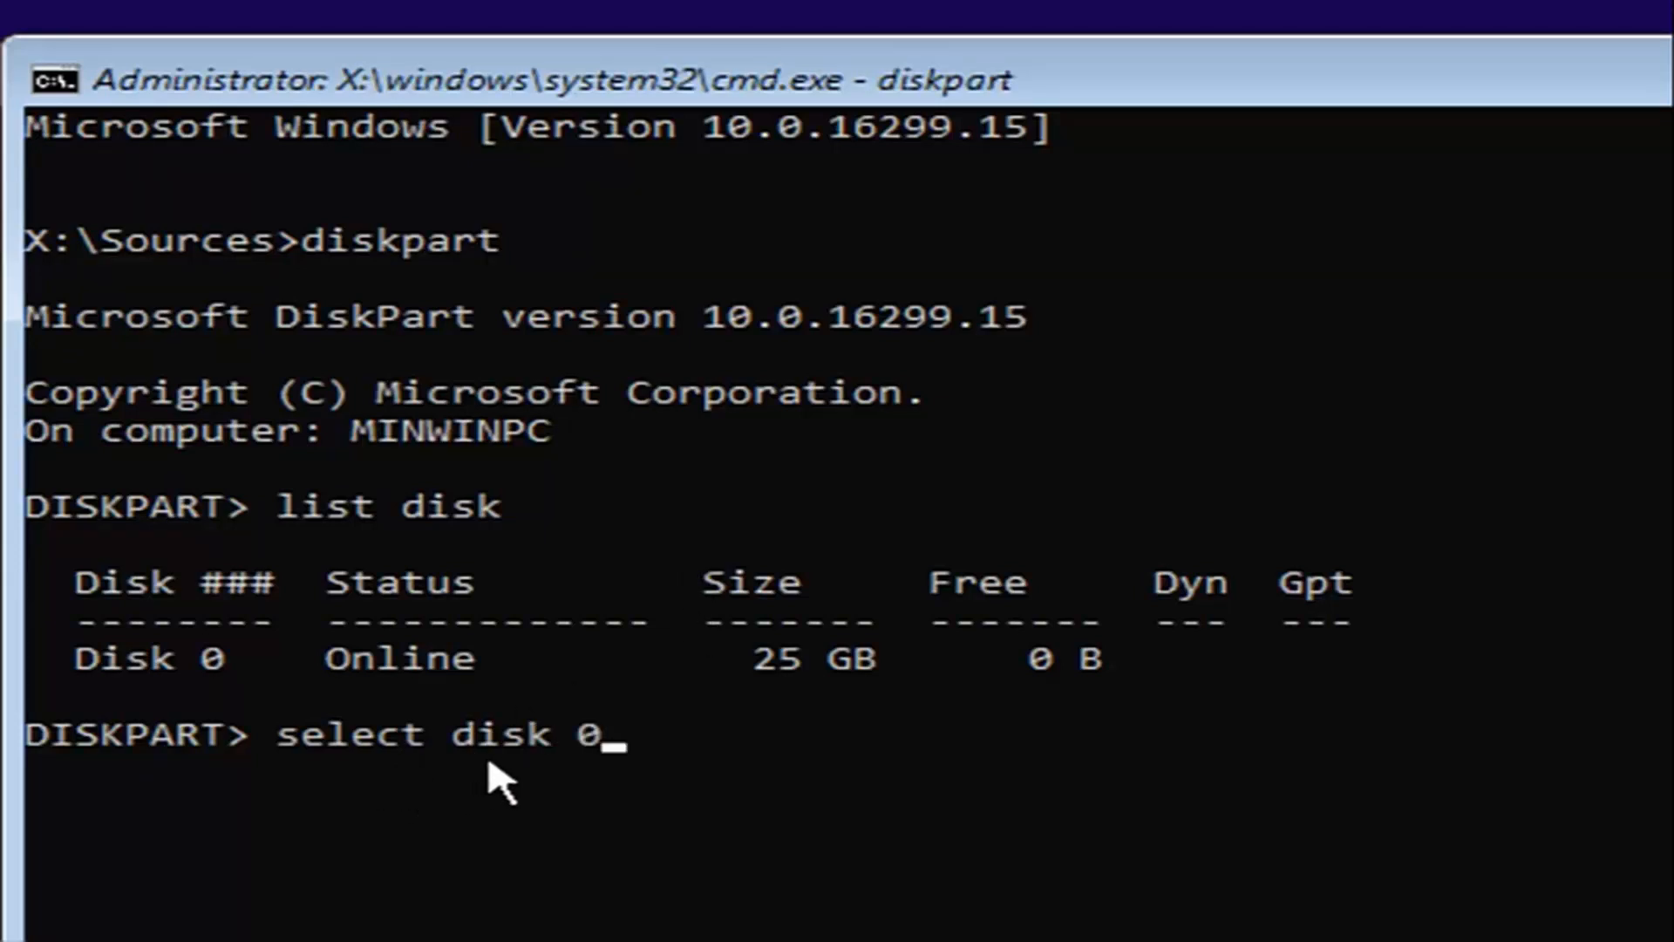
mouse_move(610, 806)
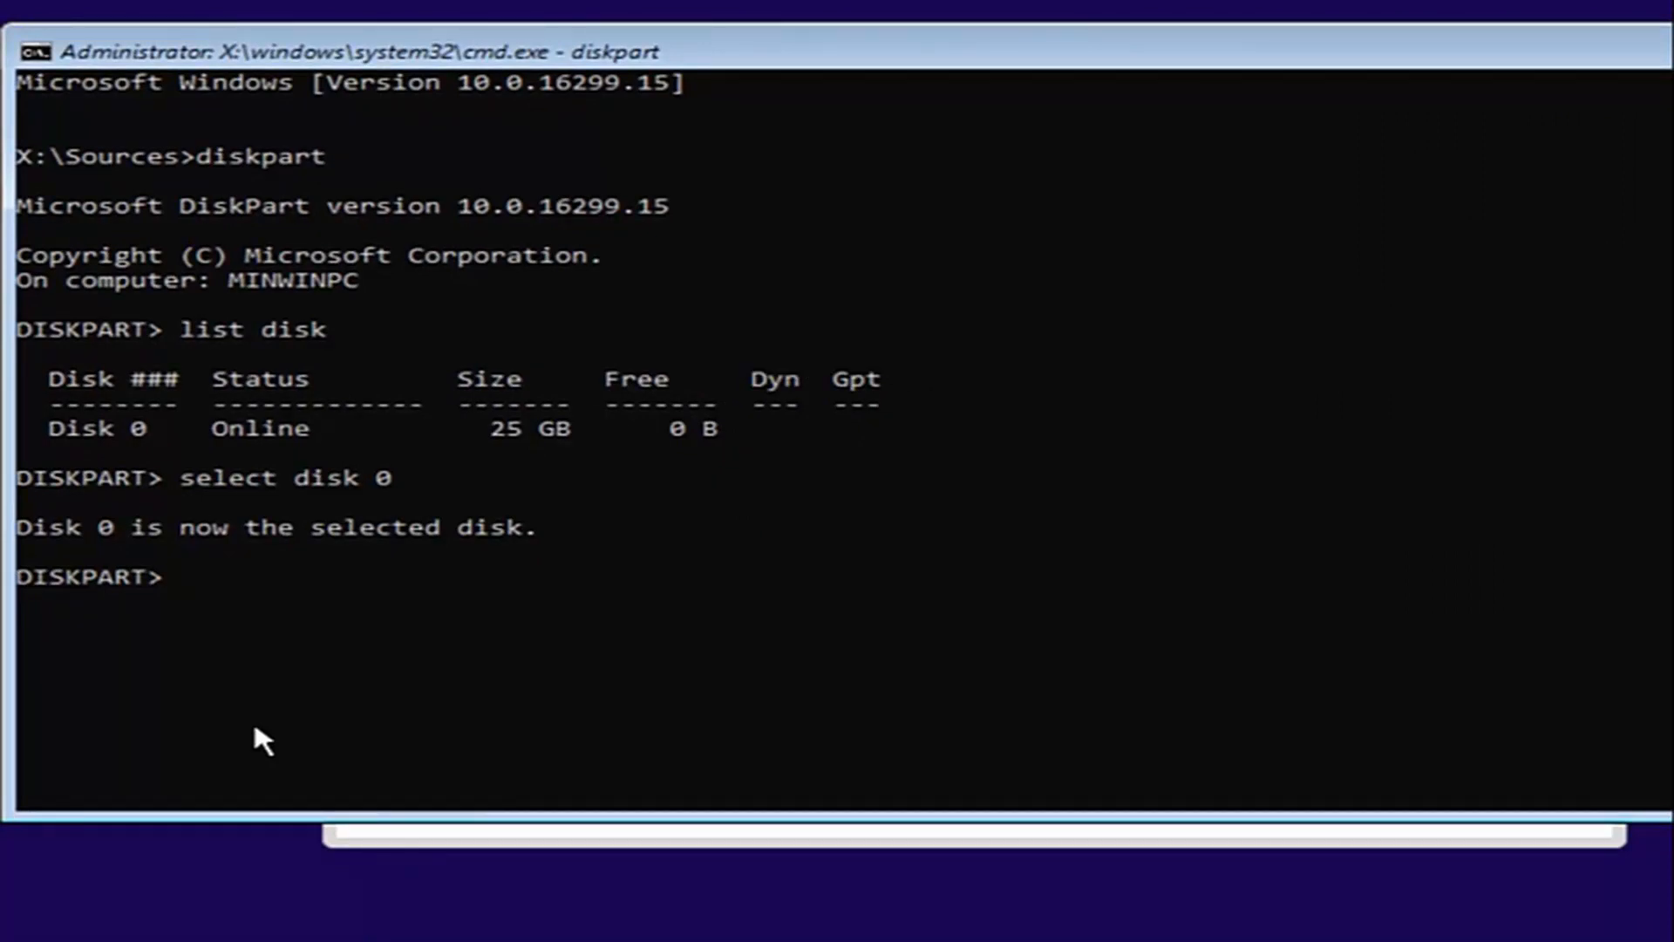
type("cle")
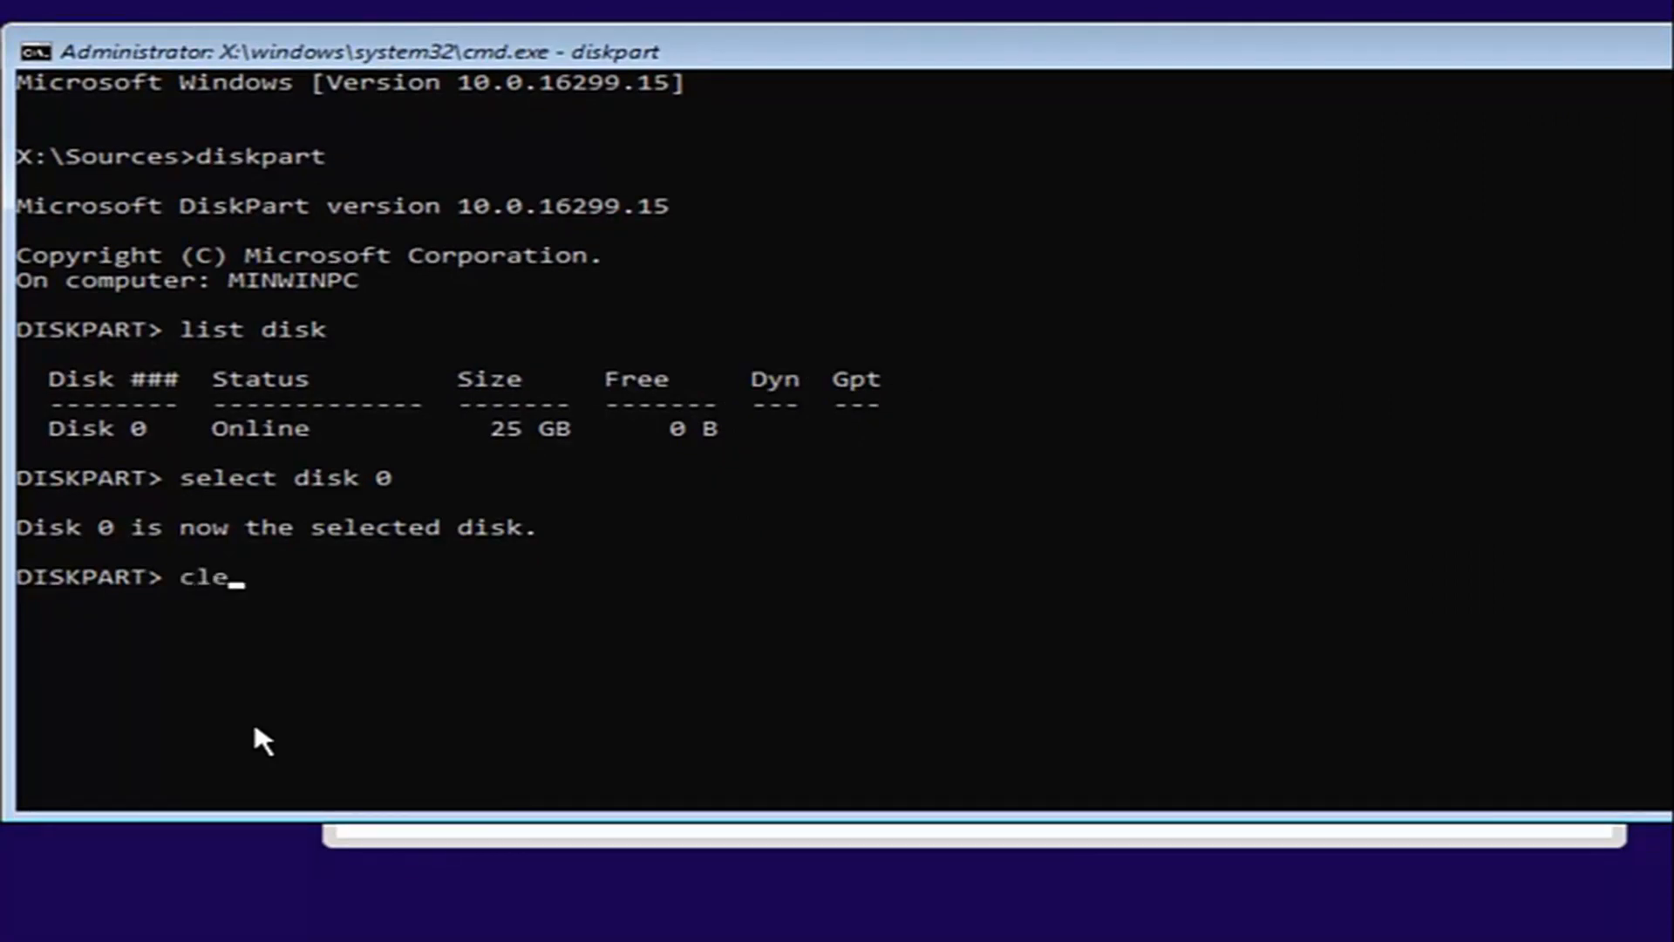
type("an")
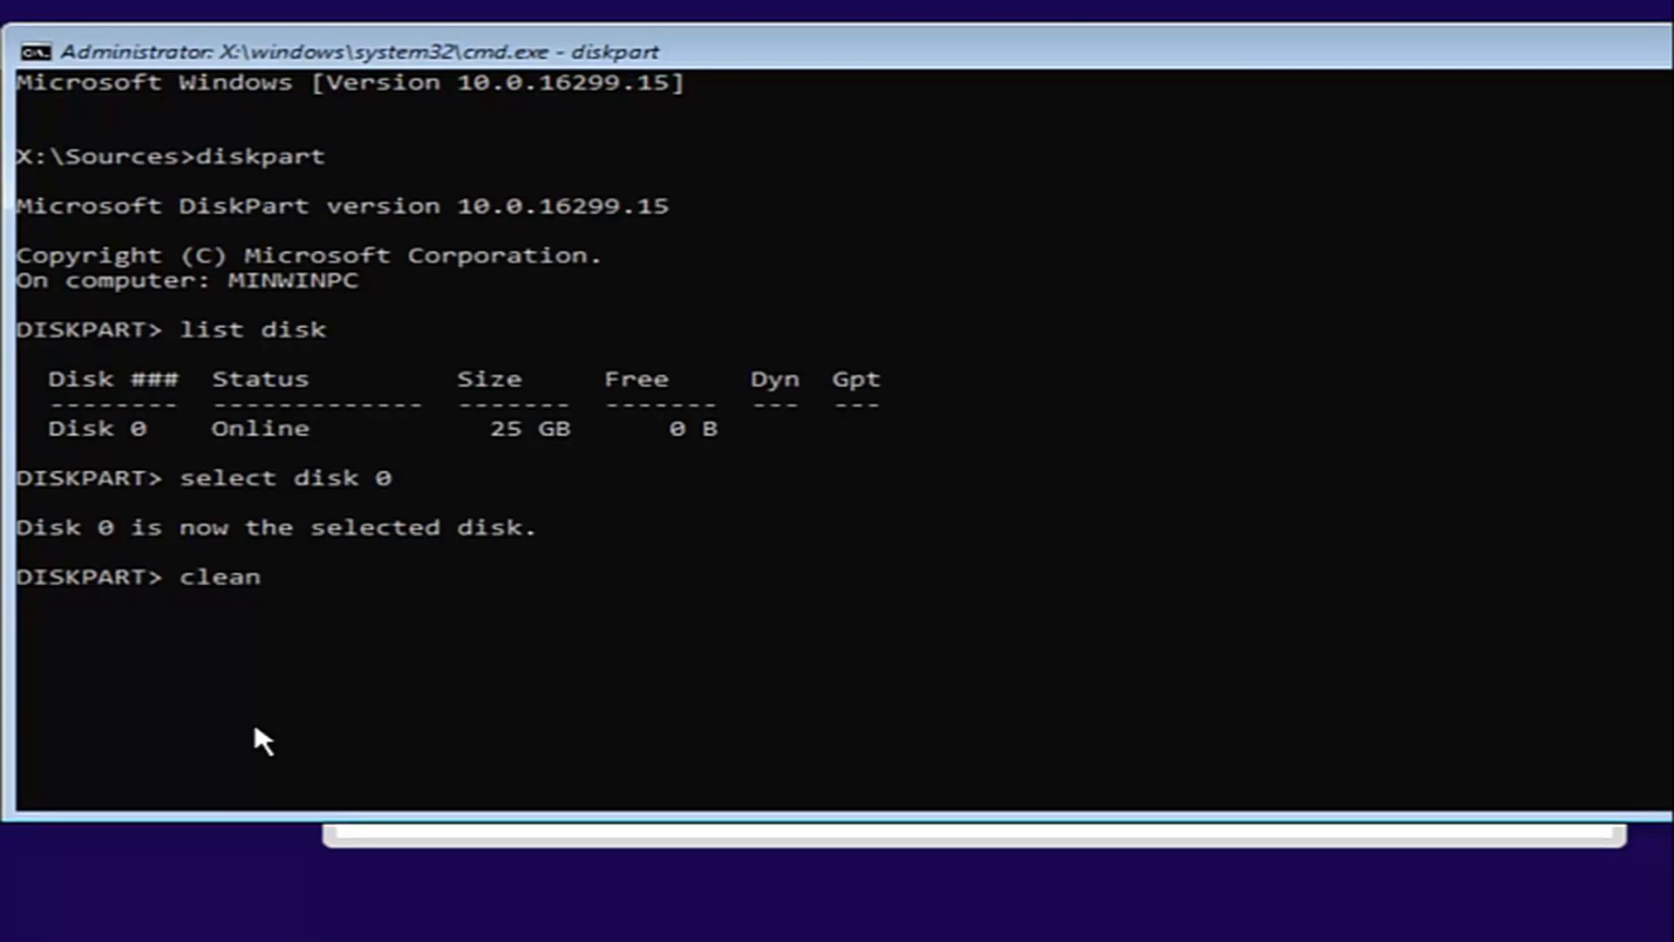
key("Enter")
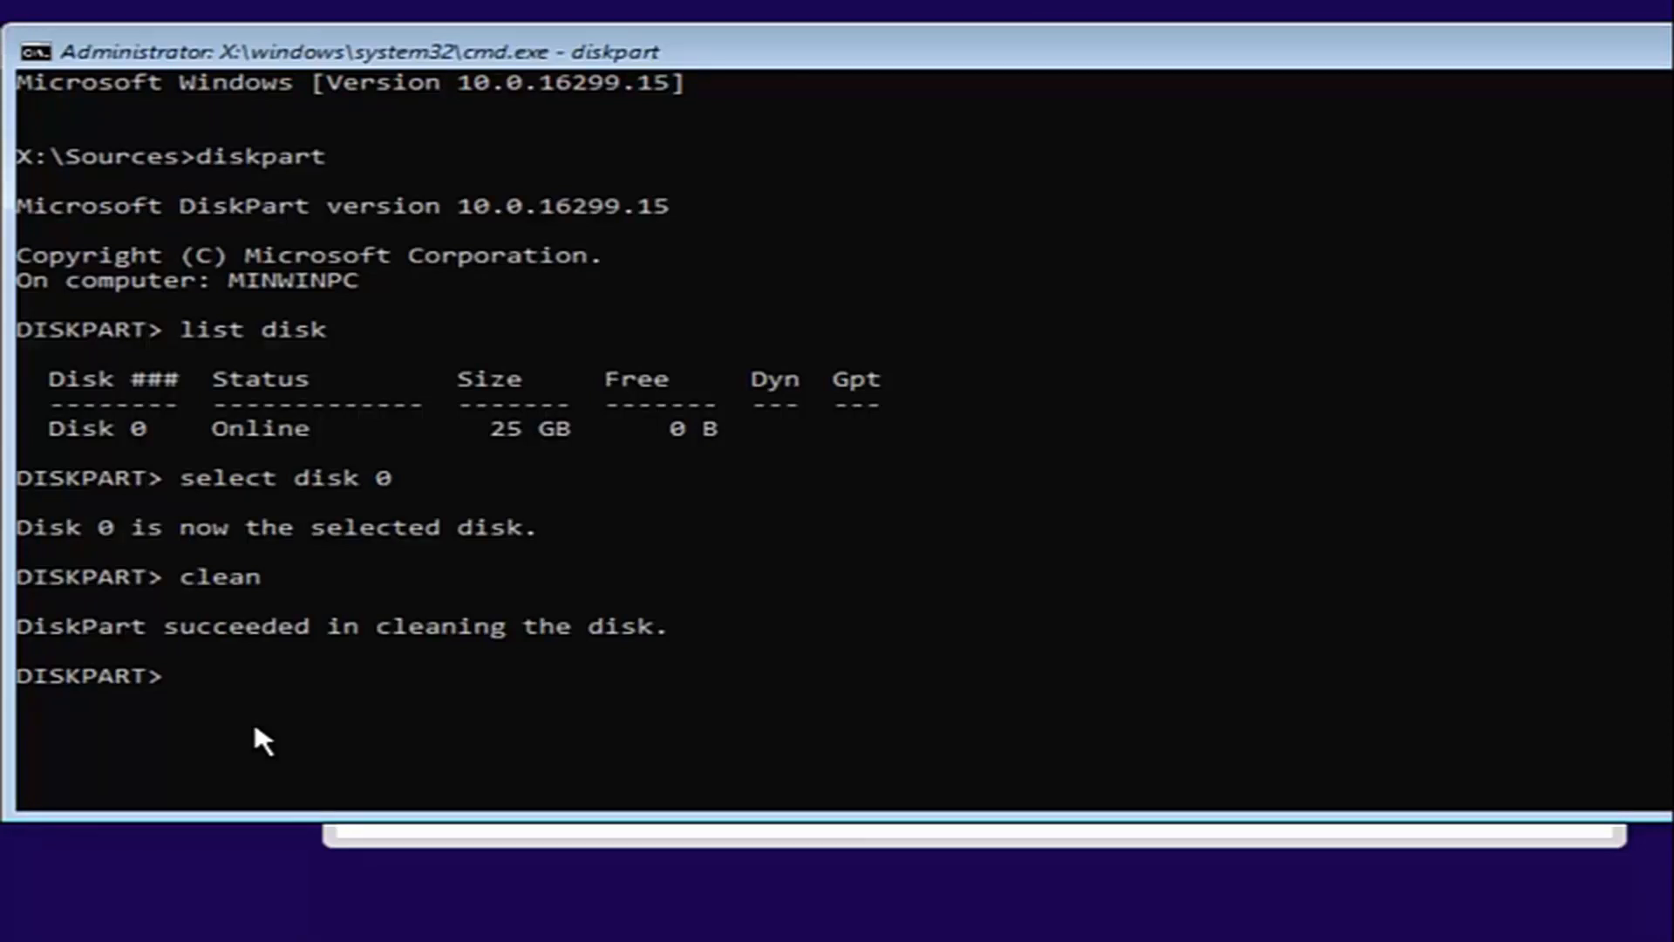
- Run 'convert GPT' on Disk 0, then exit DiskPart
type("con")
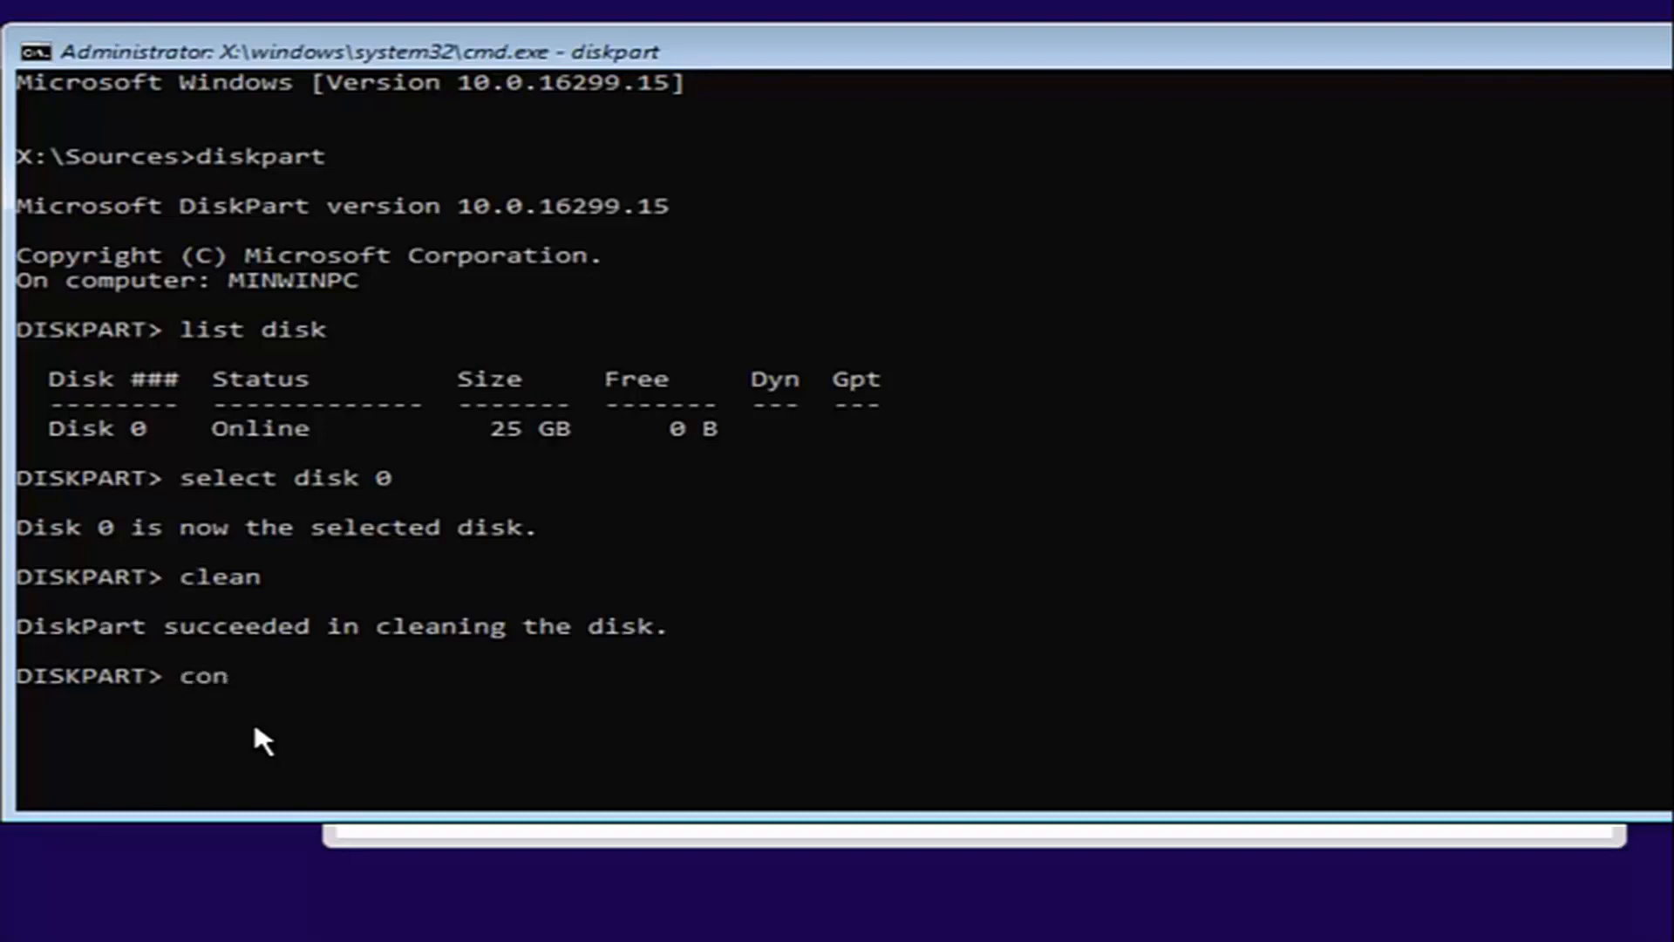
type("vert")
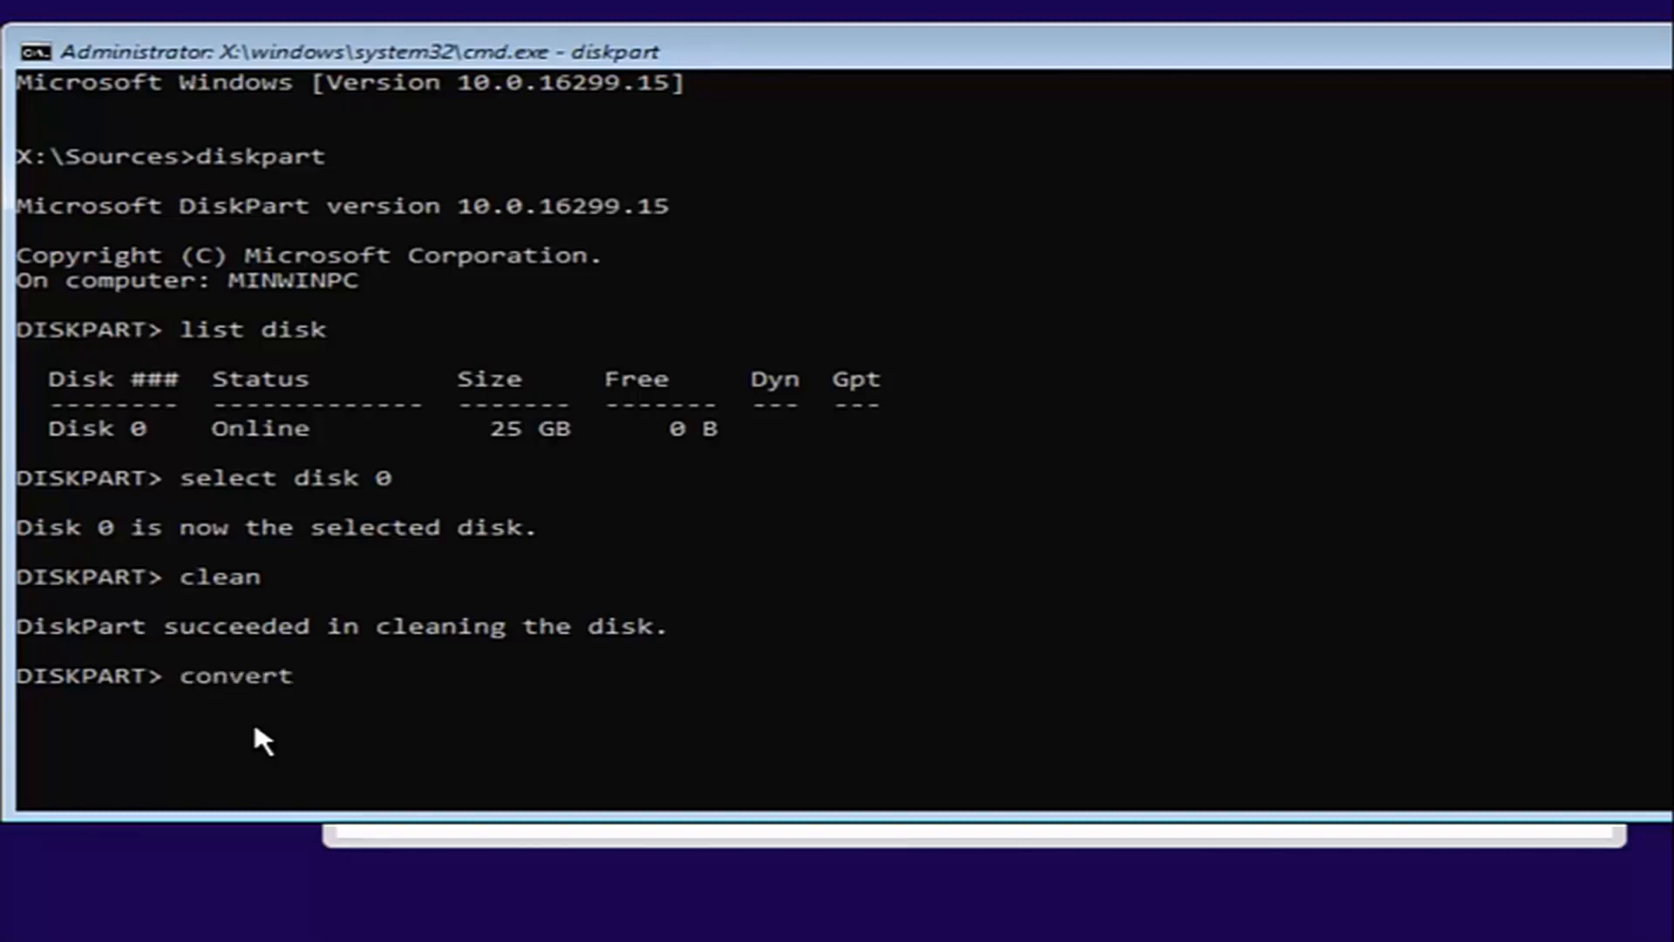
type("GT")
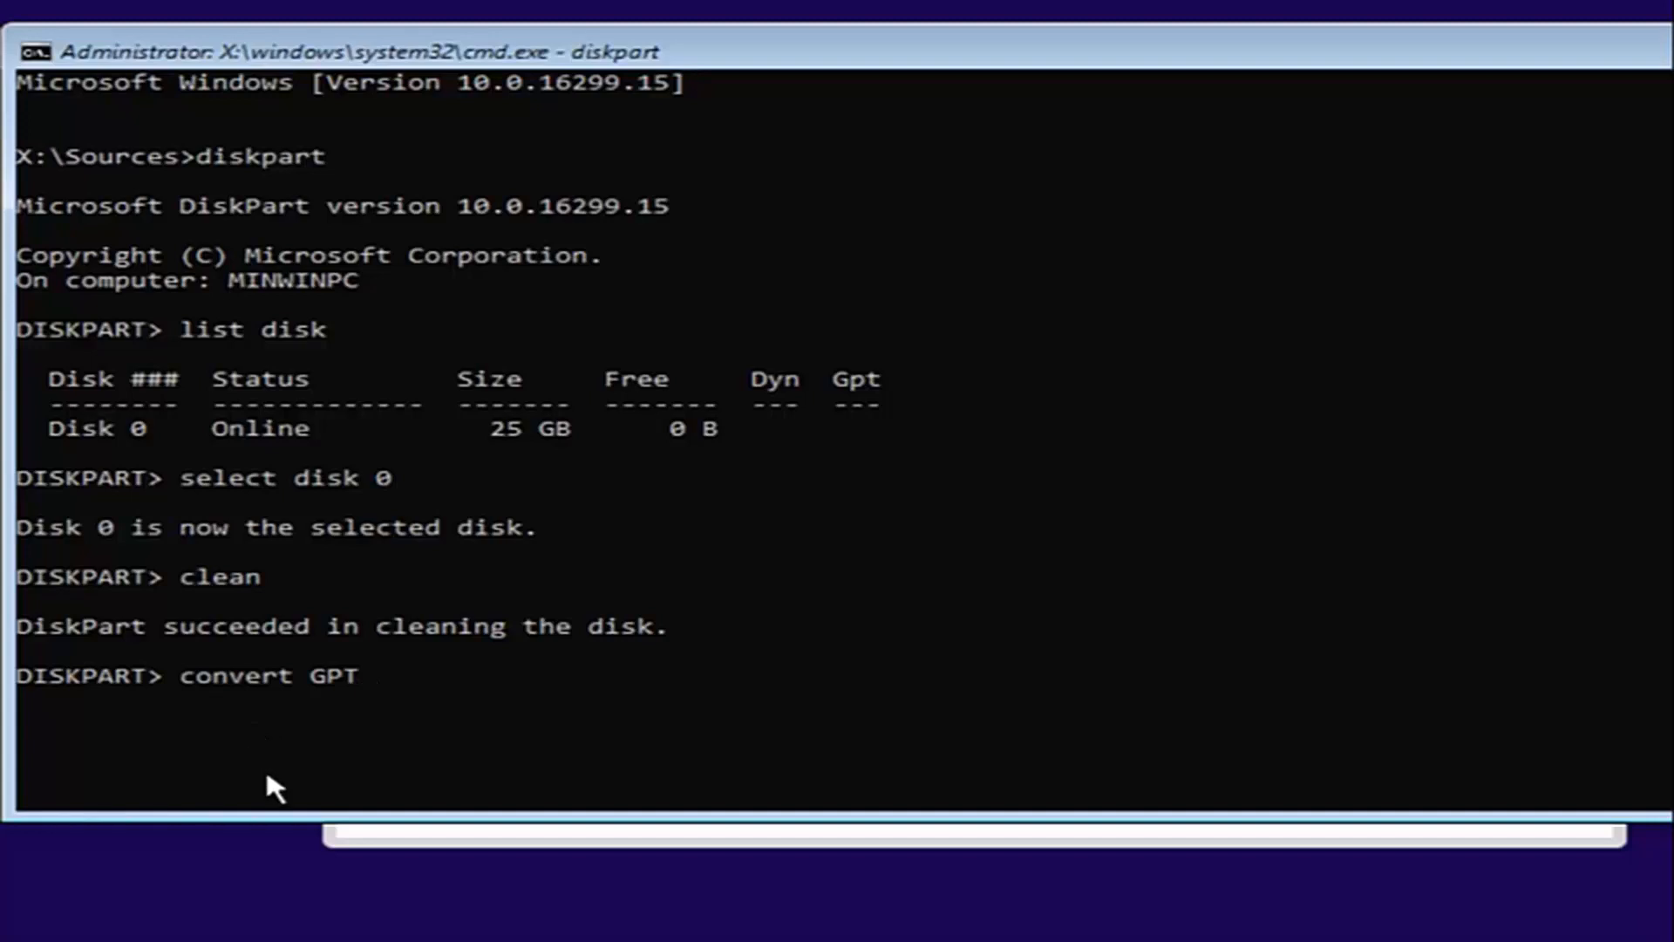
mouse_move(275, 817)
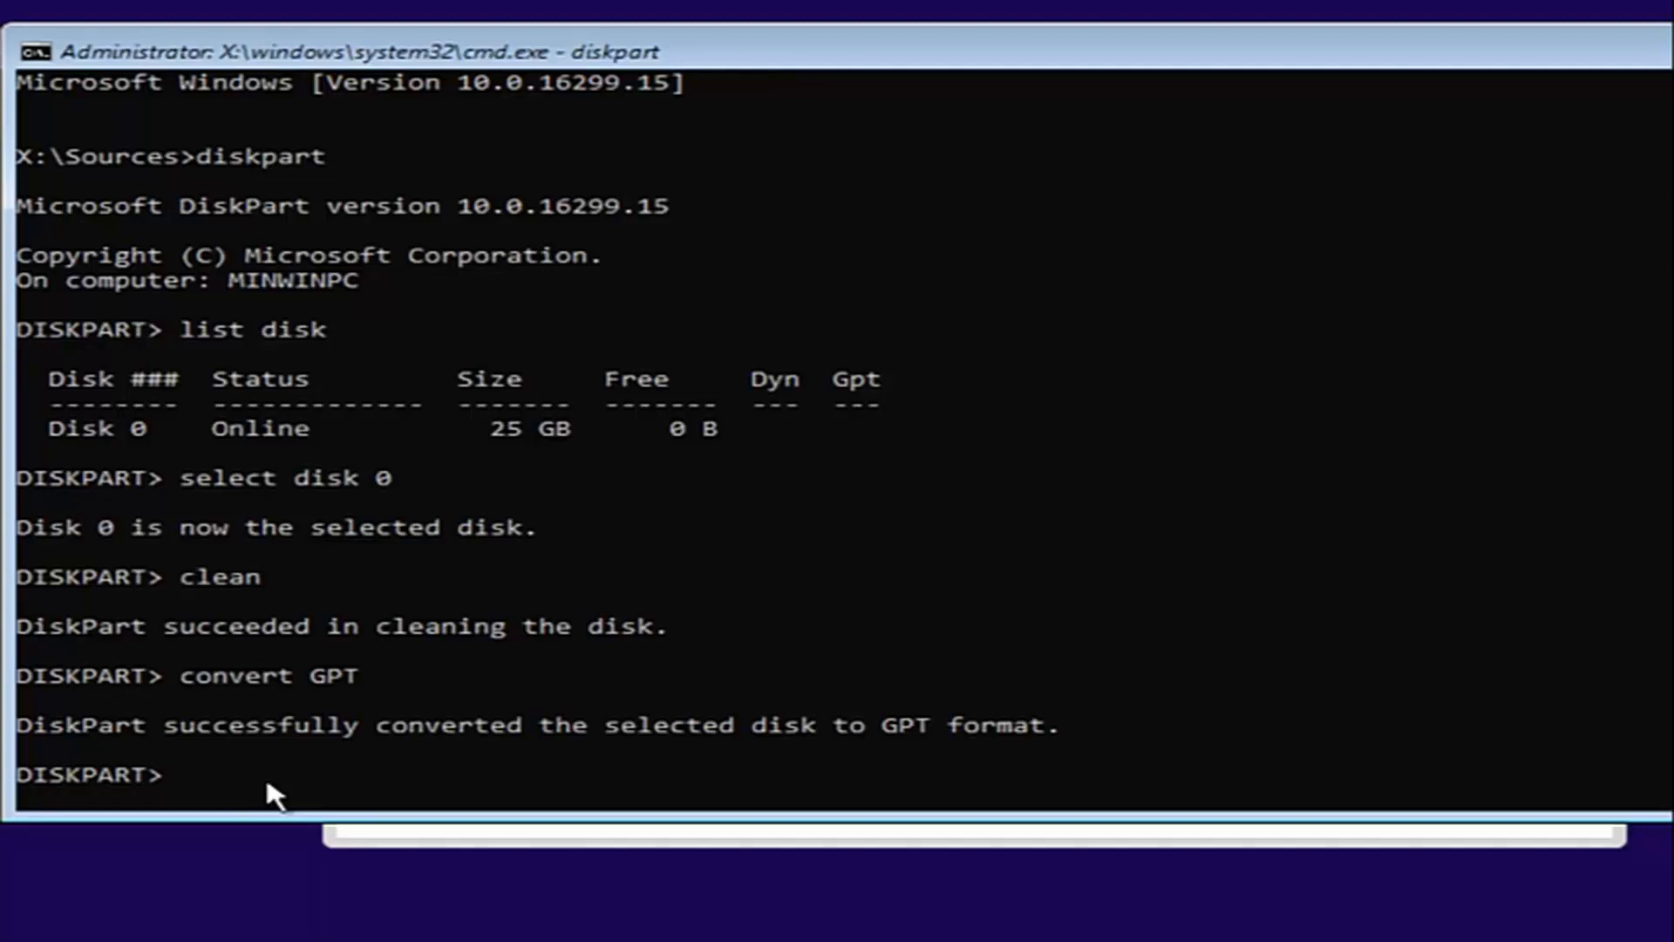
type("exi")
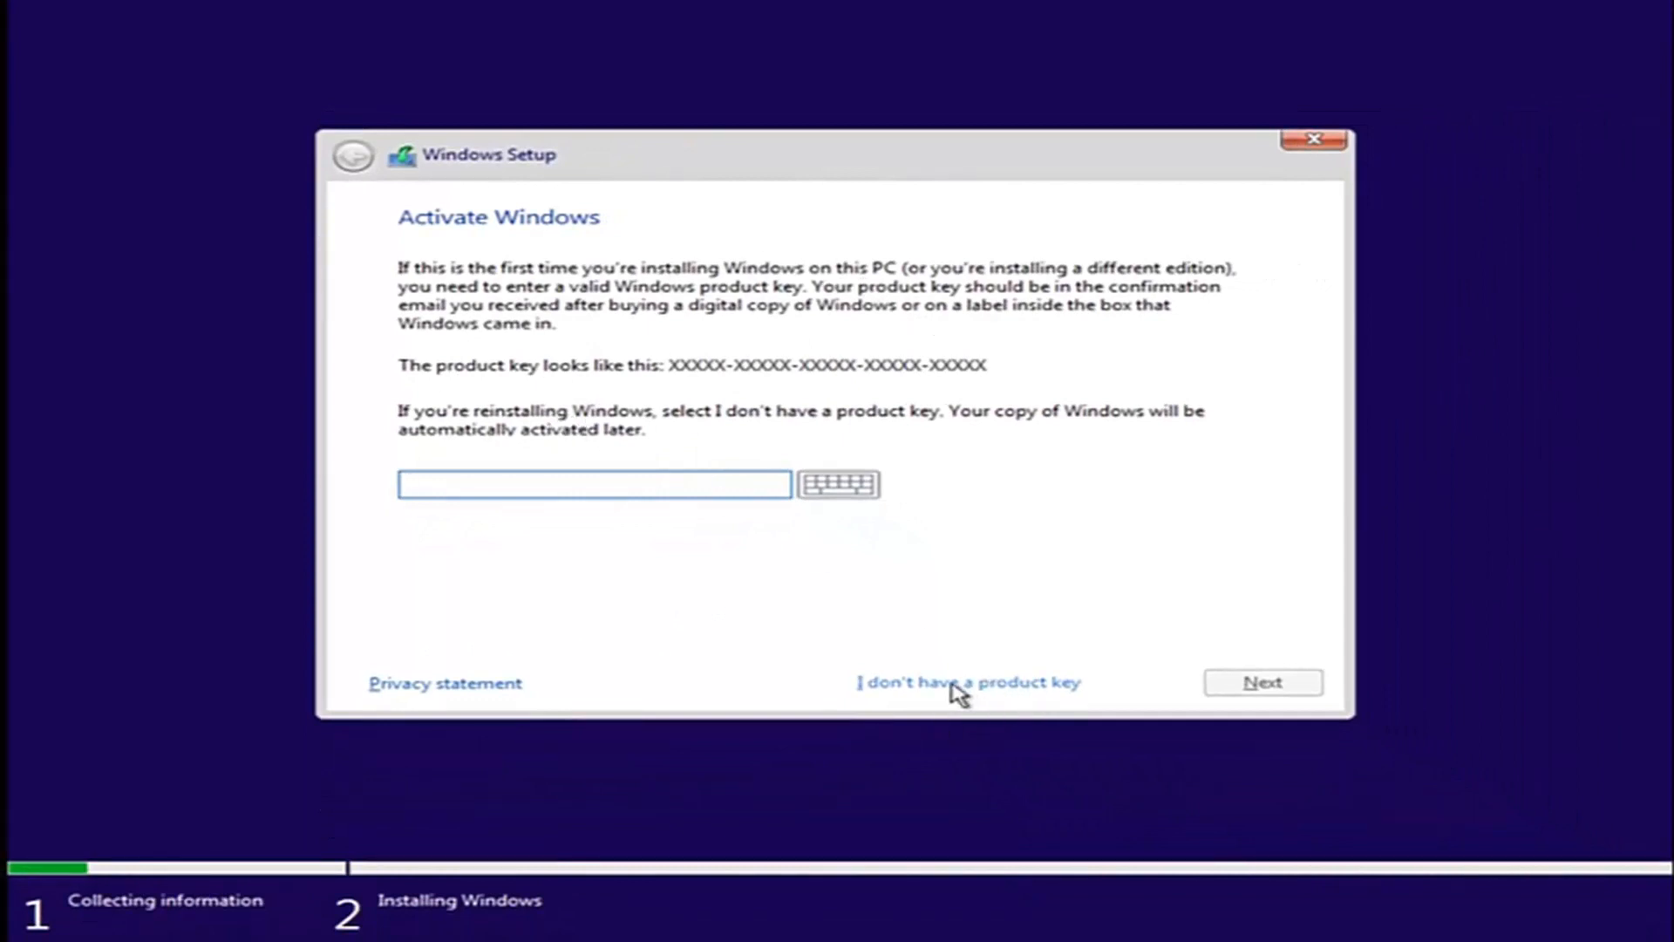
- Skip the product key and choose the Windows 10 Pro edition
left_click(970, 682)
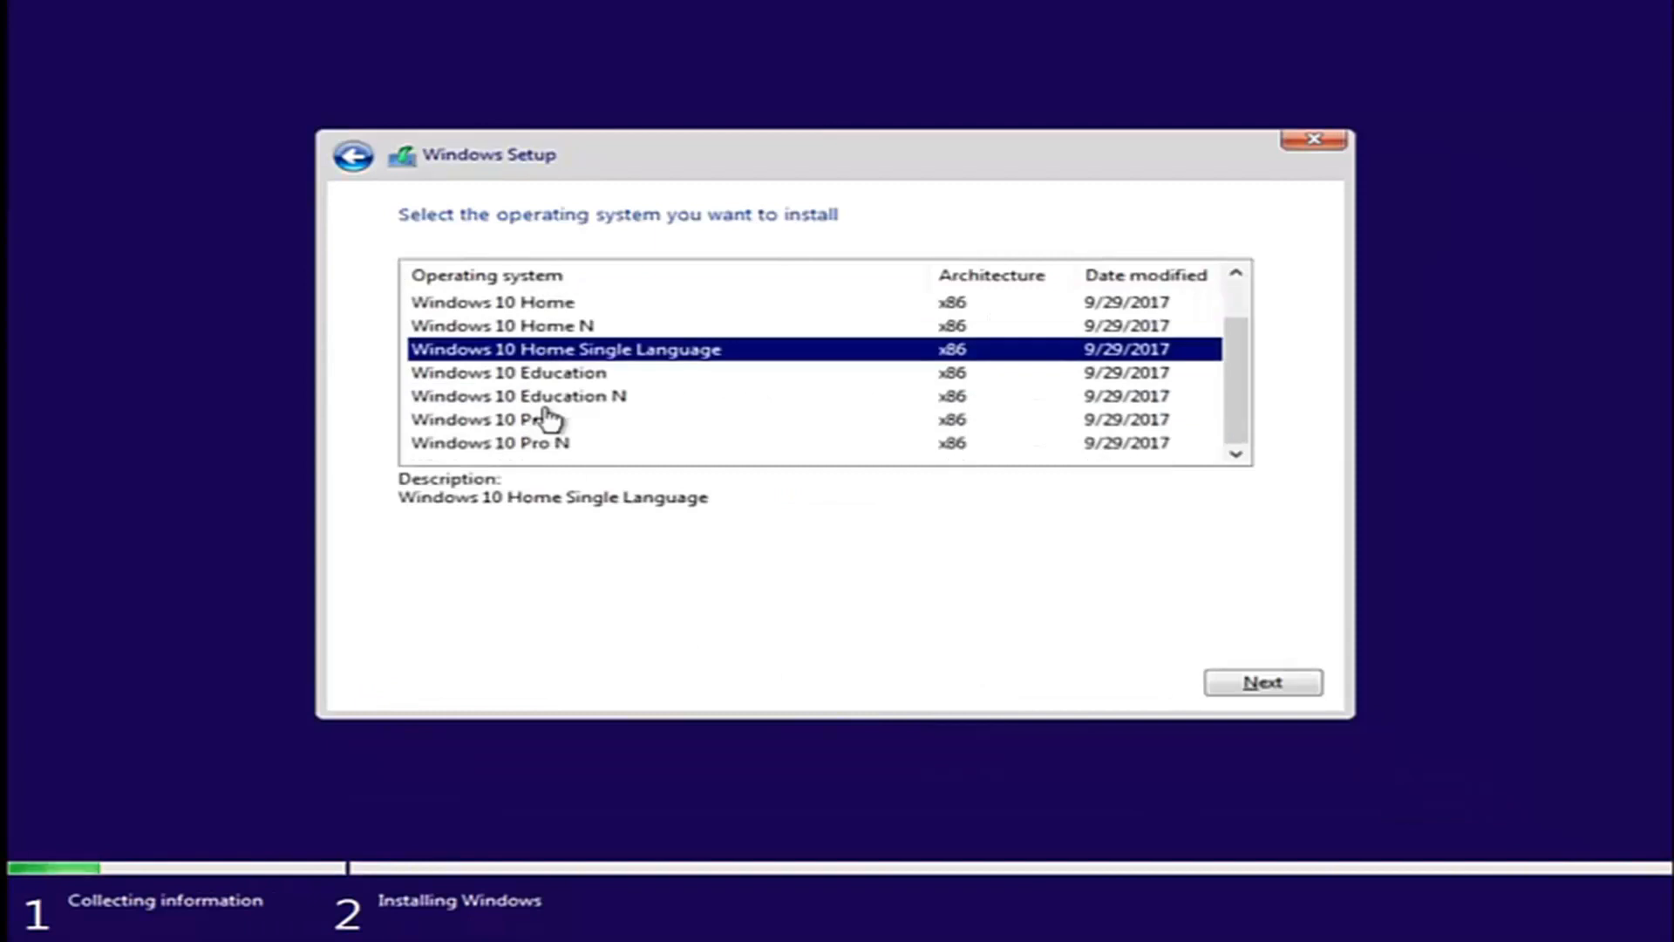
left_click(494, 419)
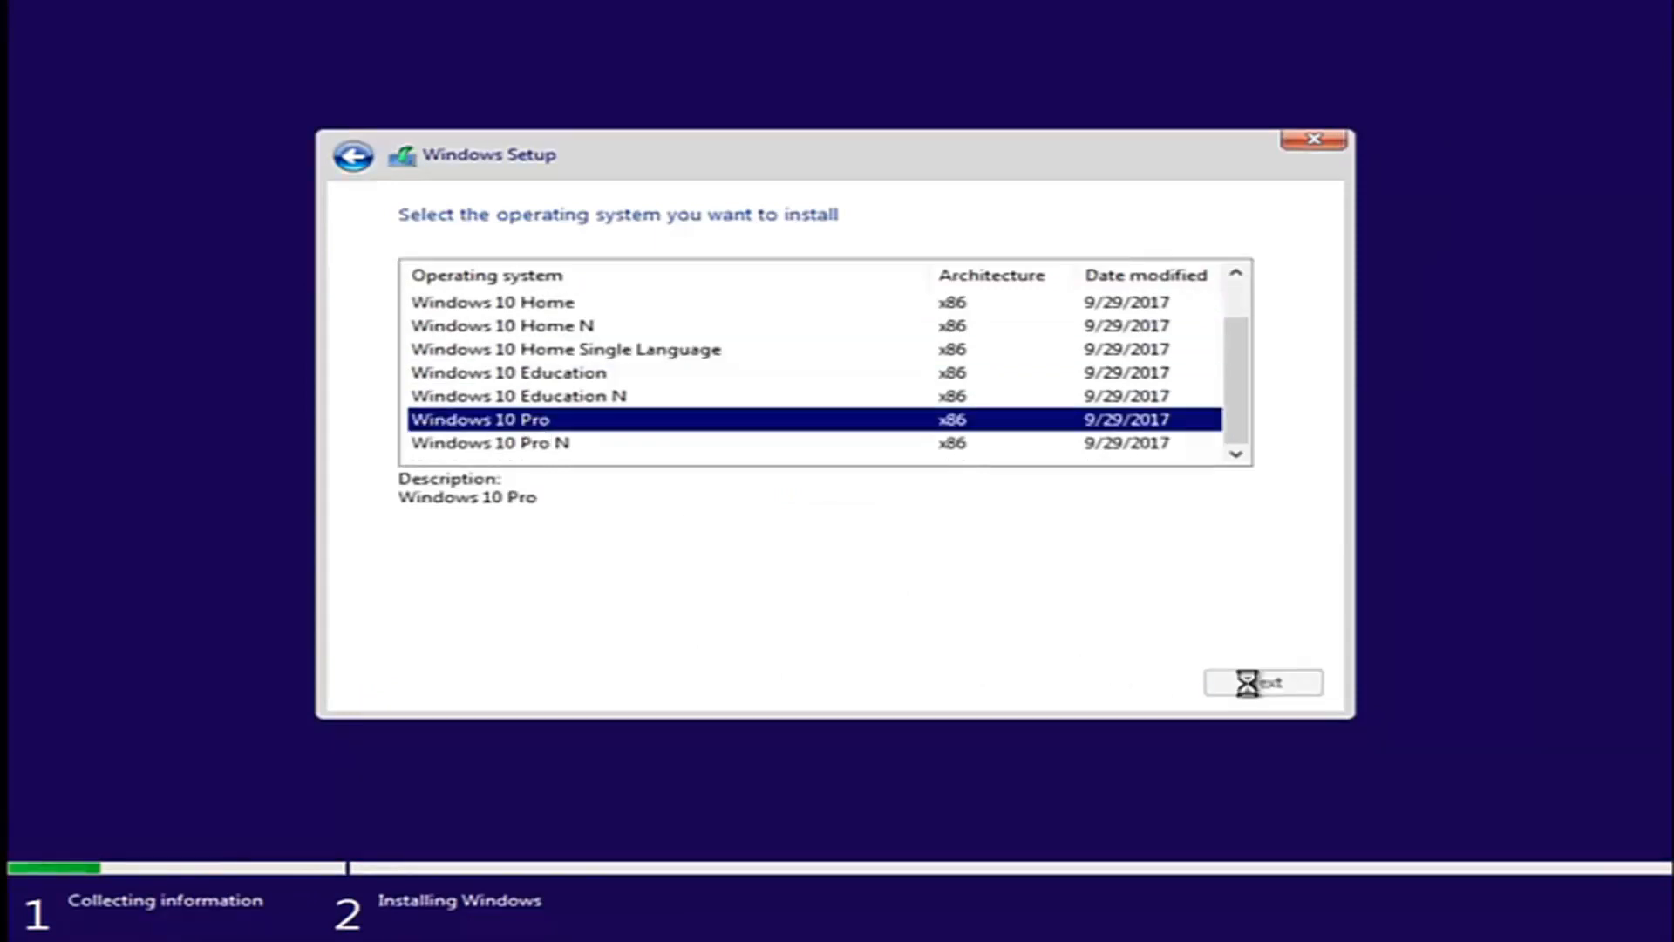
mouse_move(952, 635)
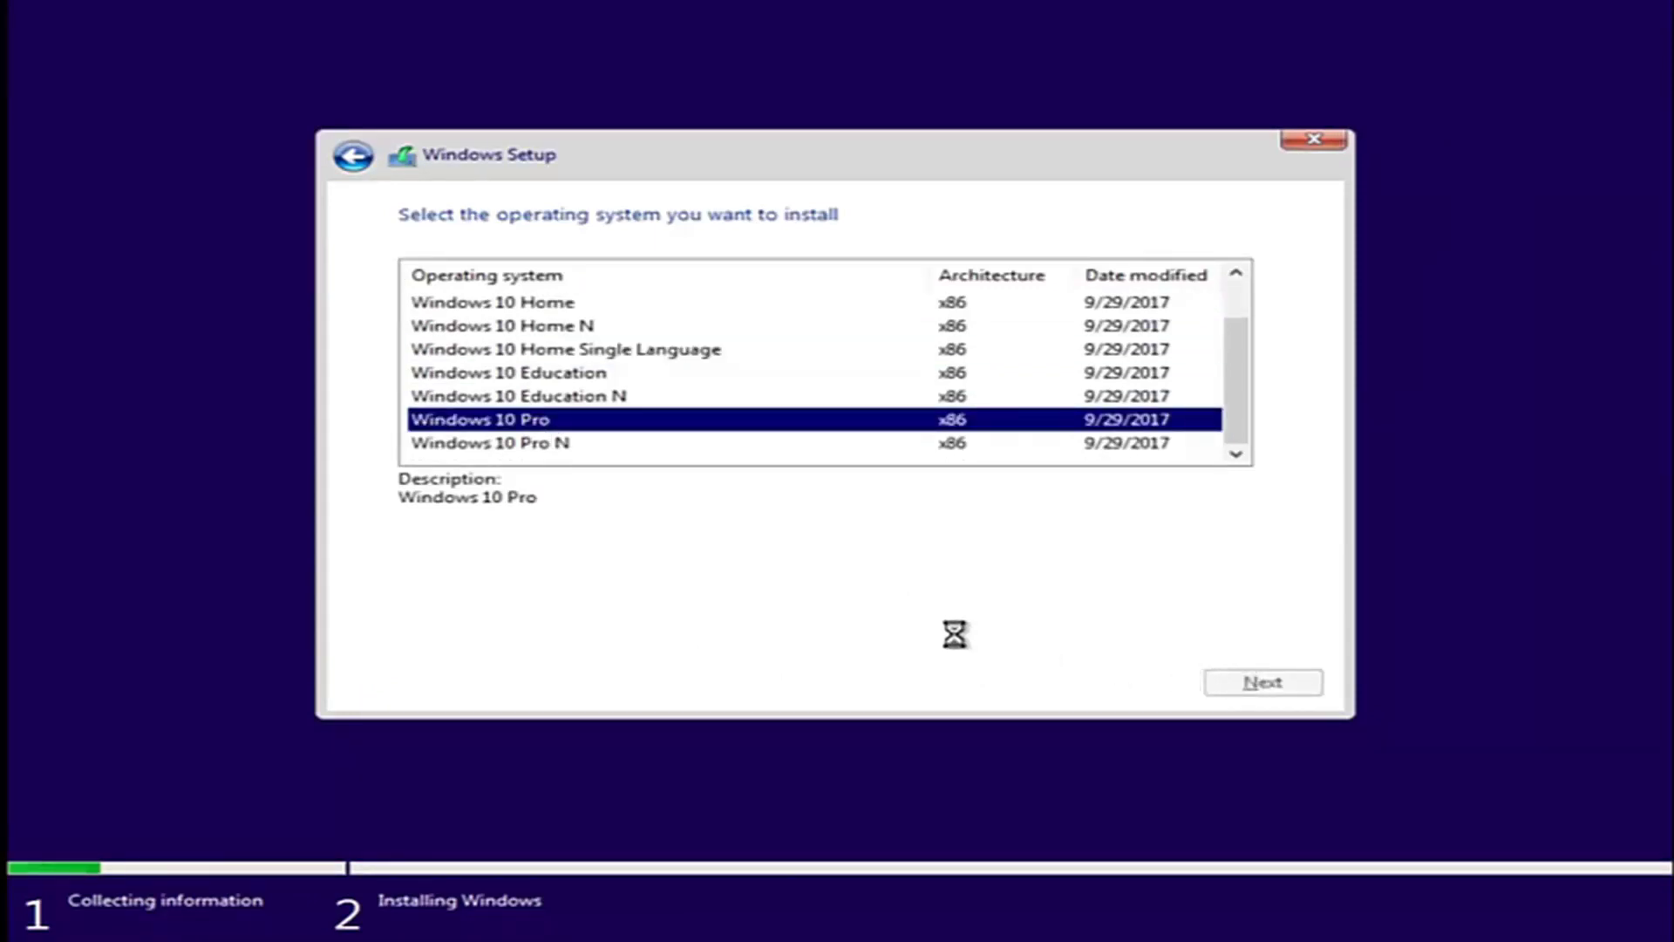
left_click(1263, 682)
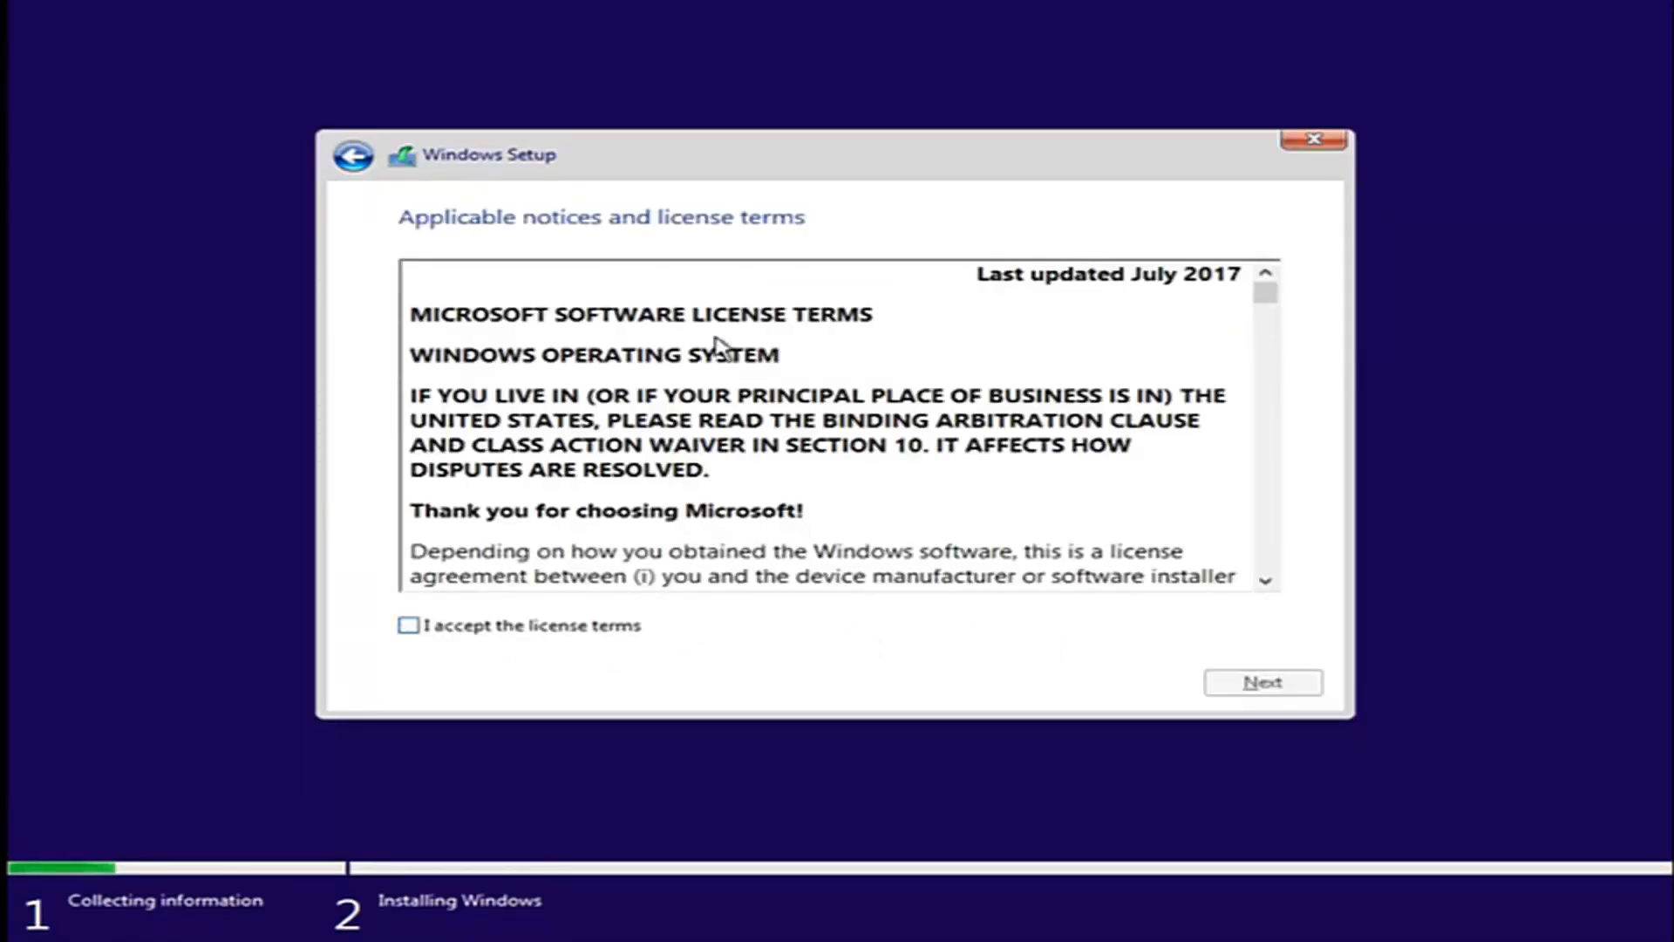
- Accept the license terms and install onto Drive 0 Unallocated Space (25 GB)
left_click(408, 625)
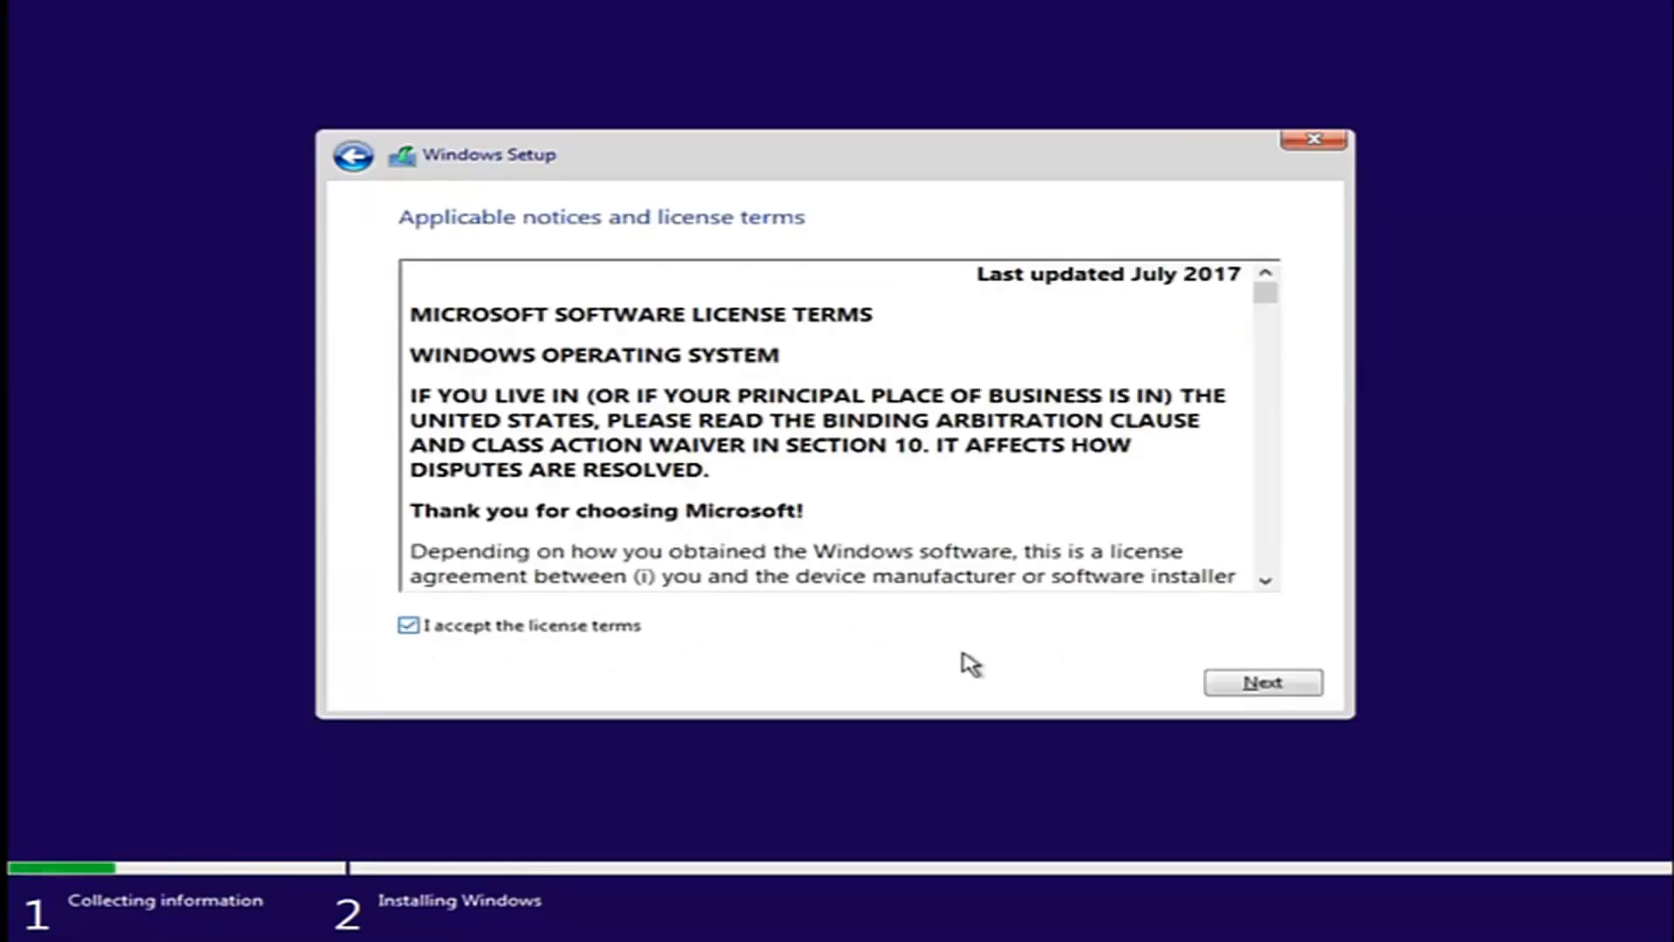
left_click(1263, 682)
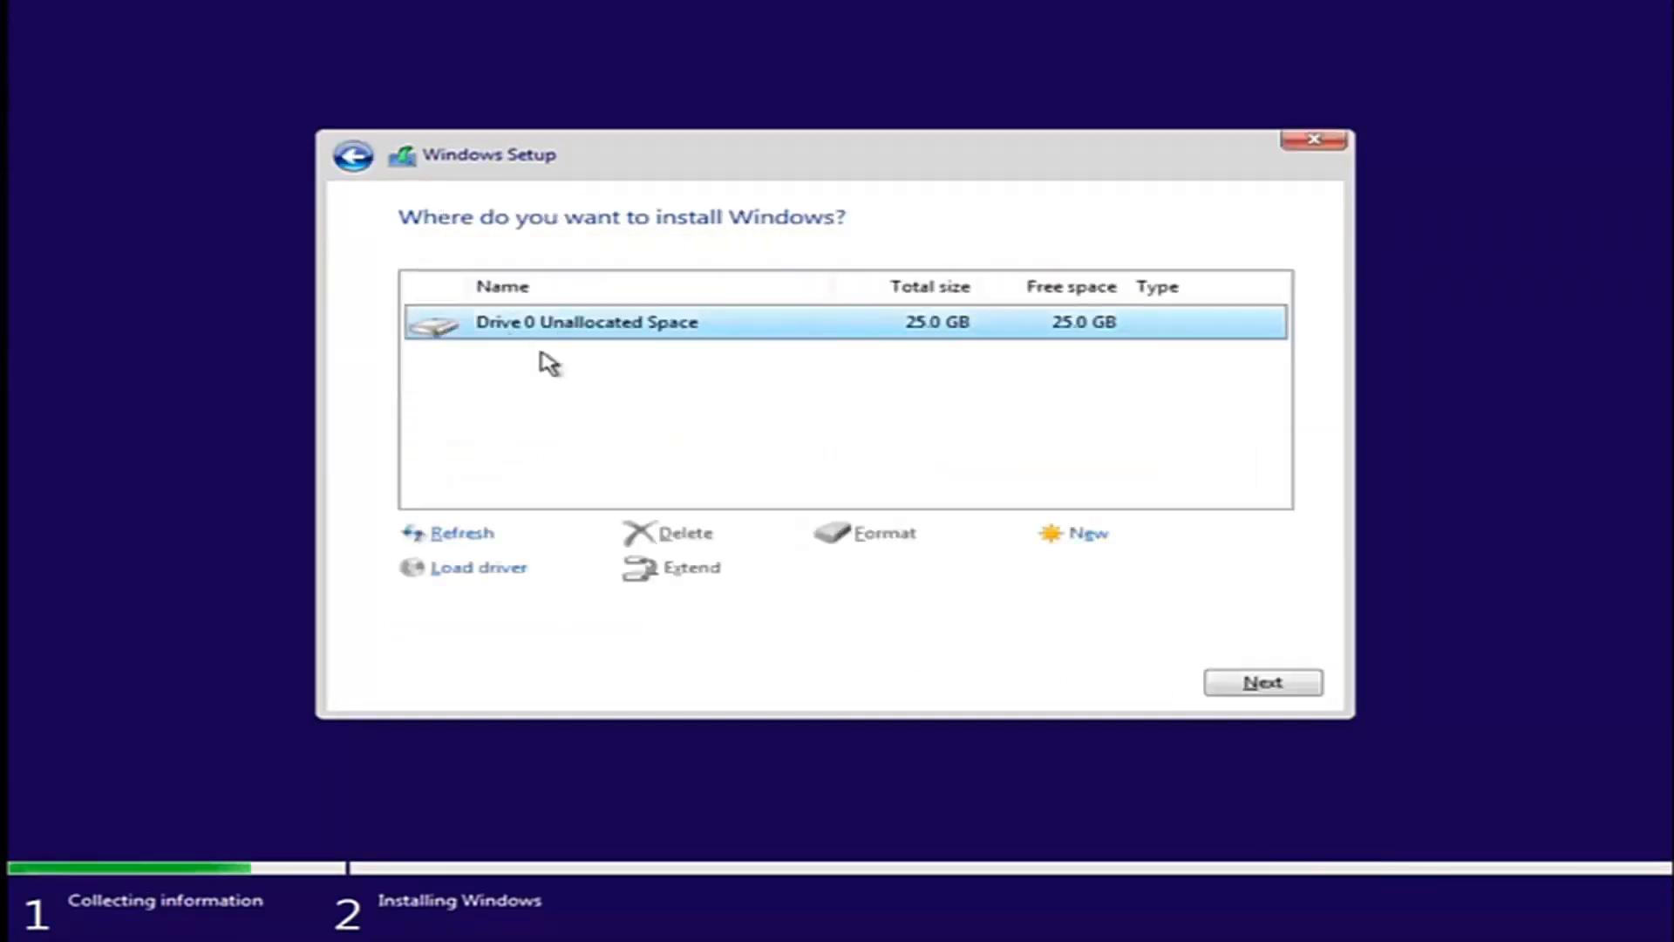
mouse_move(555, 343)
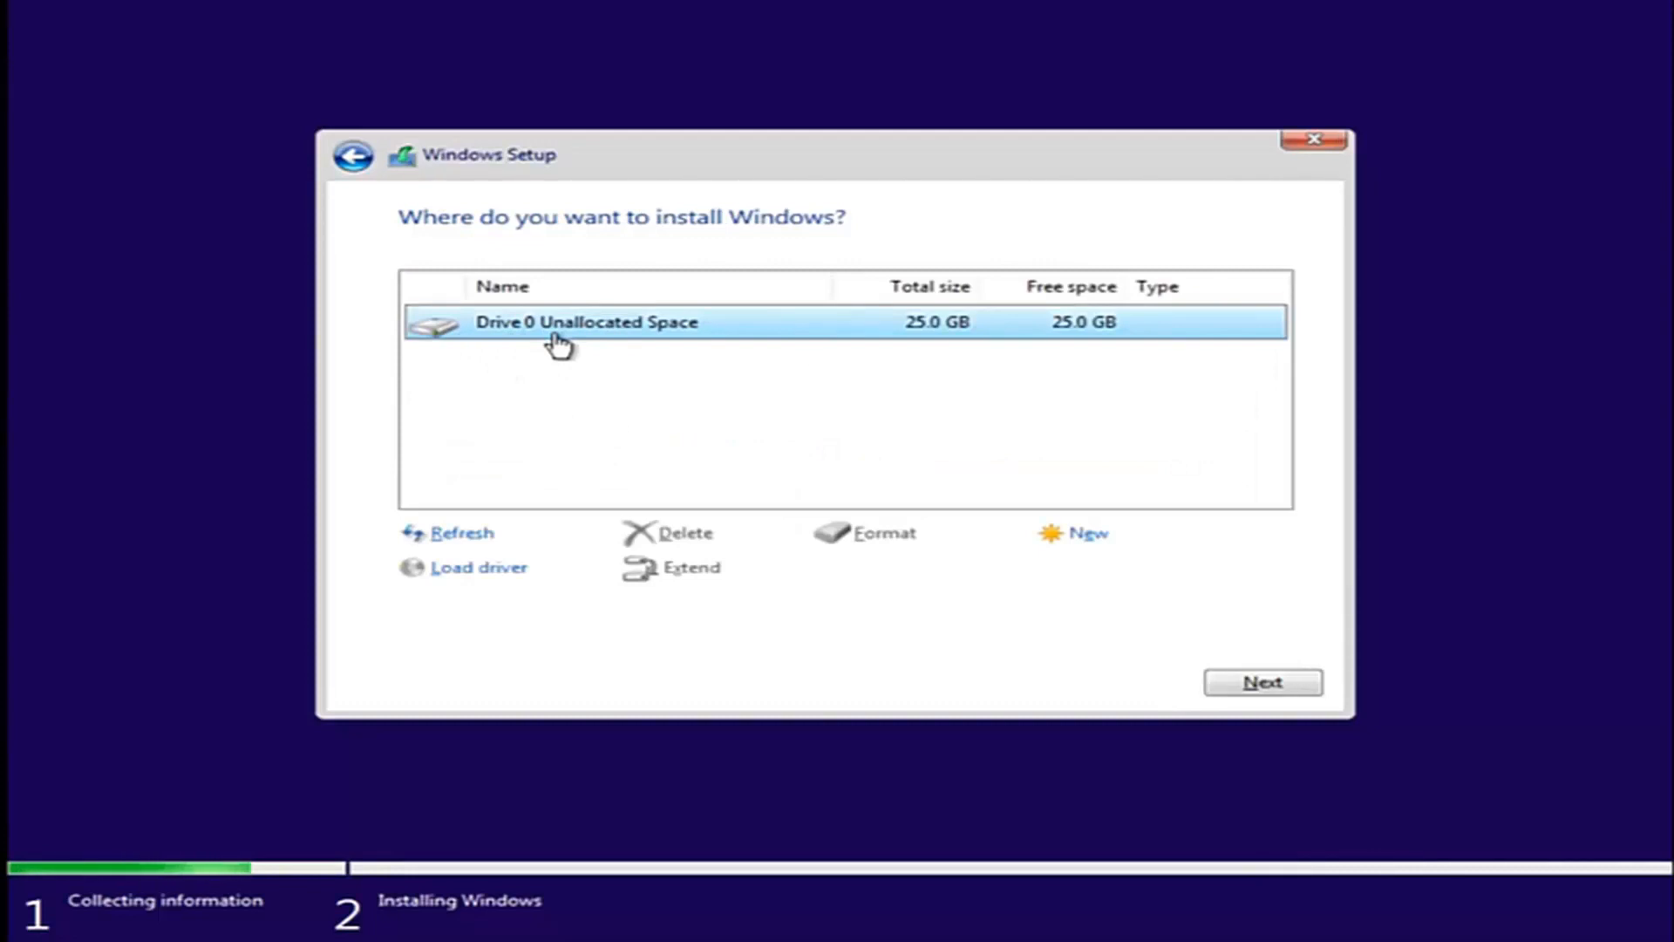
mouse_move(598, 337)
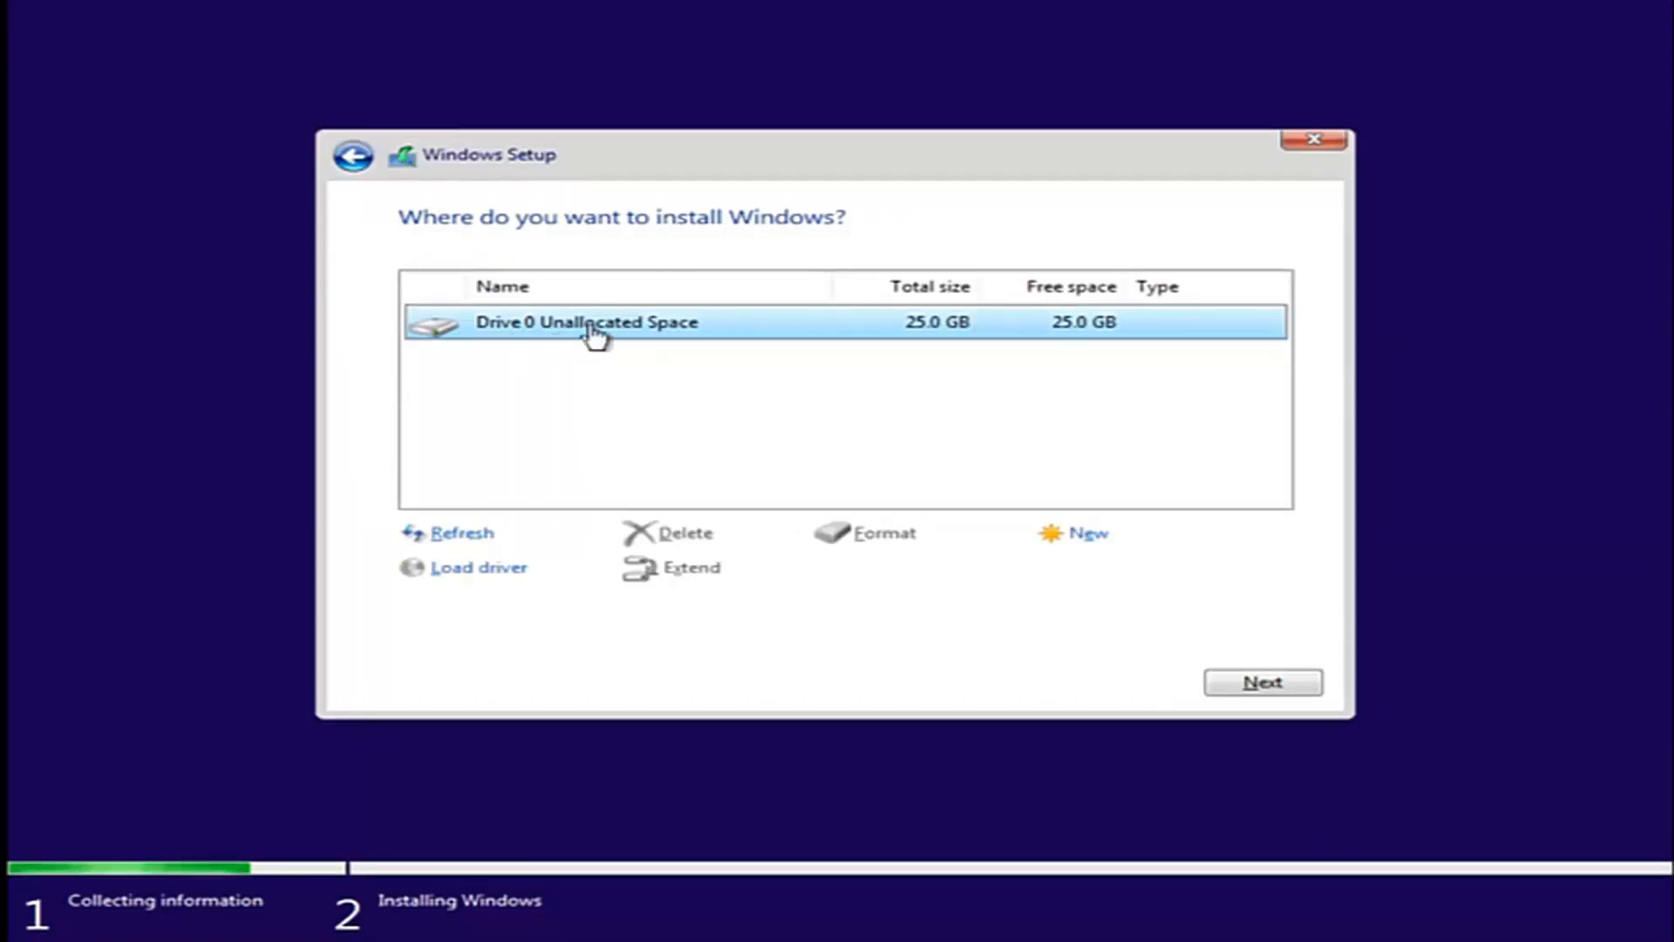
left_click(1260, 684)
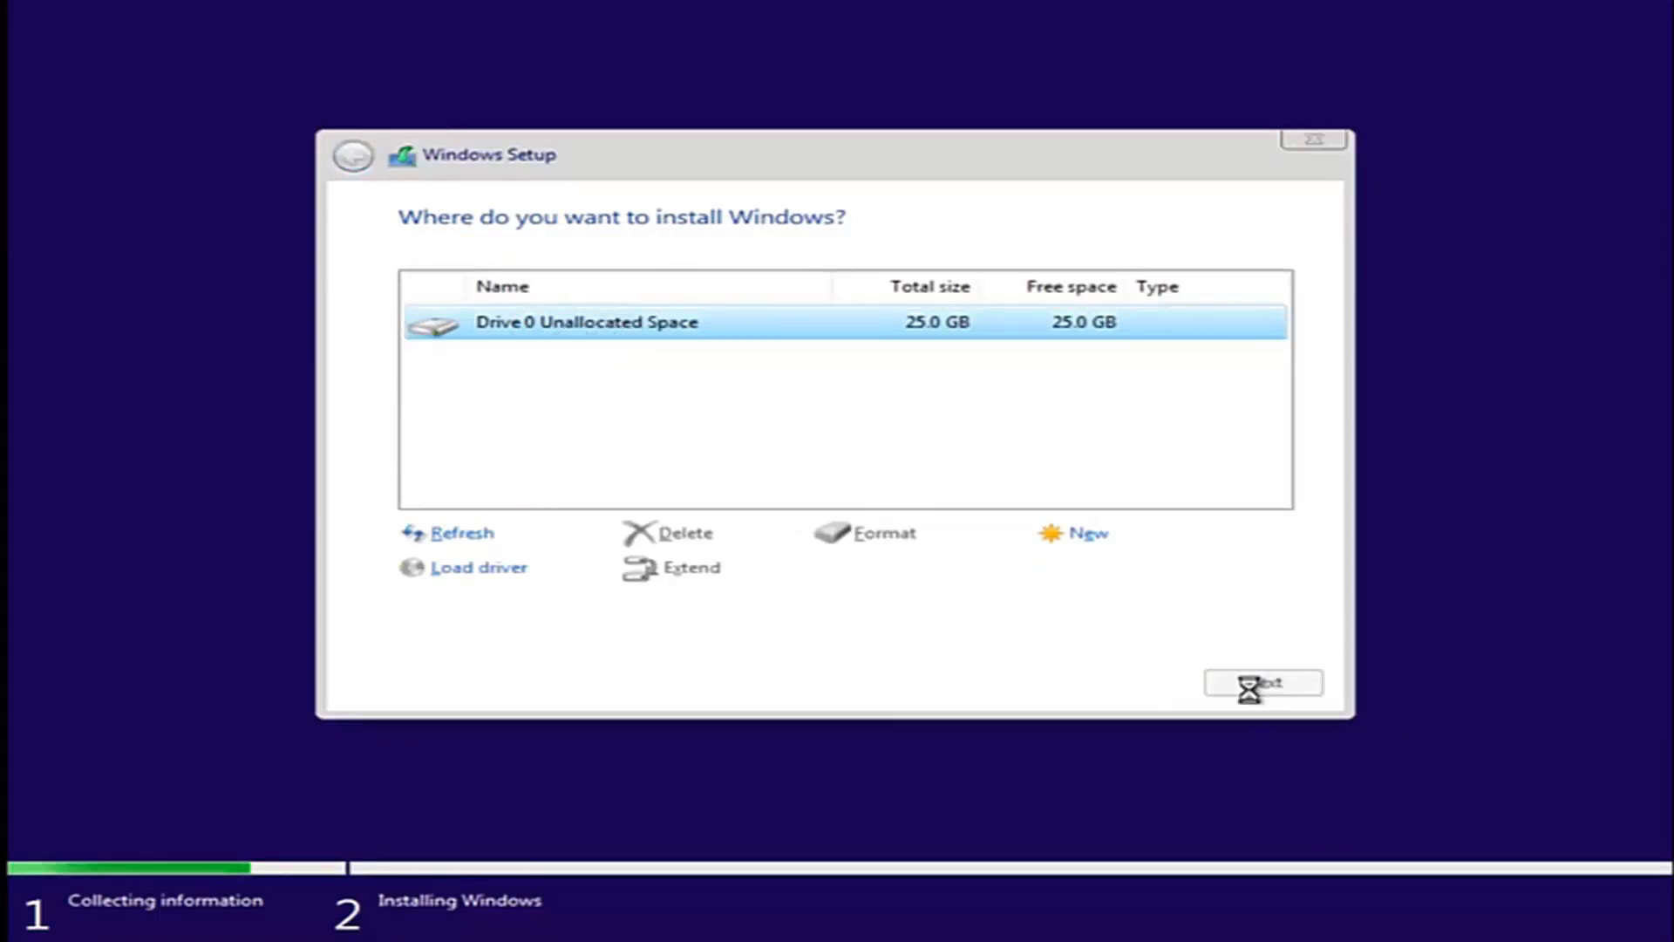
left_click(1261, 681)
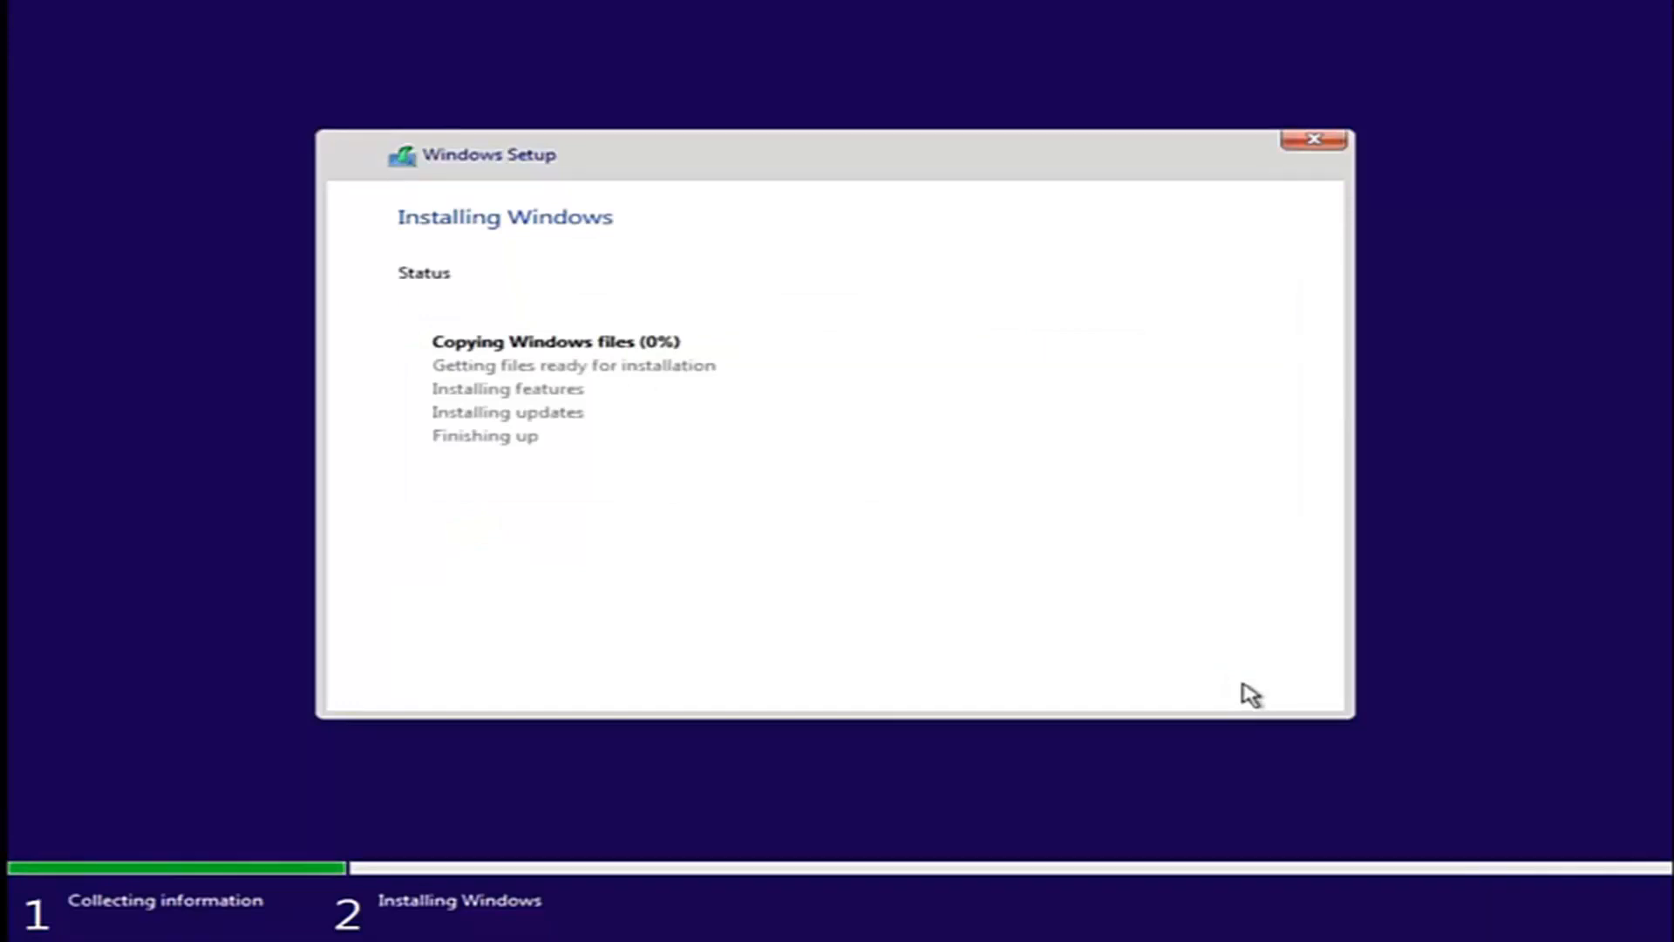